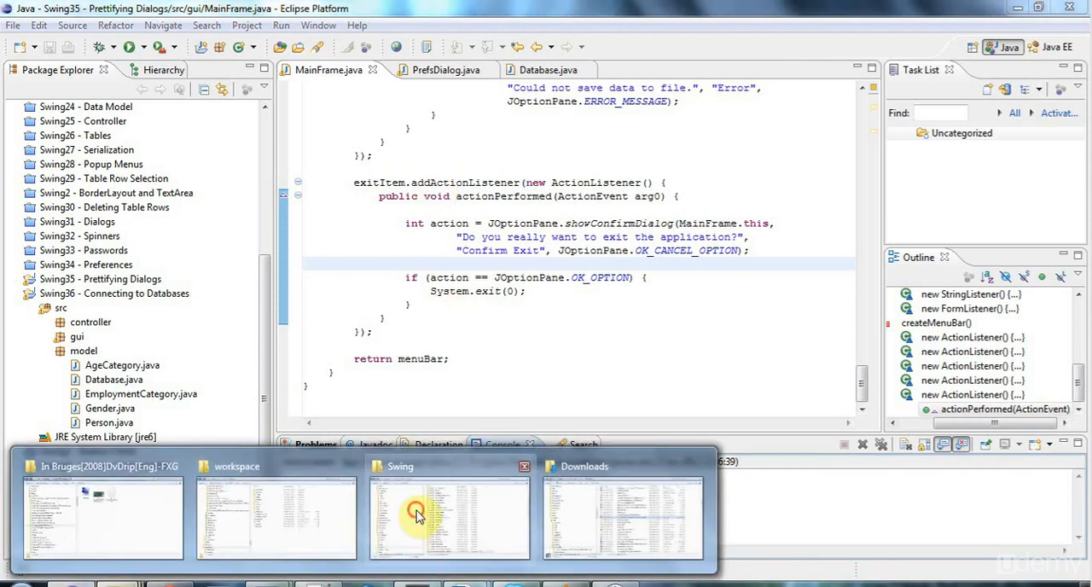
Step: Bring up the Swing tutorial folder and scroll to mysql-connector-java-5.1.20-bin.jar
click(448, 511)
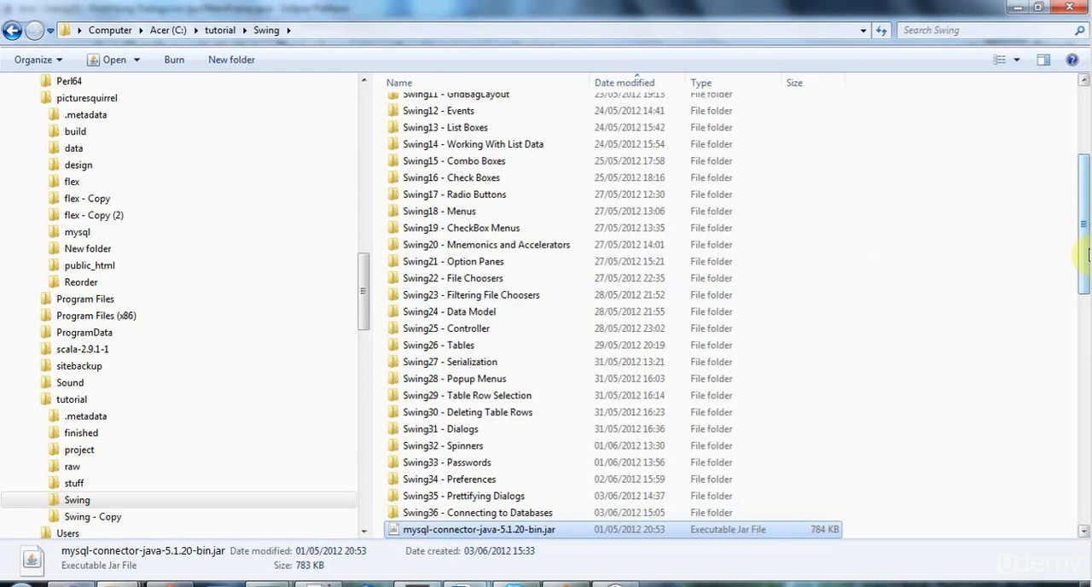
scroll(down, 3)
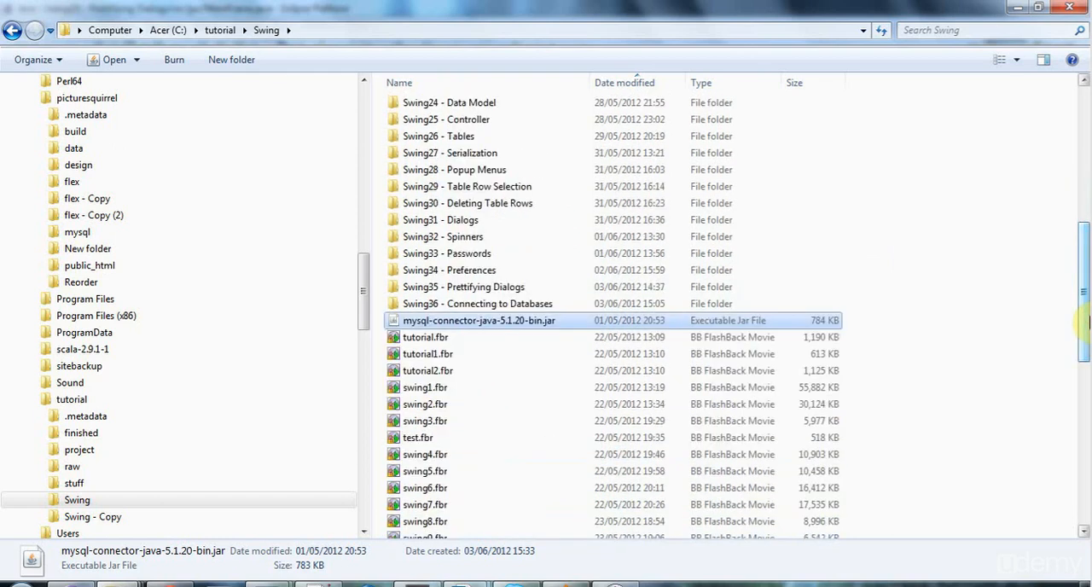
mouse_move(529, 342)
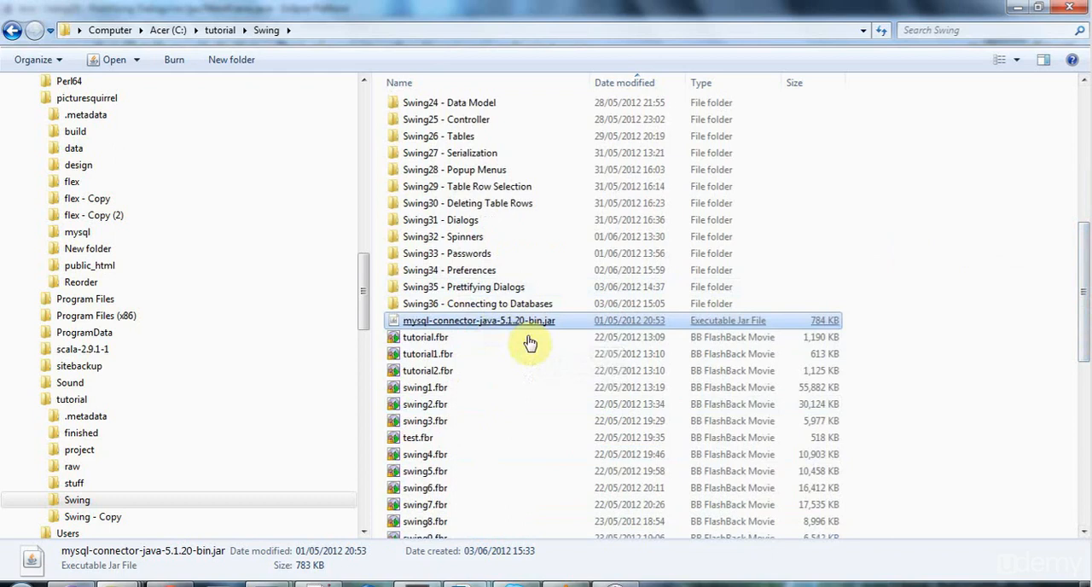
mouse_move(521, 320)
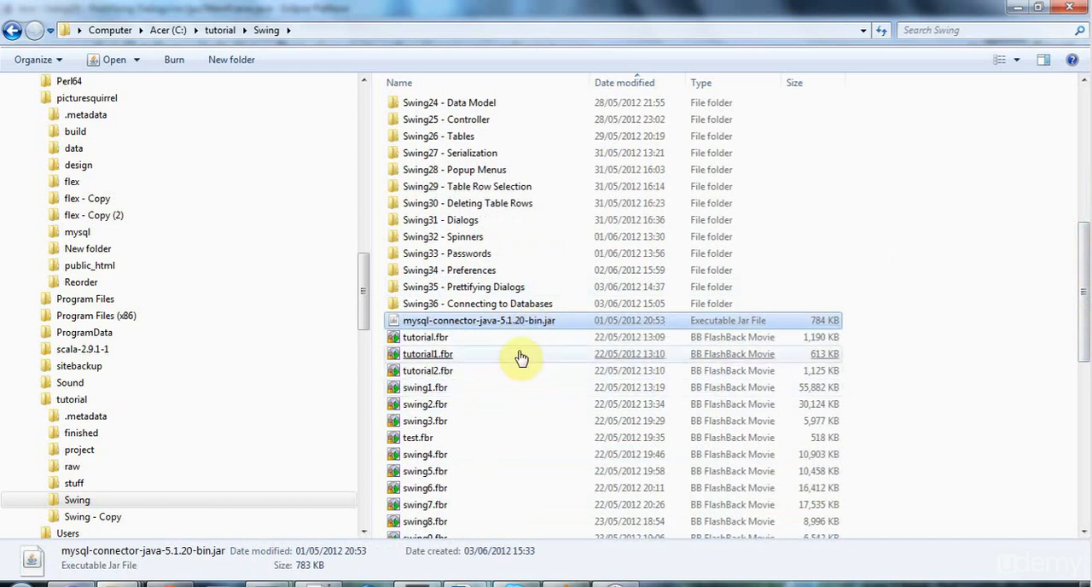
mouse_move(478, 323)
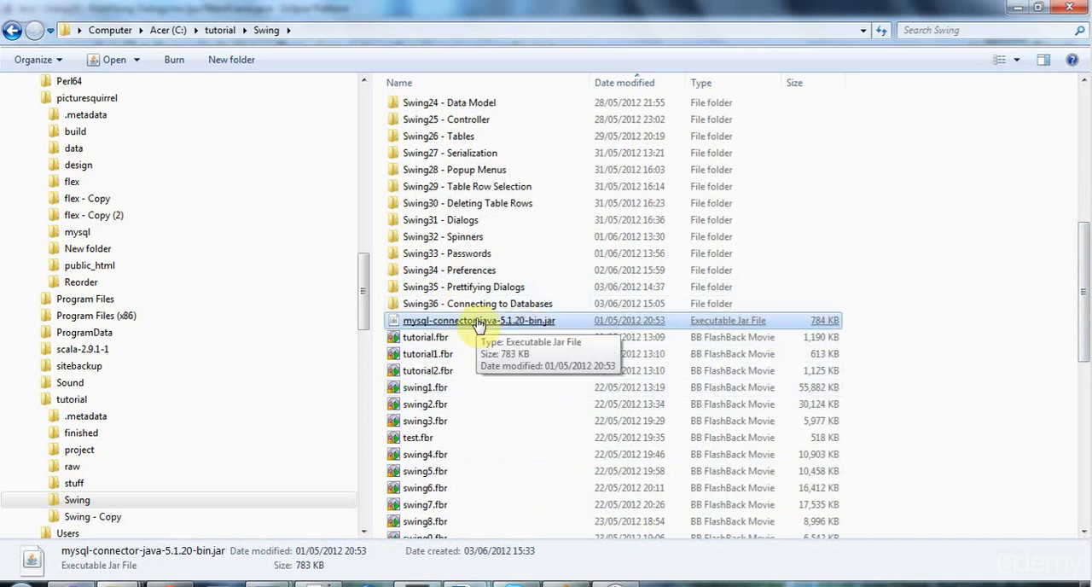
mouse_move(435, 327)
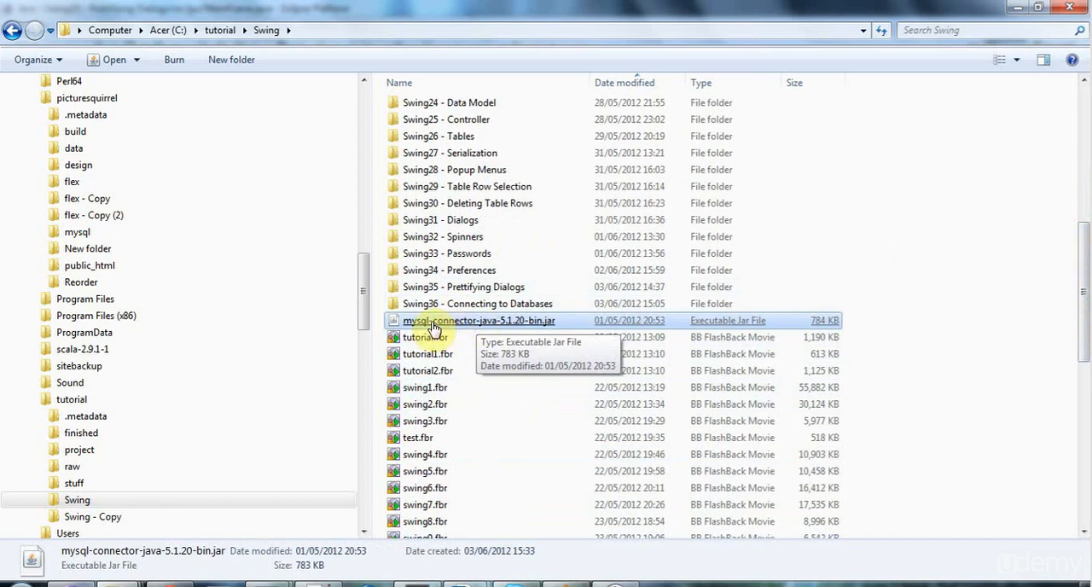
mouse_move(478, 320)
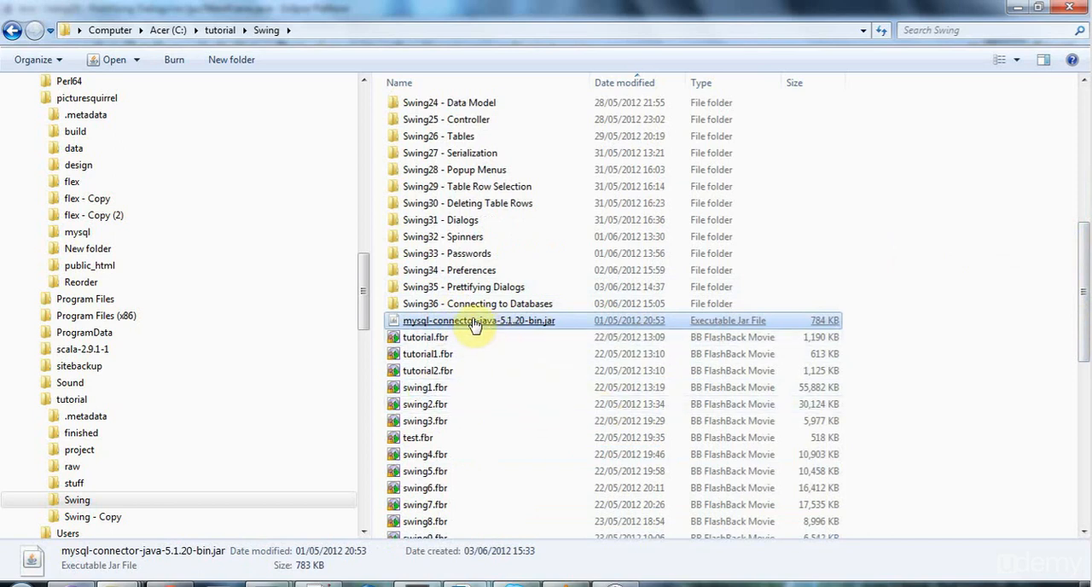
mouse_move(479, 320)
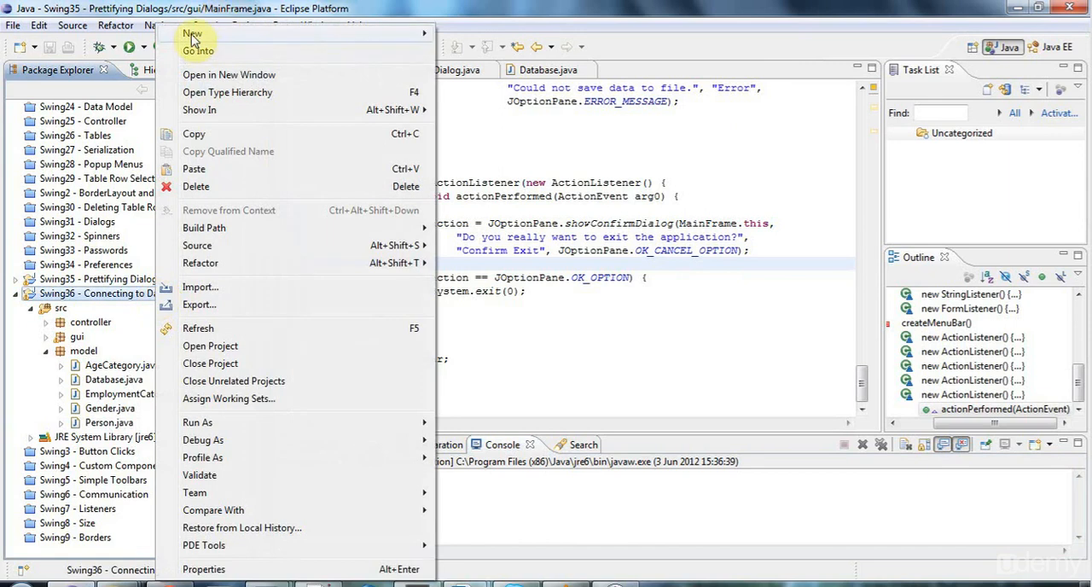
Step: Create a TestDatabase class with a generated main method in the Swing36 project
click(191, 35)
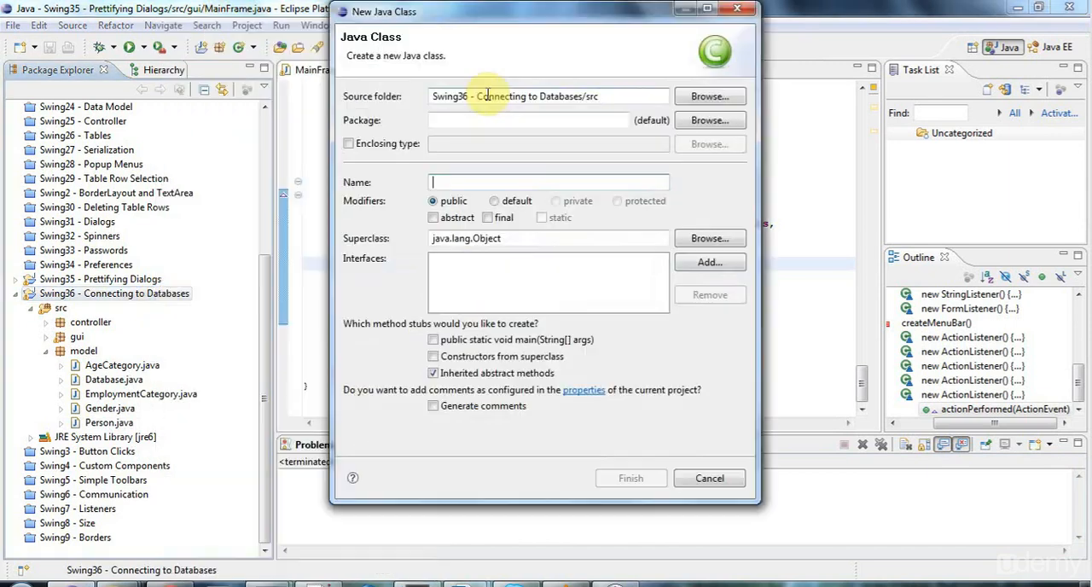
text(Test)
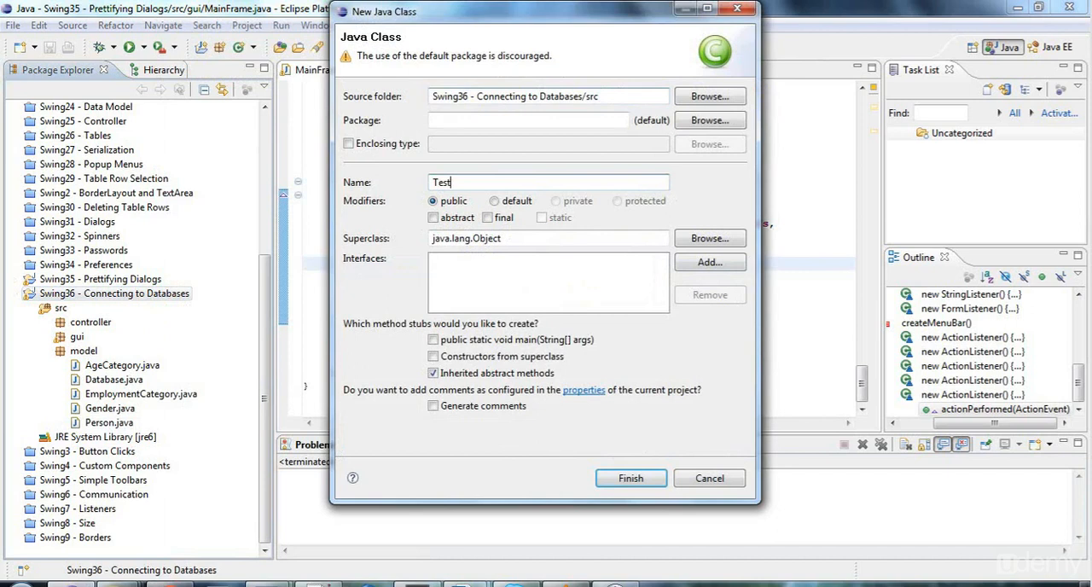
text(Database)
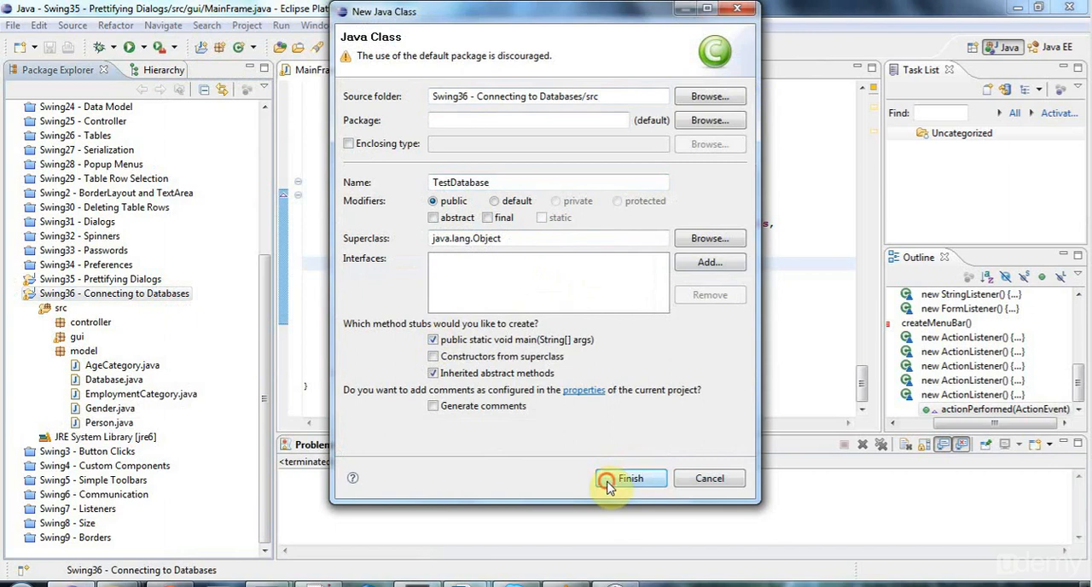
click(630, 478)
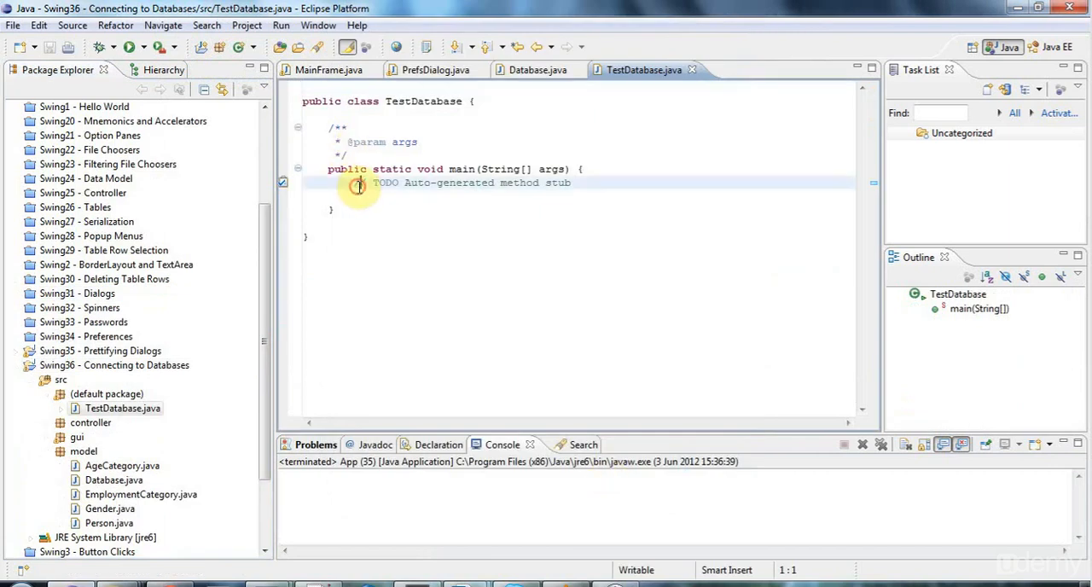
Step: Add System.out.println("Running database test"); to TestDatabase's main method
text(sys)
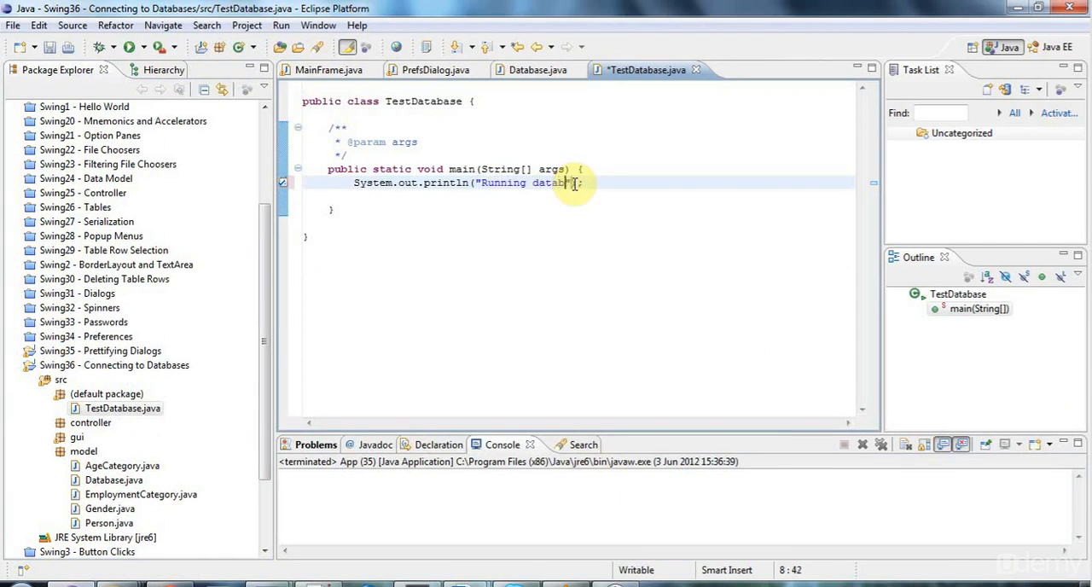
text(test)
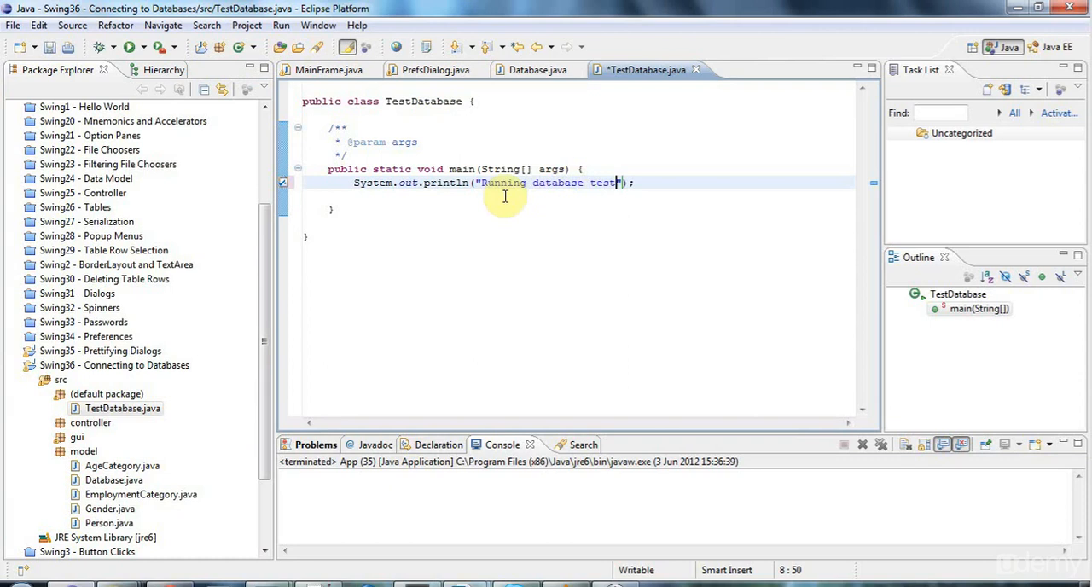
key(Return)
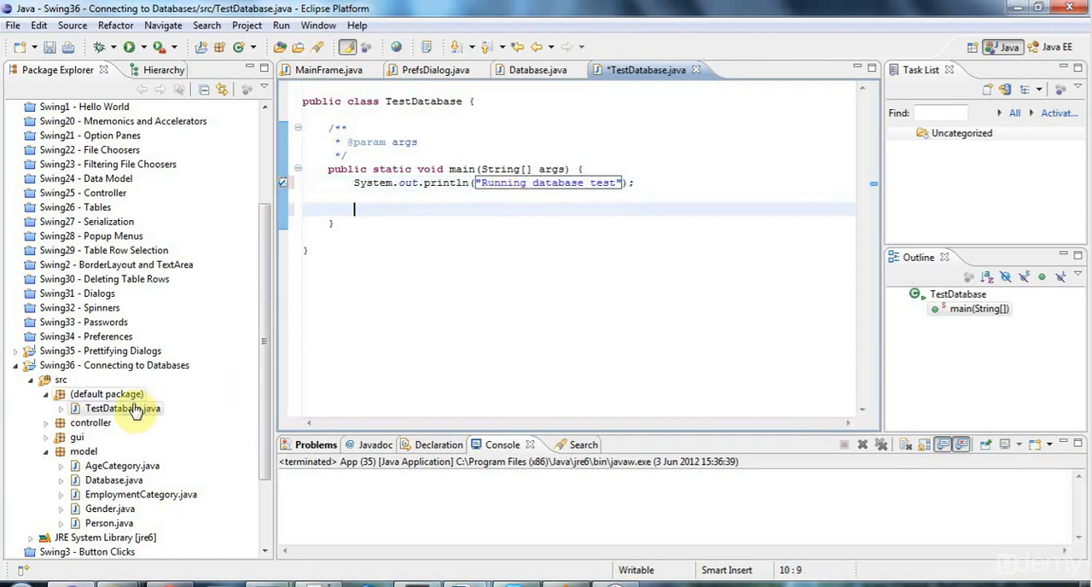
Step: Run TestDatabase as a Java application, then switch to Database.java
right_click(122, 408)
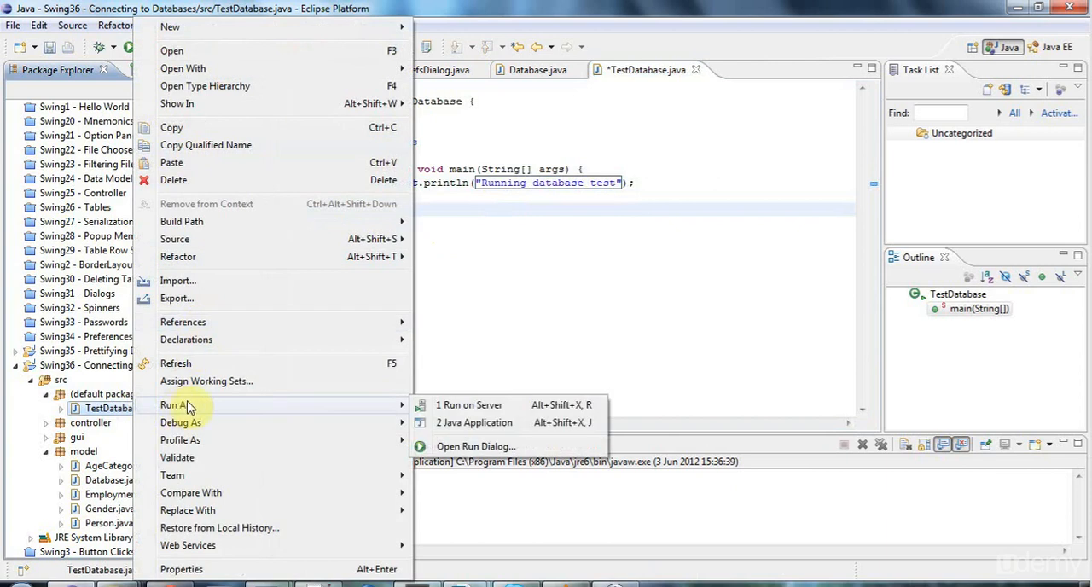
click(474, 422)
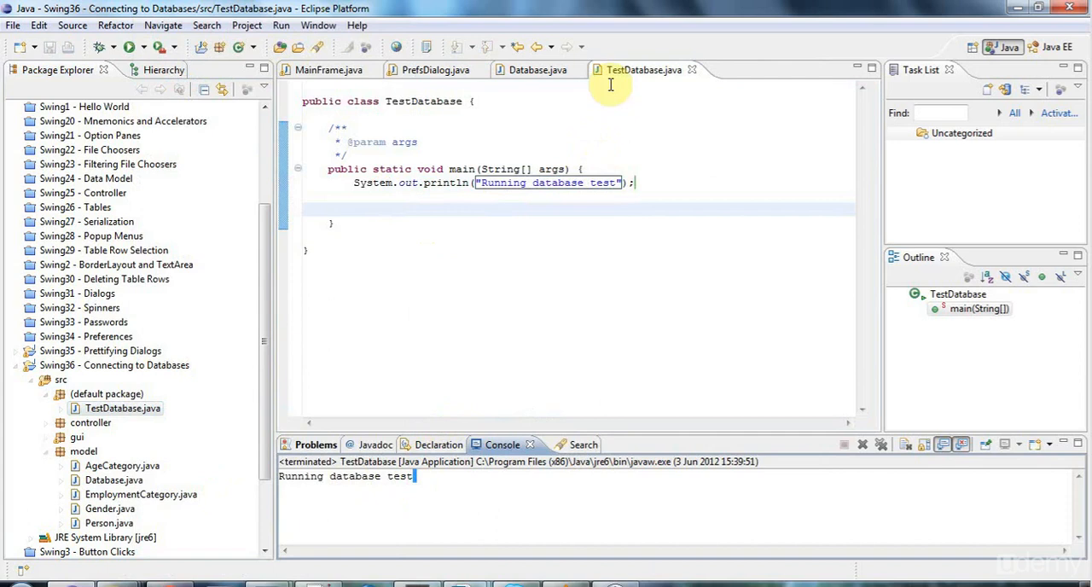
click(538, 69)
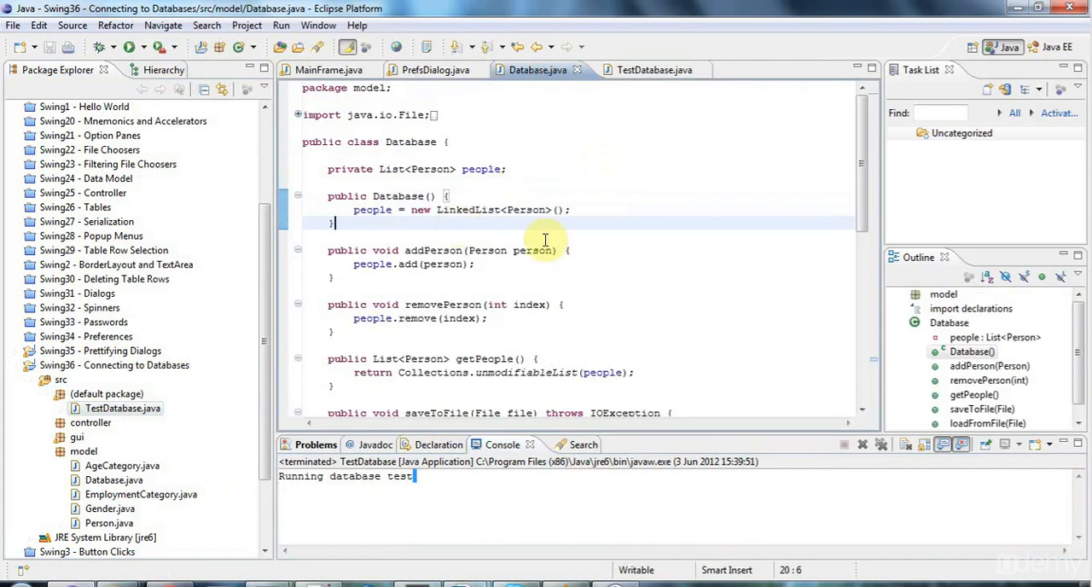
Step: Add empty public void connect() and public void disconnect() methods below the Database constructor
key(Enter)
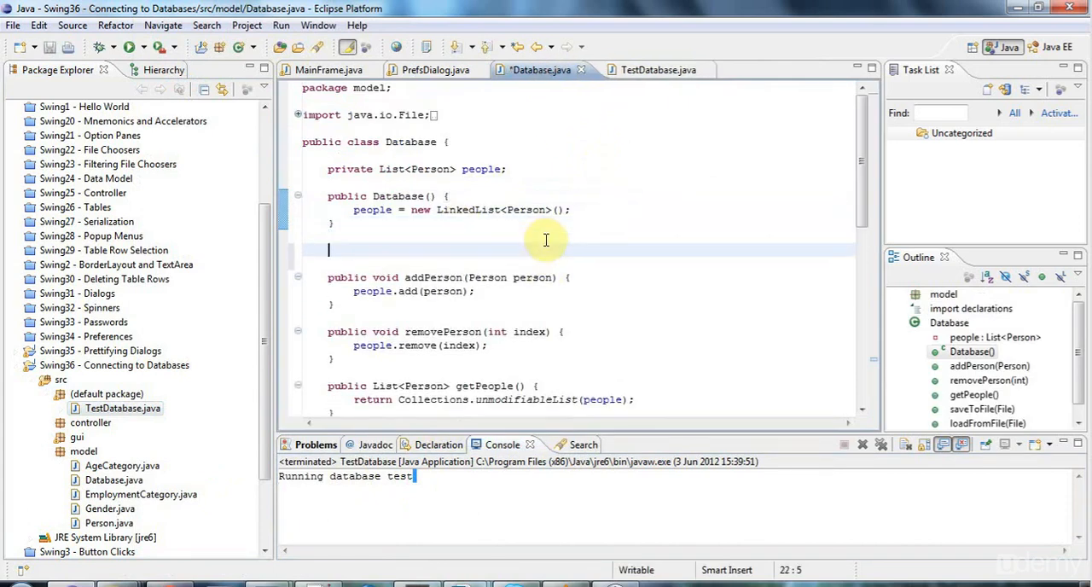
text(public void connect() {)
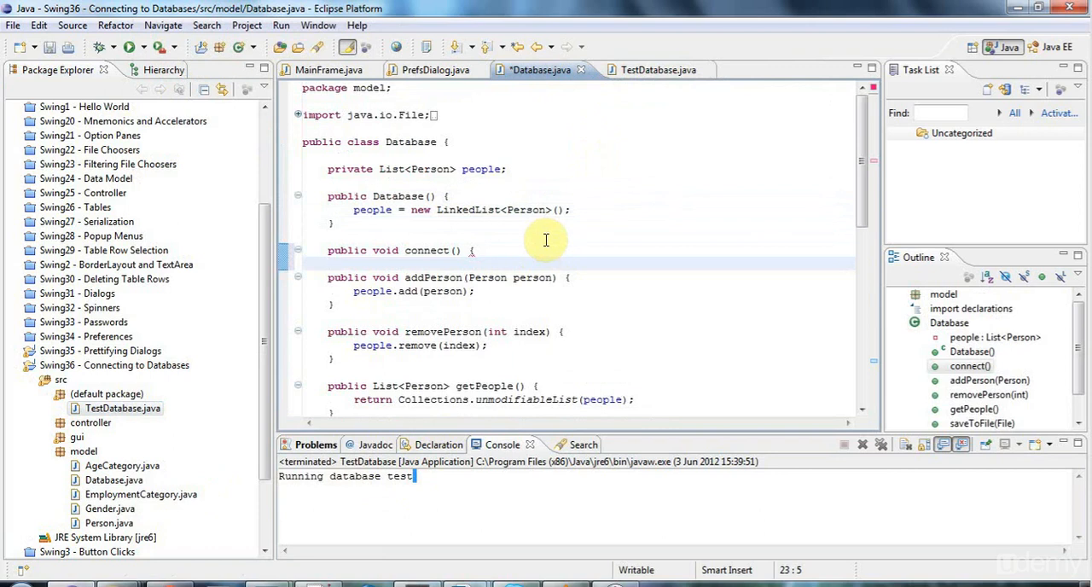
text(public)
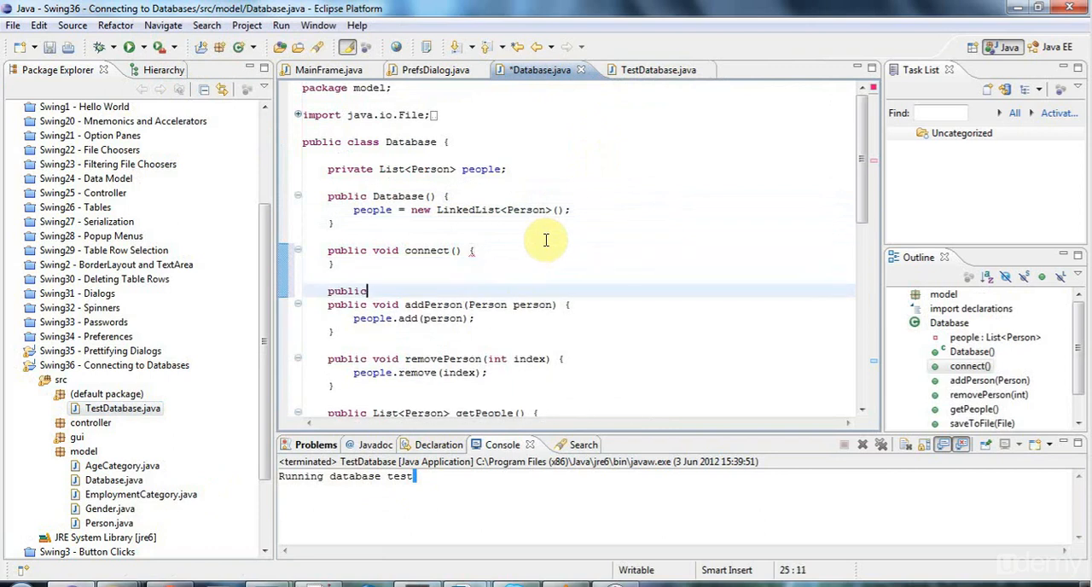
text(void disconn)
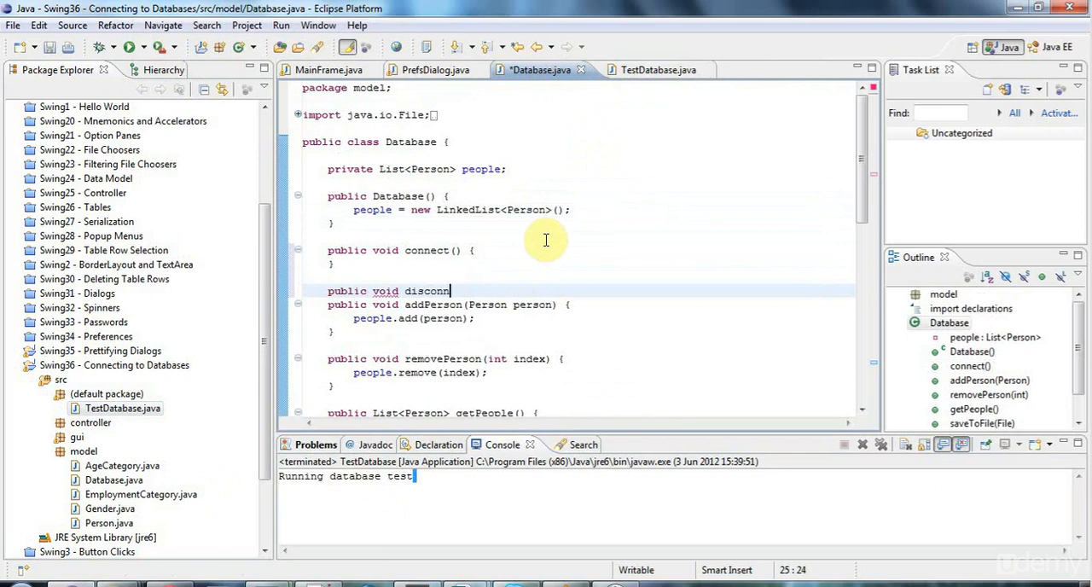
text(ect() {)
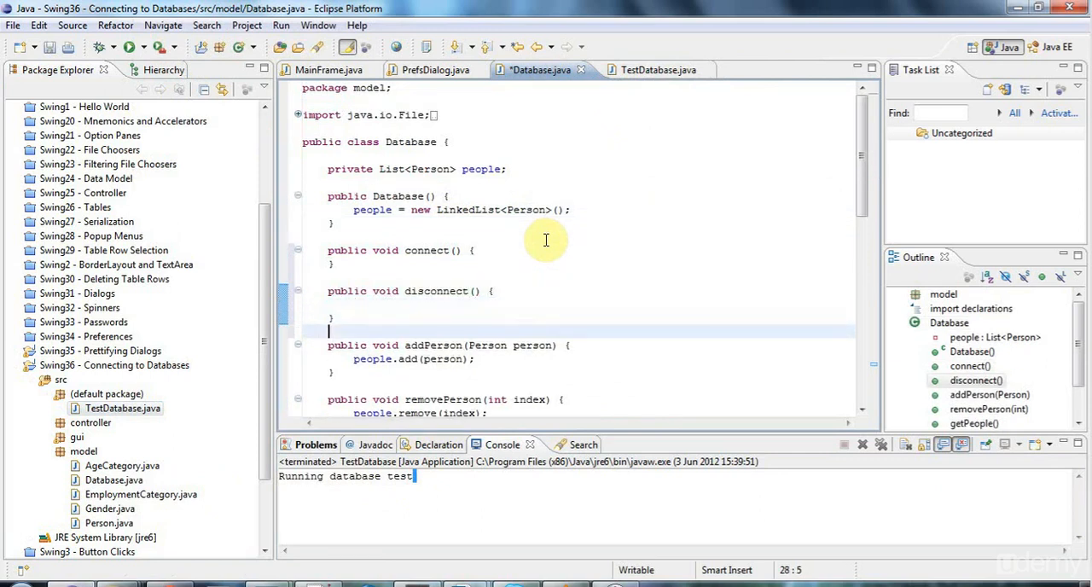
click(647, 69)
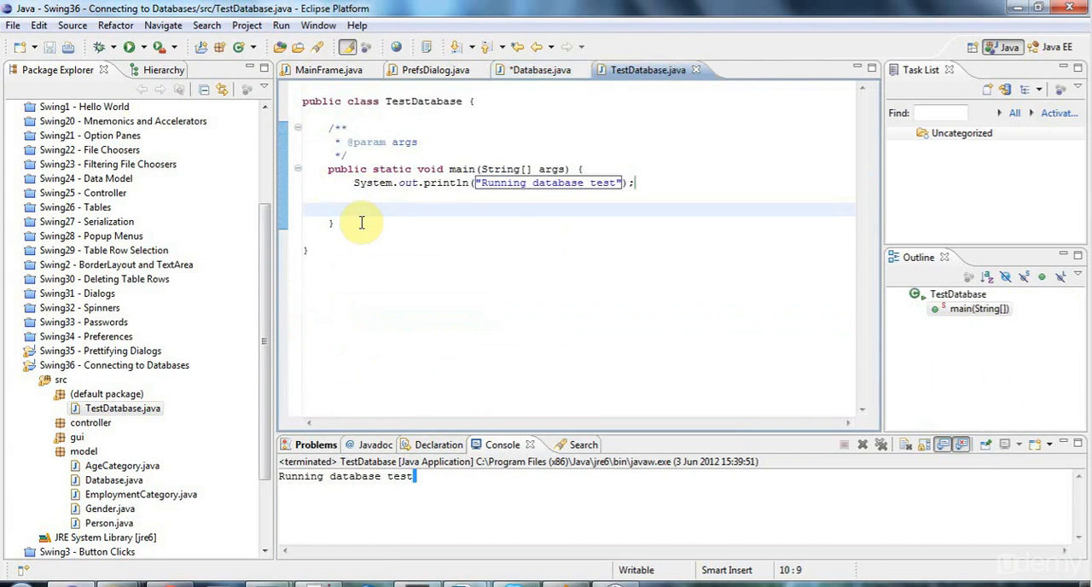
Step: In TestDatabase main, create Database db = new Database() and call db.connect() and db.disconnect()
text(Database)
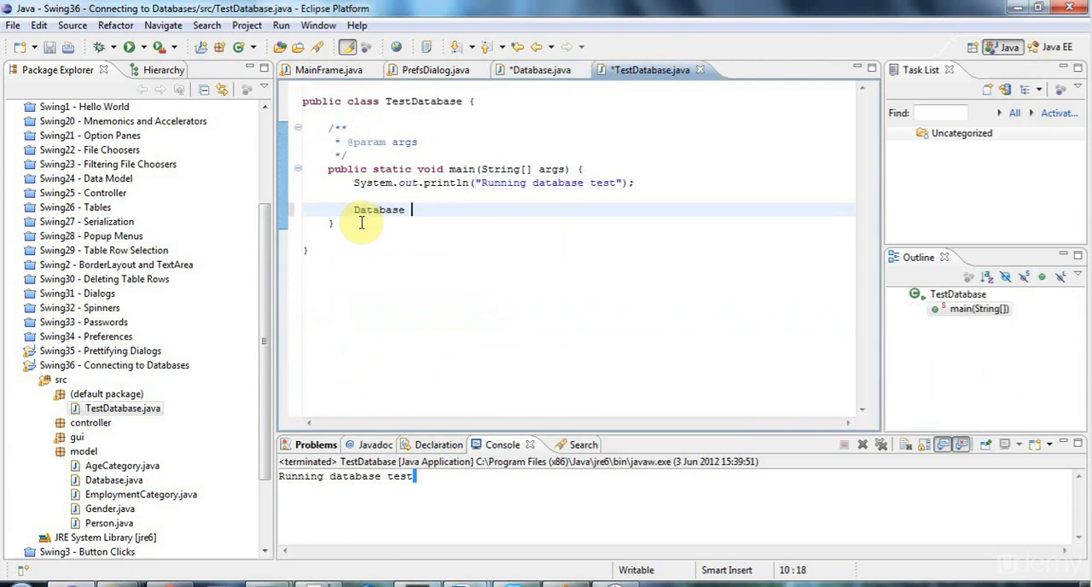
text(db = new)
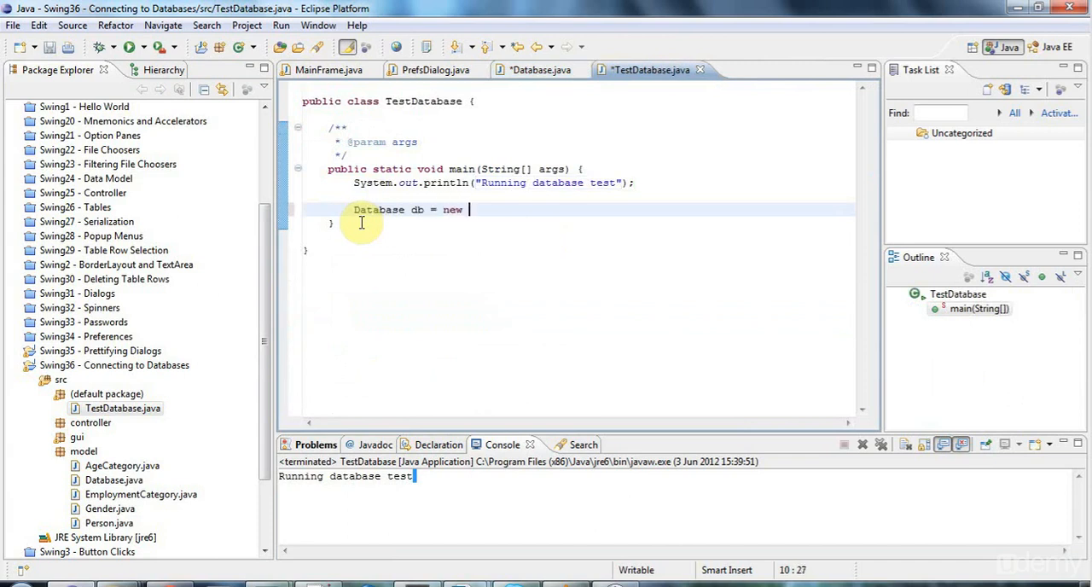
text(Database())
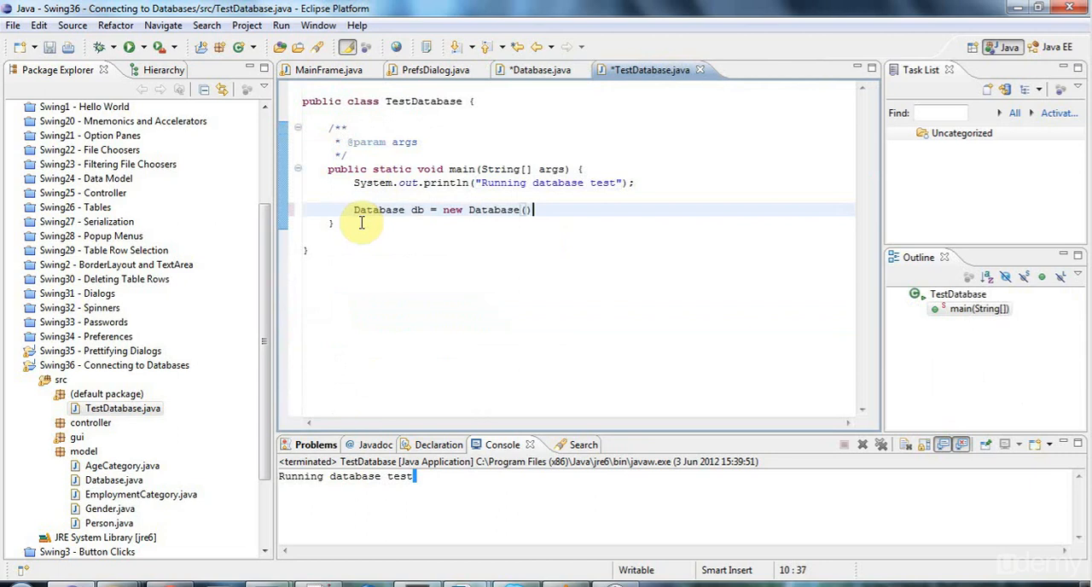
text(db.connect();)
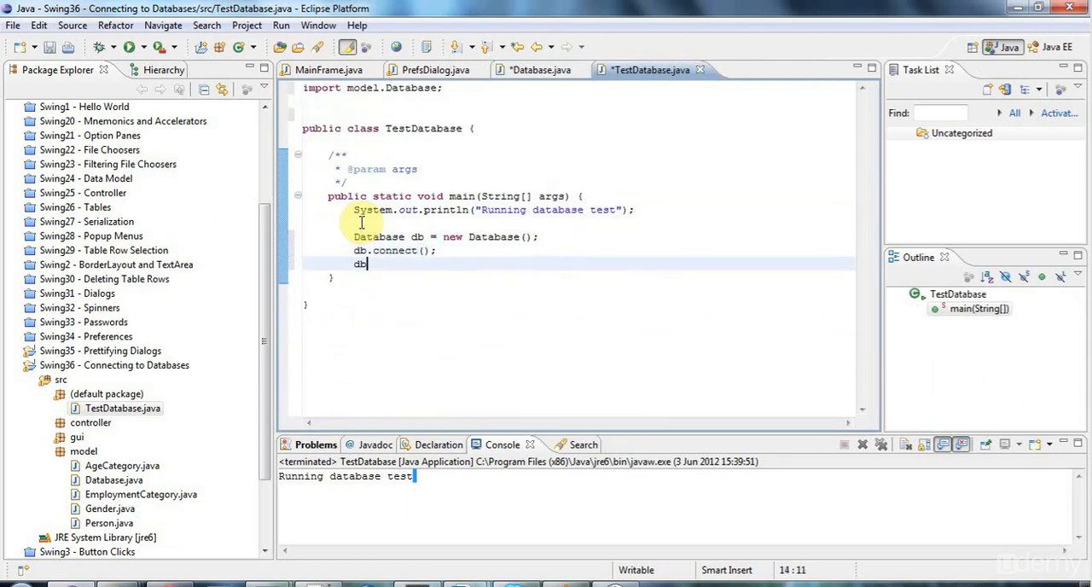
text(dis)
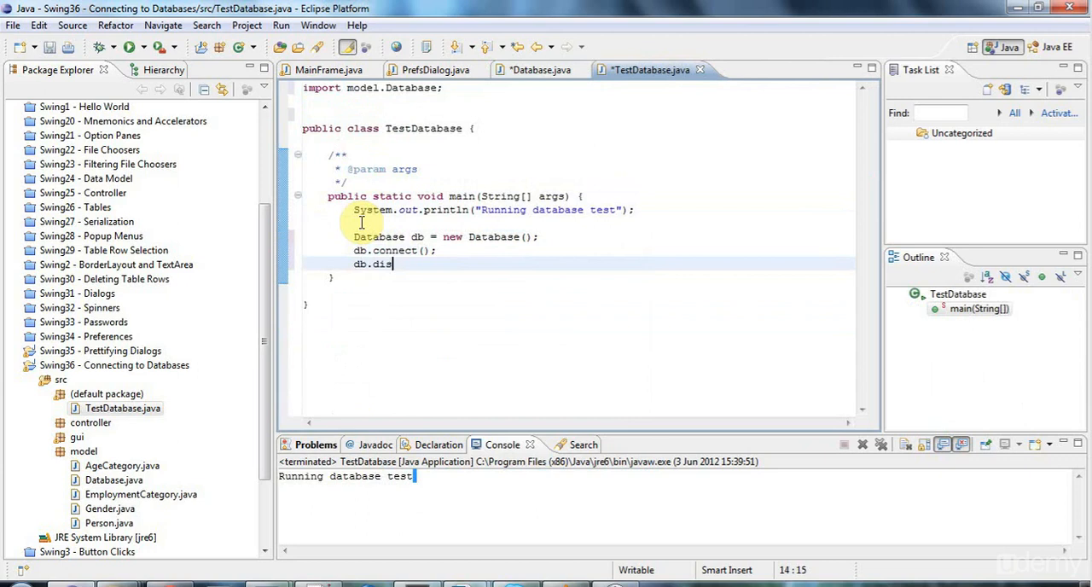
text(connect();)
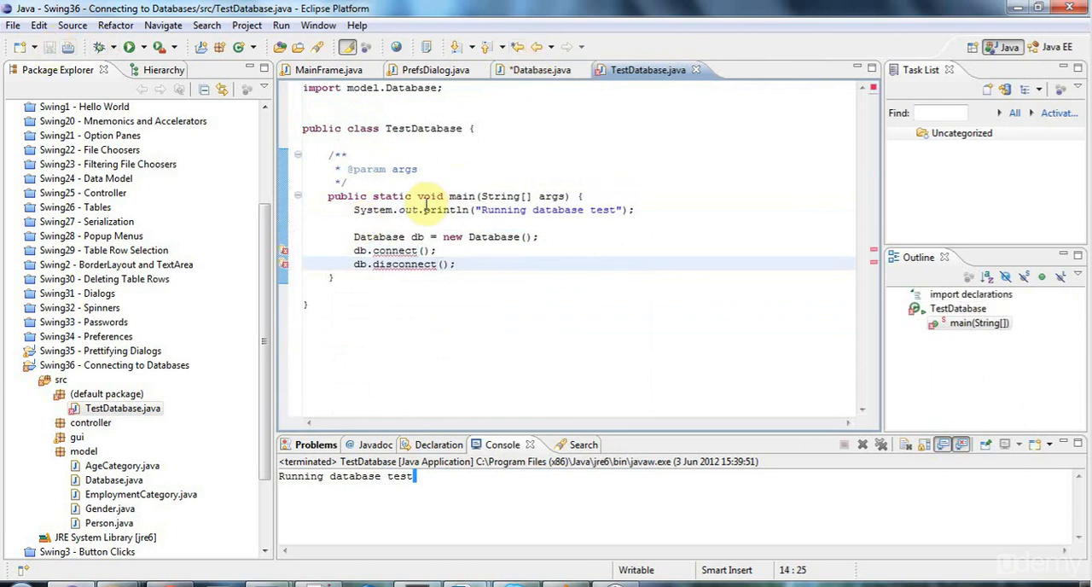
Step: Save Database.java and confirm TestDatabase's connect and disconnect calls no longer show errors
click(537, 70)
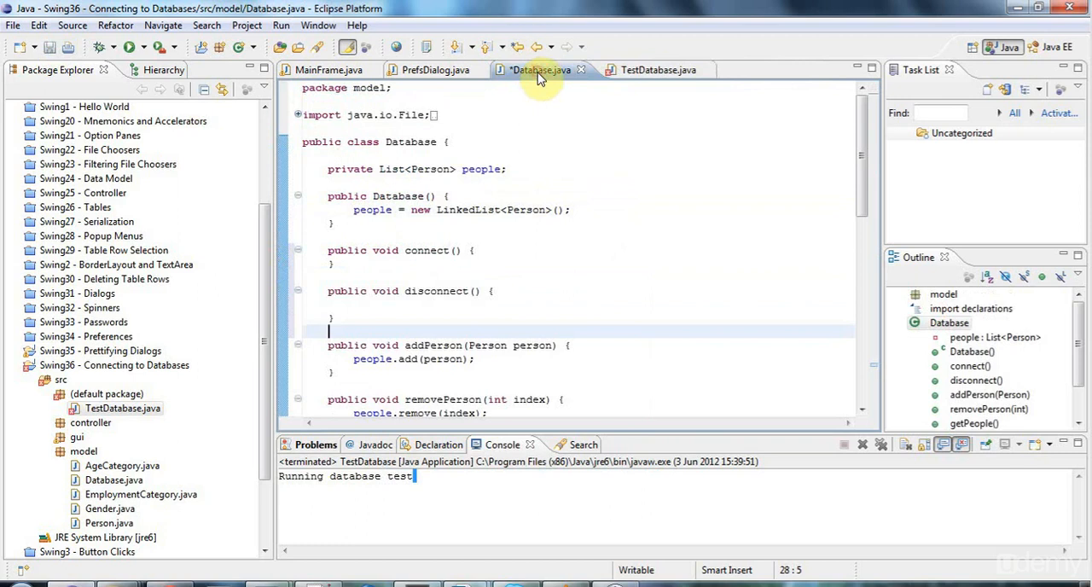
mouse_move(648, 70)
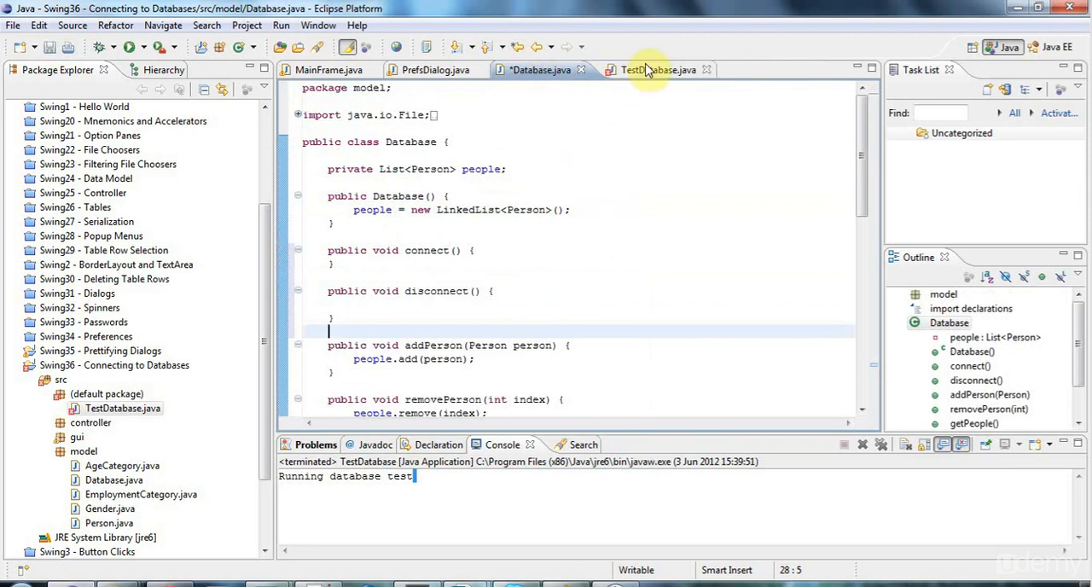
click(657, 70)
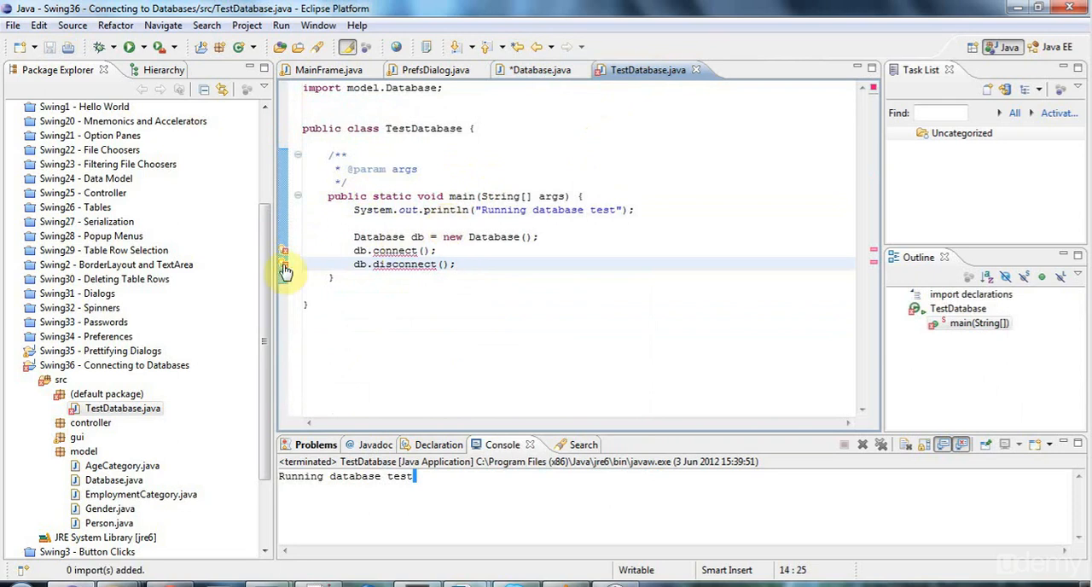
mouse_move(284, 257)
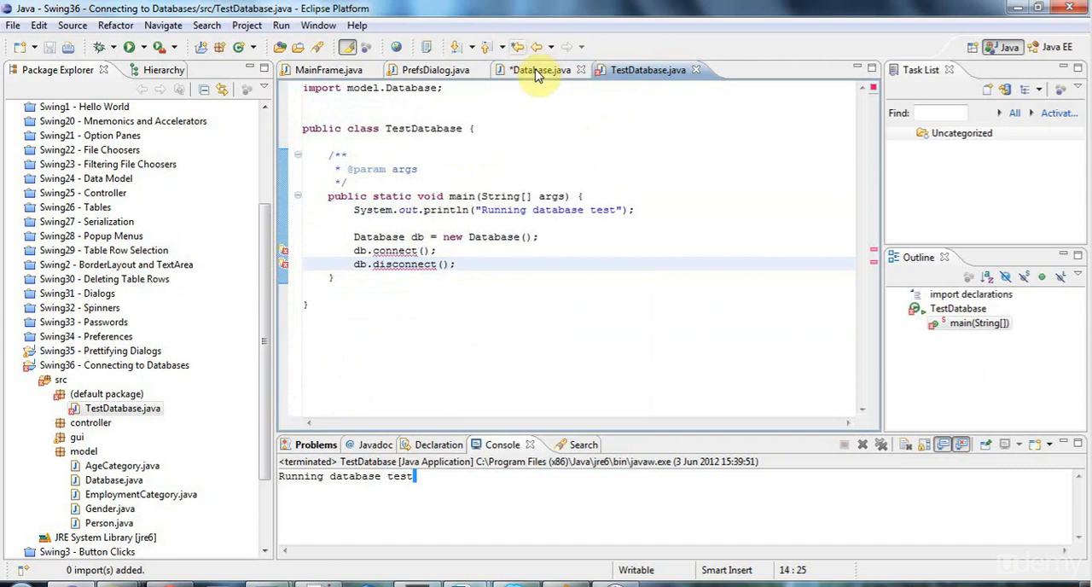
click(539, 70)
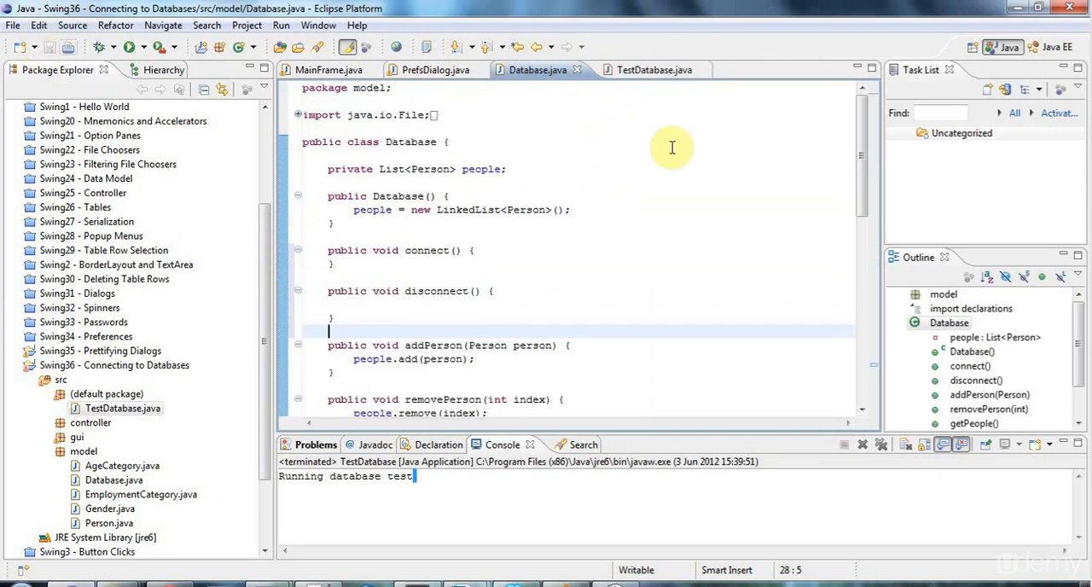
click(645, 69)
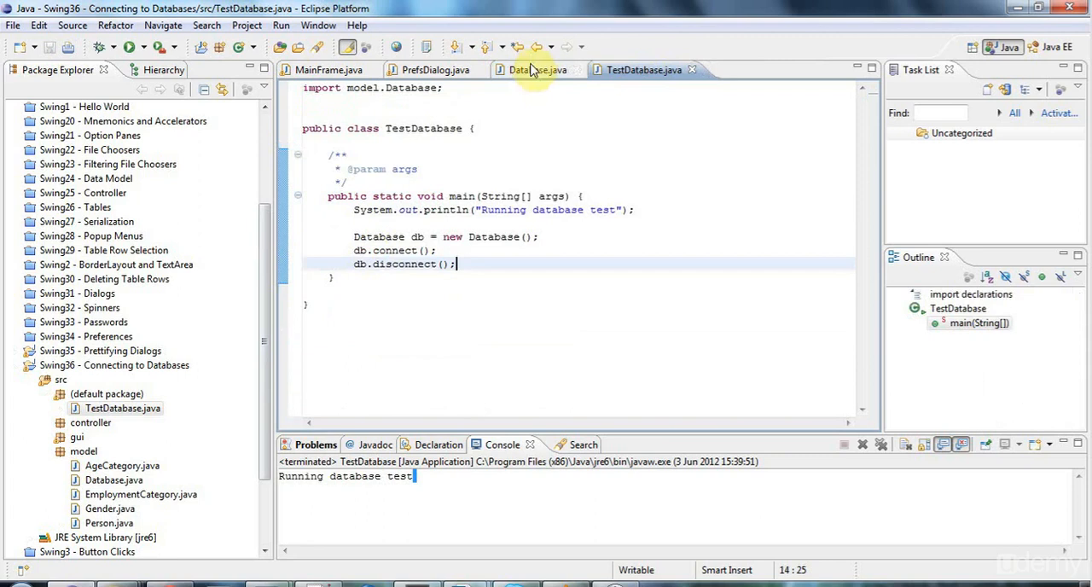
click(538, 70)
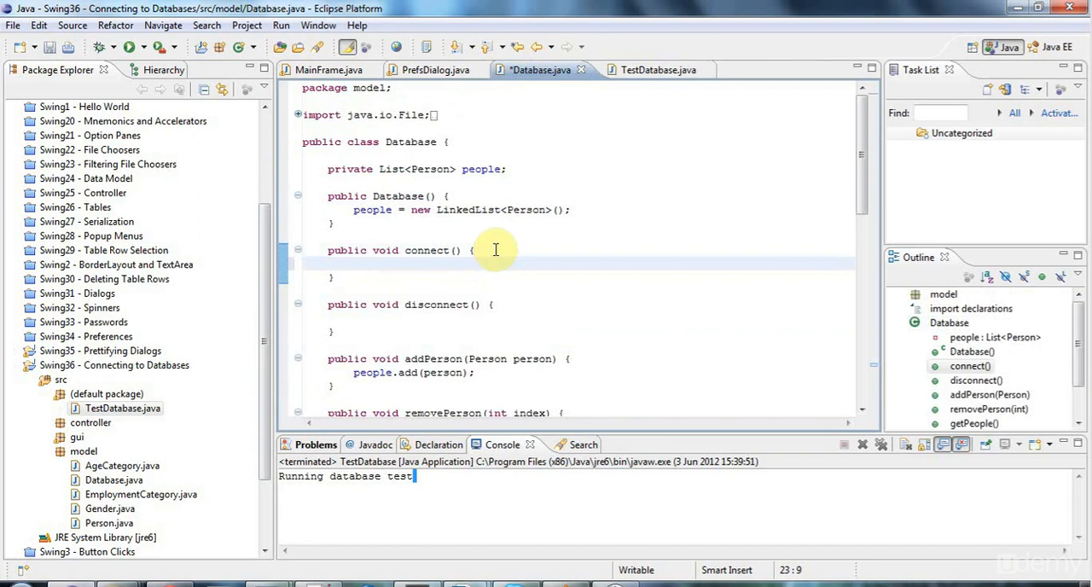
Step: Put Class.forName("com.mysql.jdbc.Driver"); inside the connect() method
text(Class)
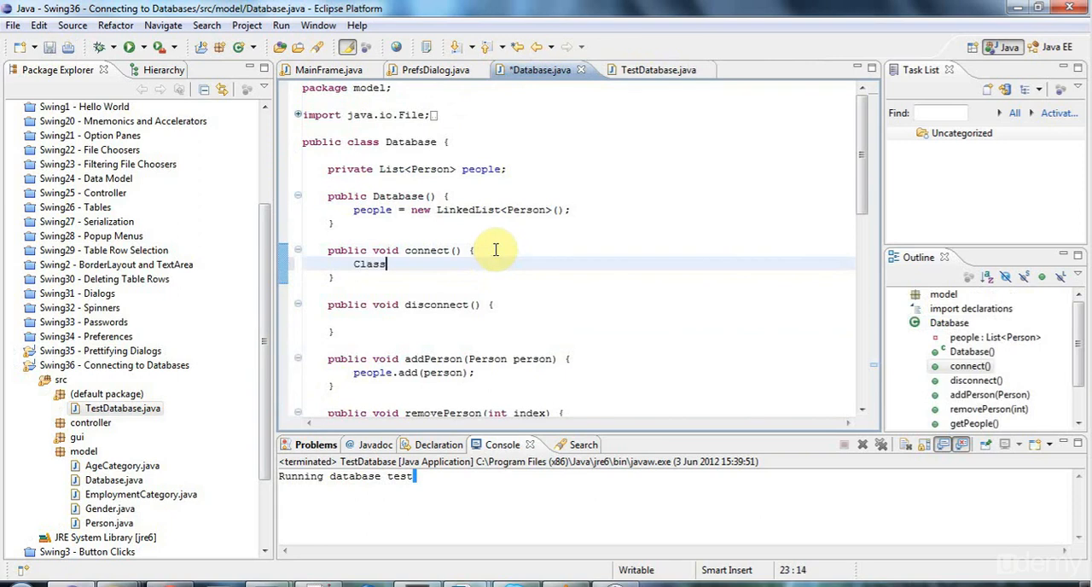
text(.forName)
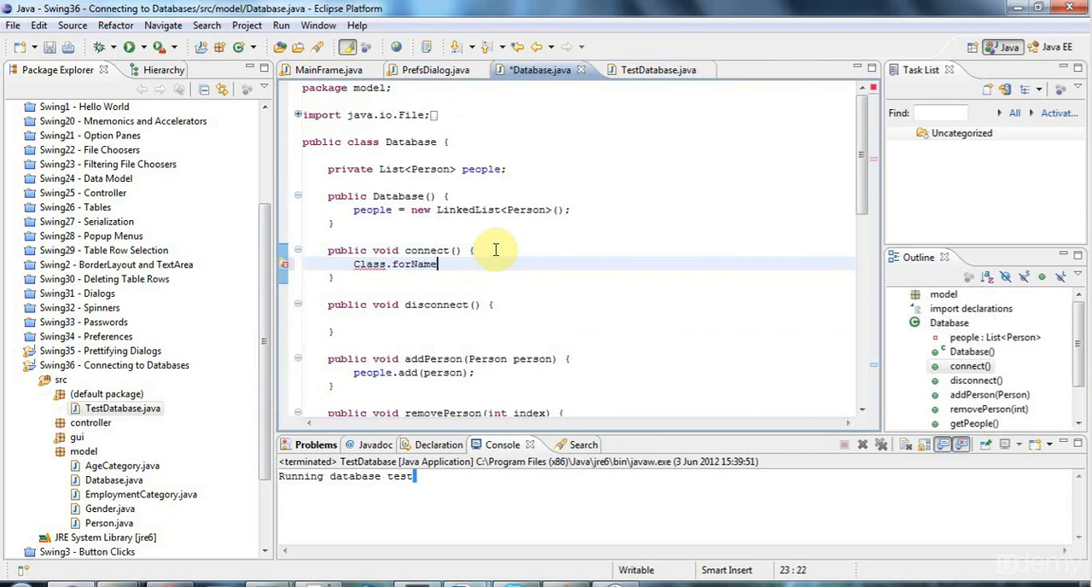
text(();)
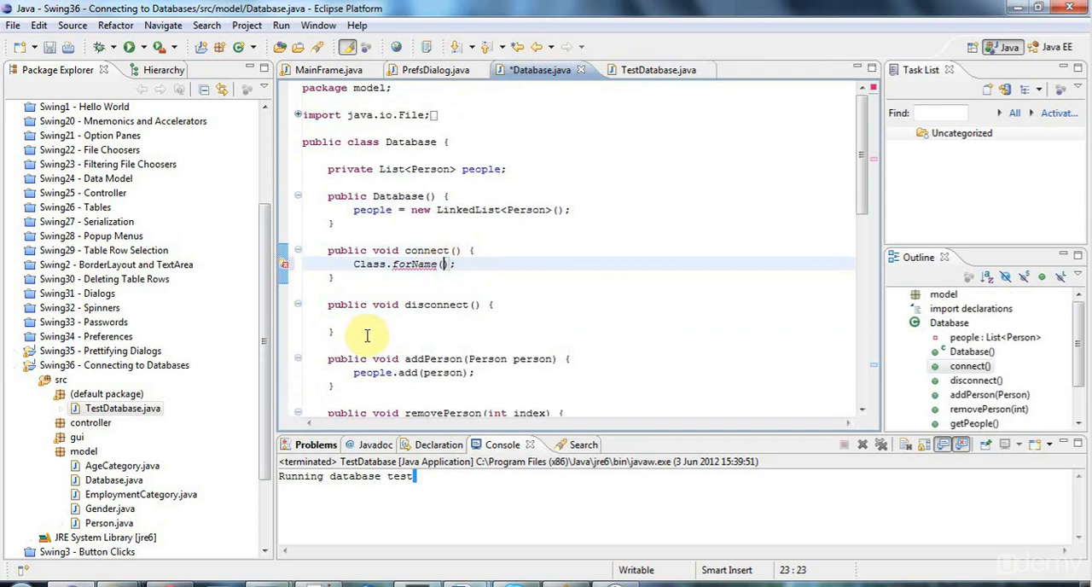
text(")
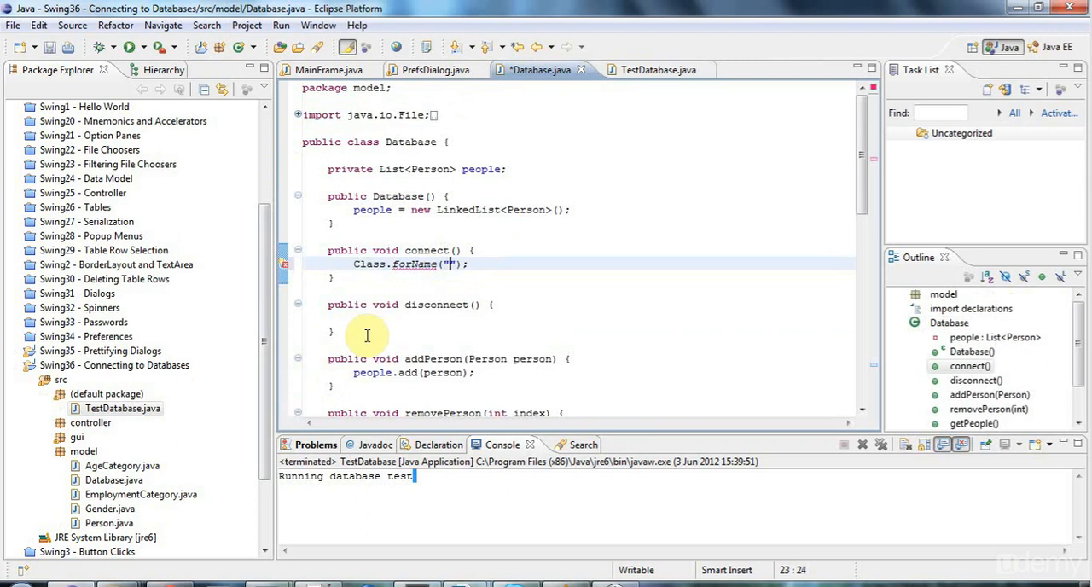
text(com.mysql.)
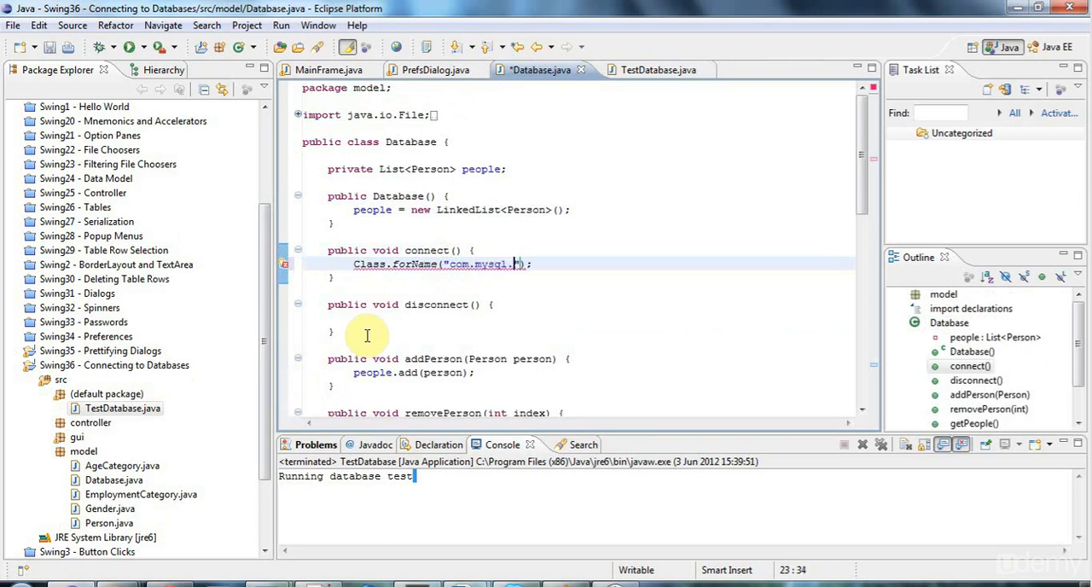
text(jdbc.)
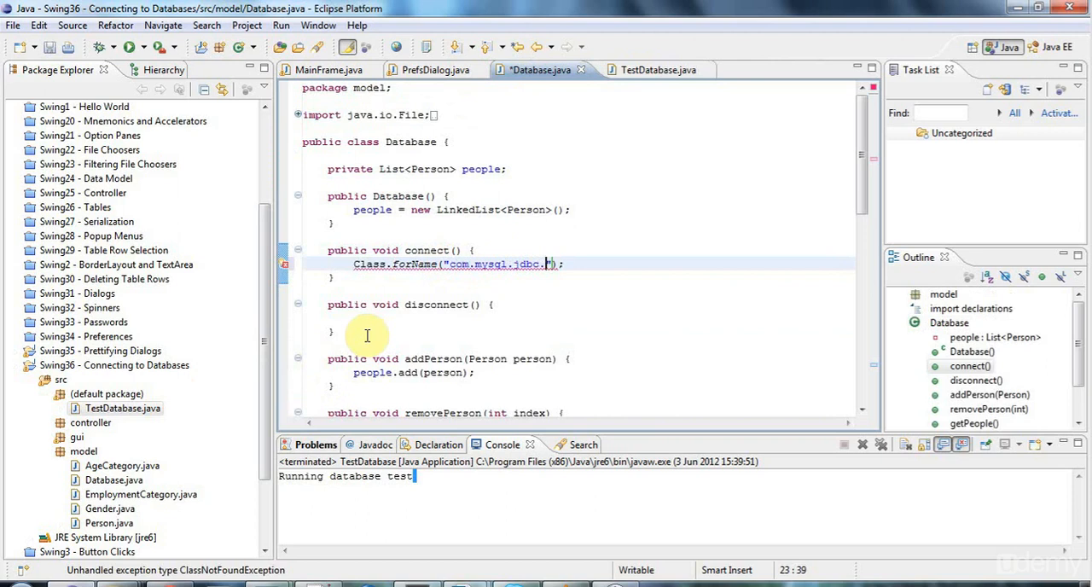
text(Driver)
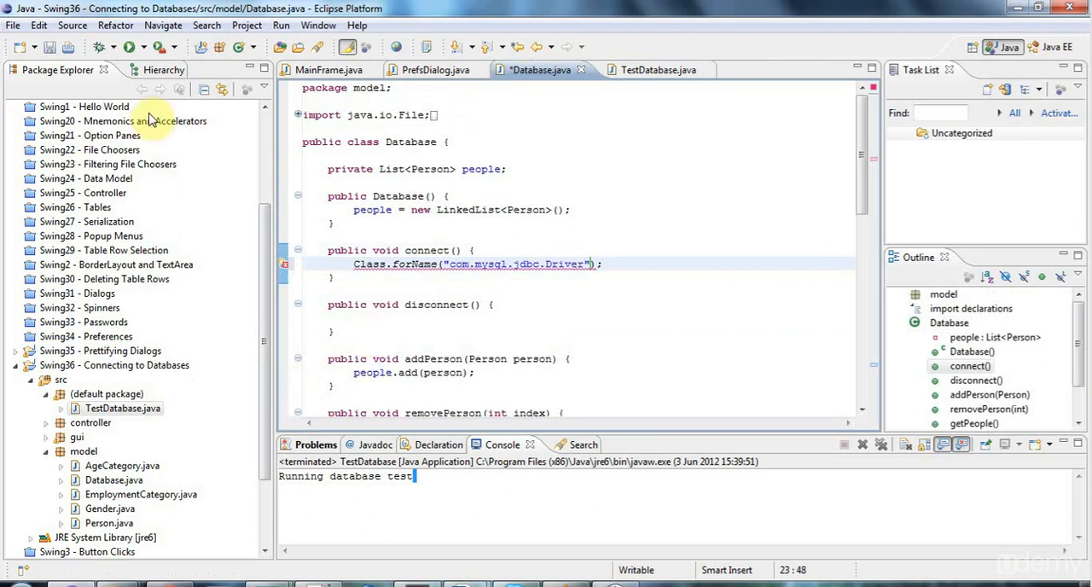
mouse_move(285, 268)
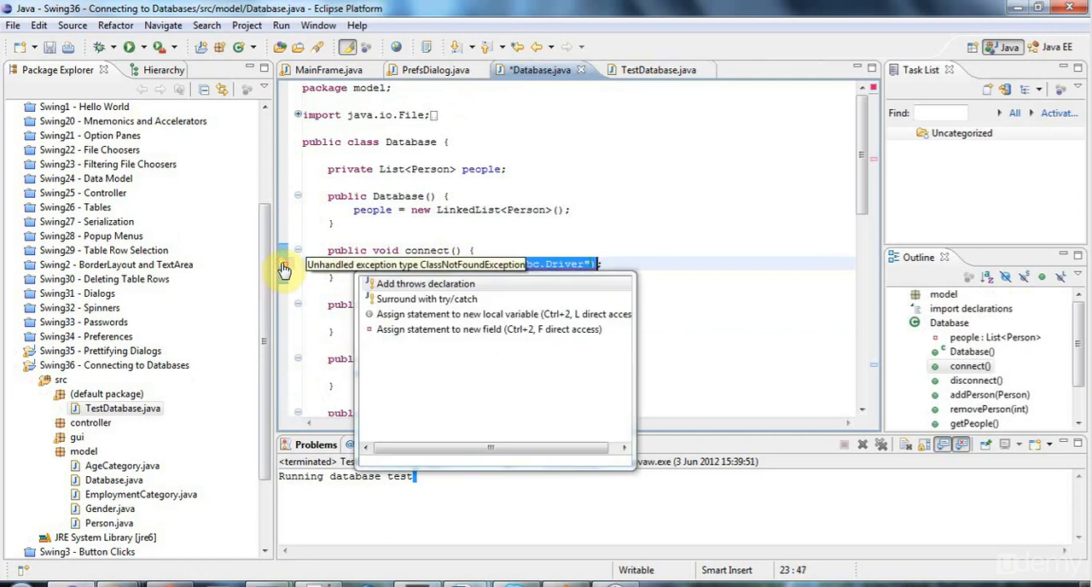
Step: Wrap driver loading in try/catch throwing Exception("Driver not found"), and declare connect() throws Exception
click(427, 298)
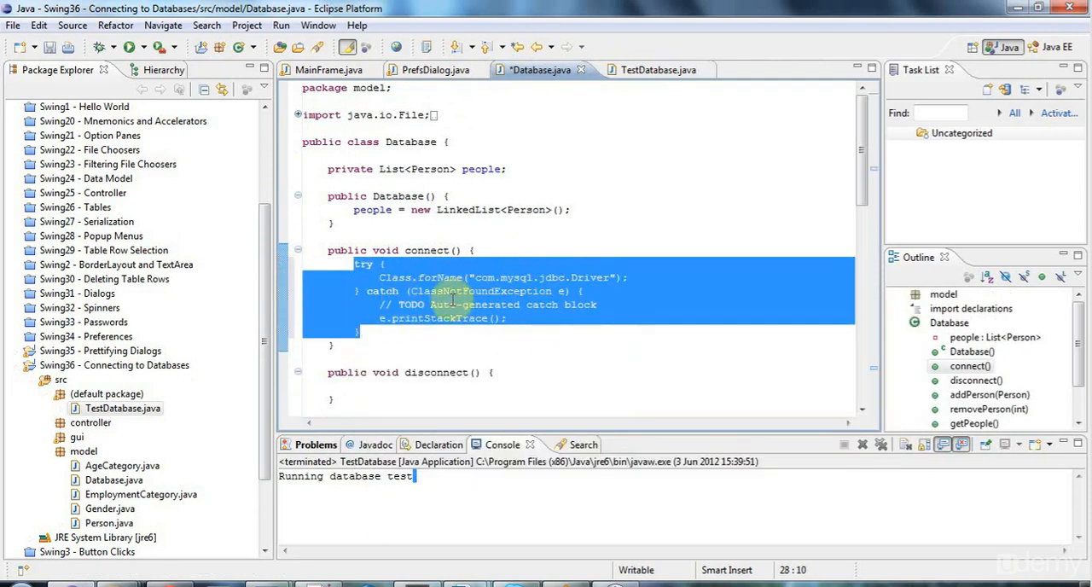
click(382, 305)
text(new)
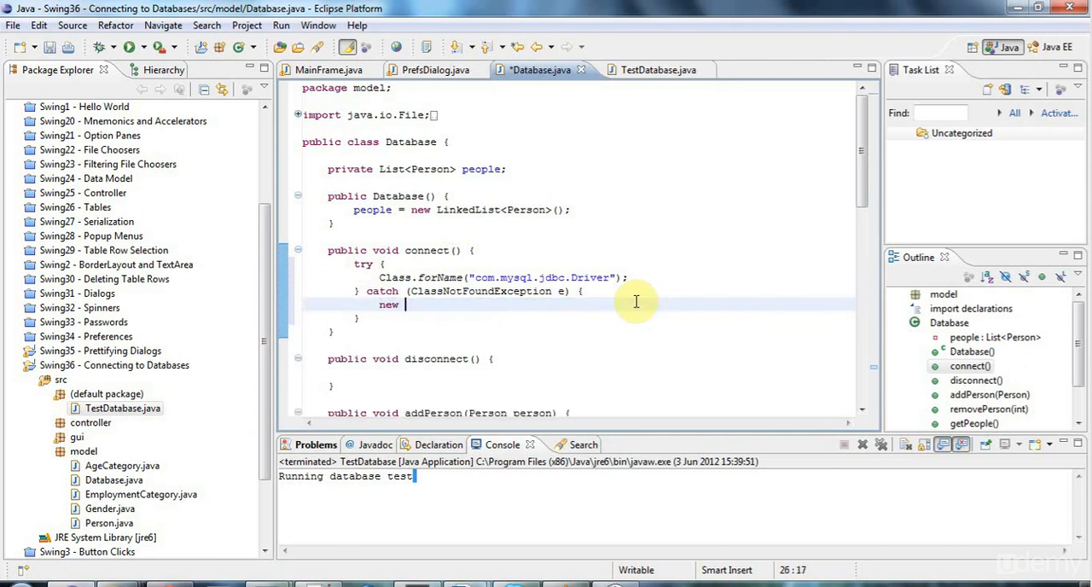
text(Exception(")
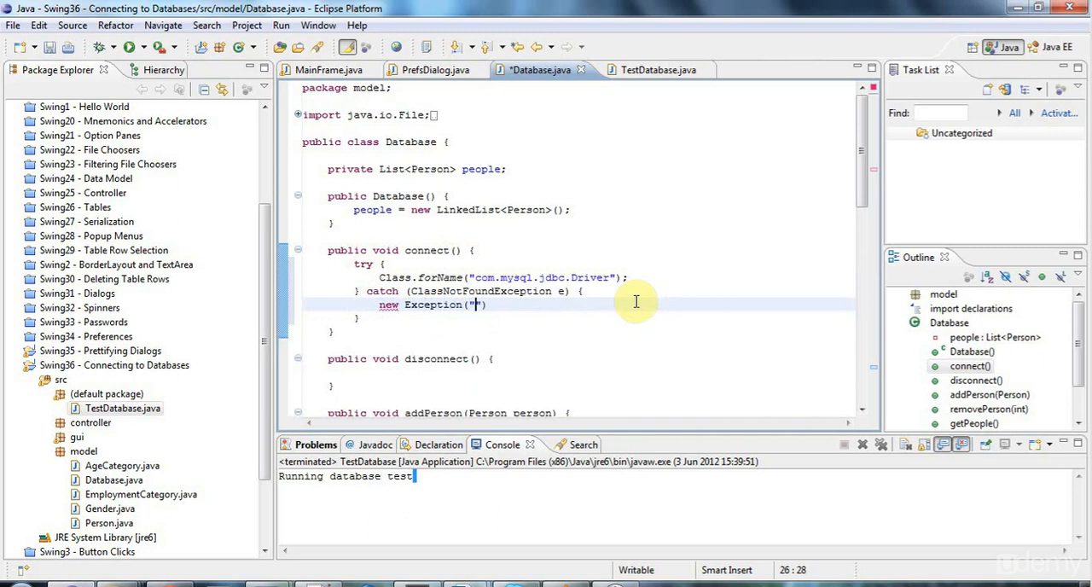
text(Driver not found)
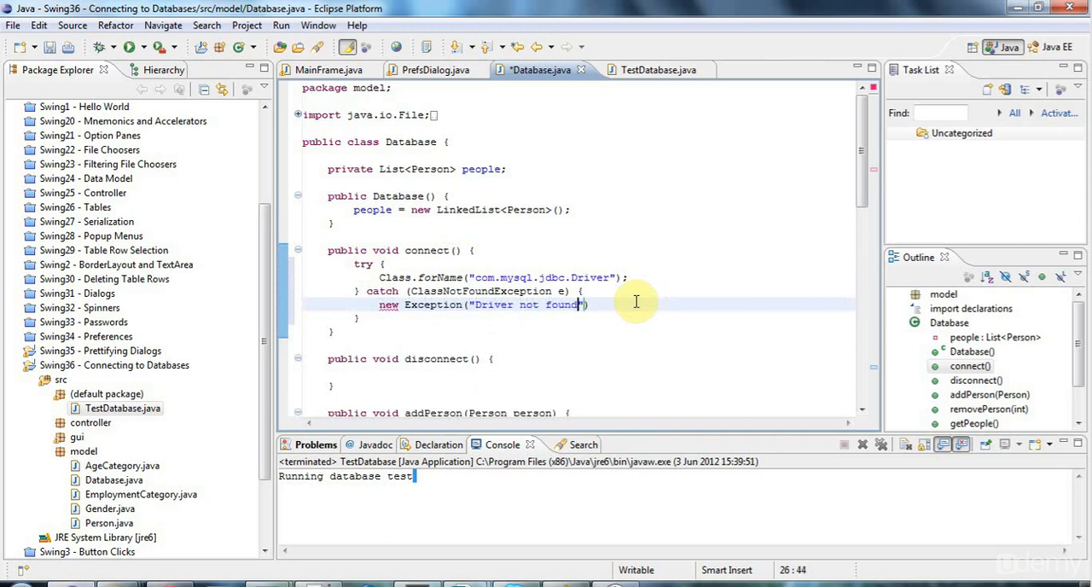
mouse_move(437, 252)
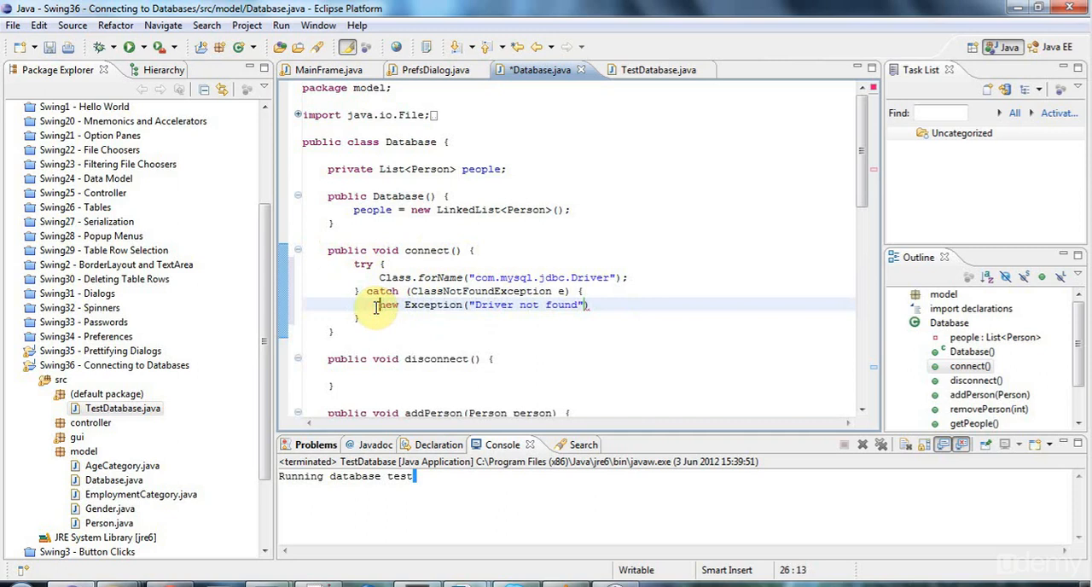
text(throw)
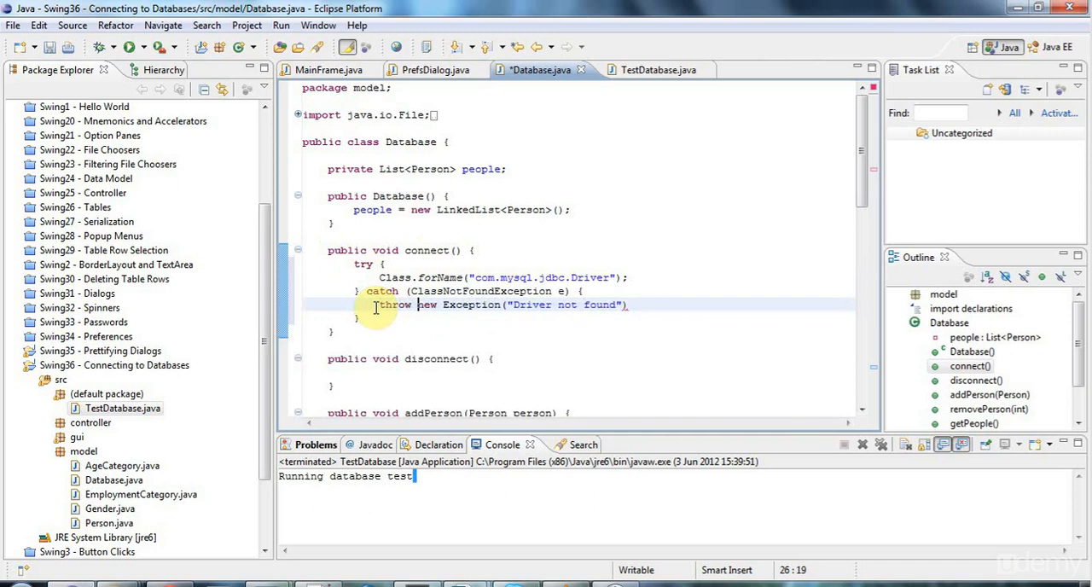
mouse_move(470, 330)
text(;)
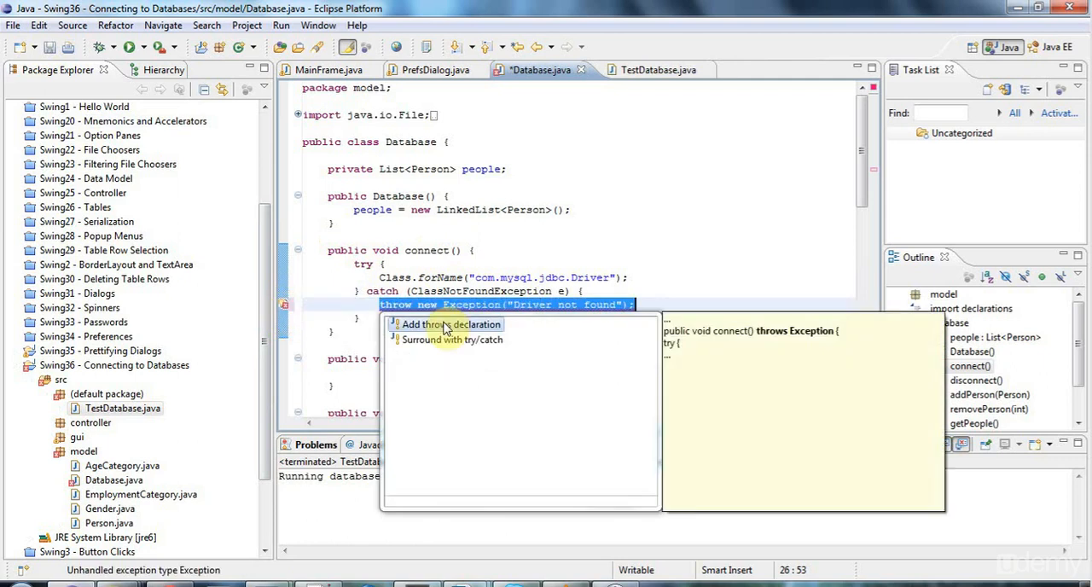
click(450, 325)
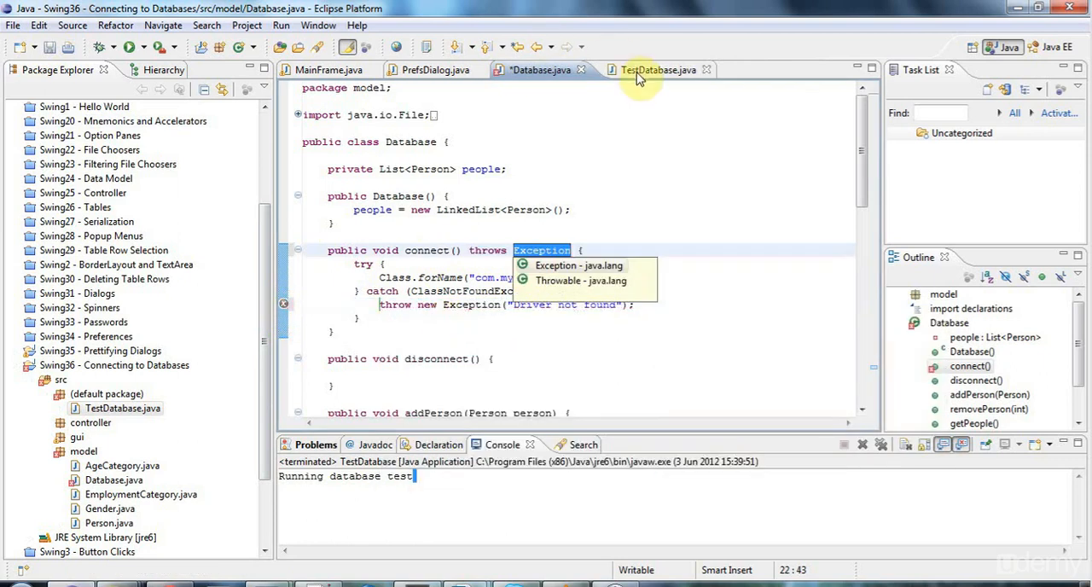
mouse_move(657, 70)
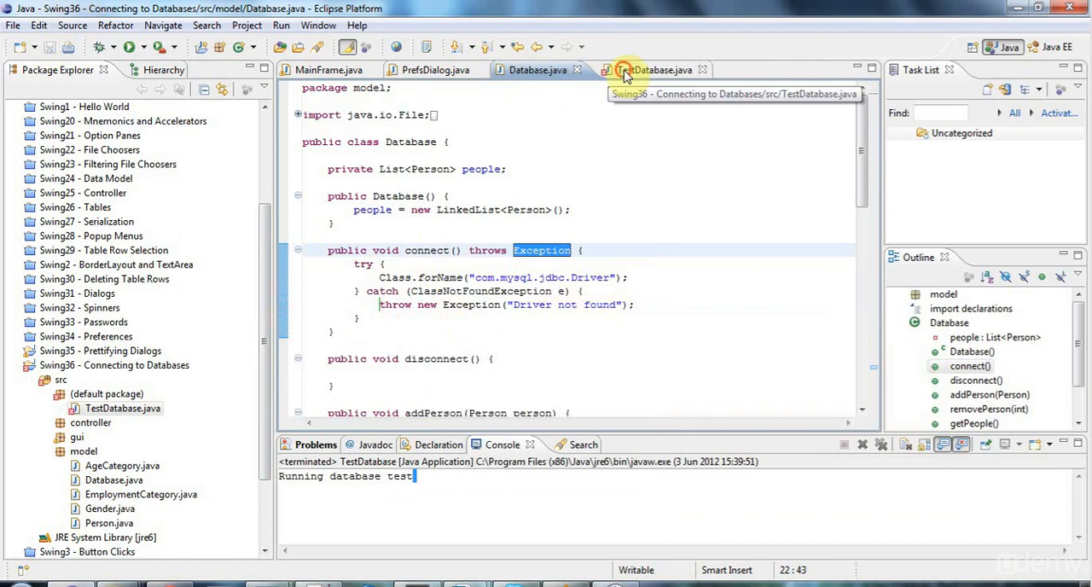
click(654, 69)
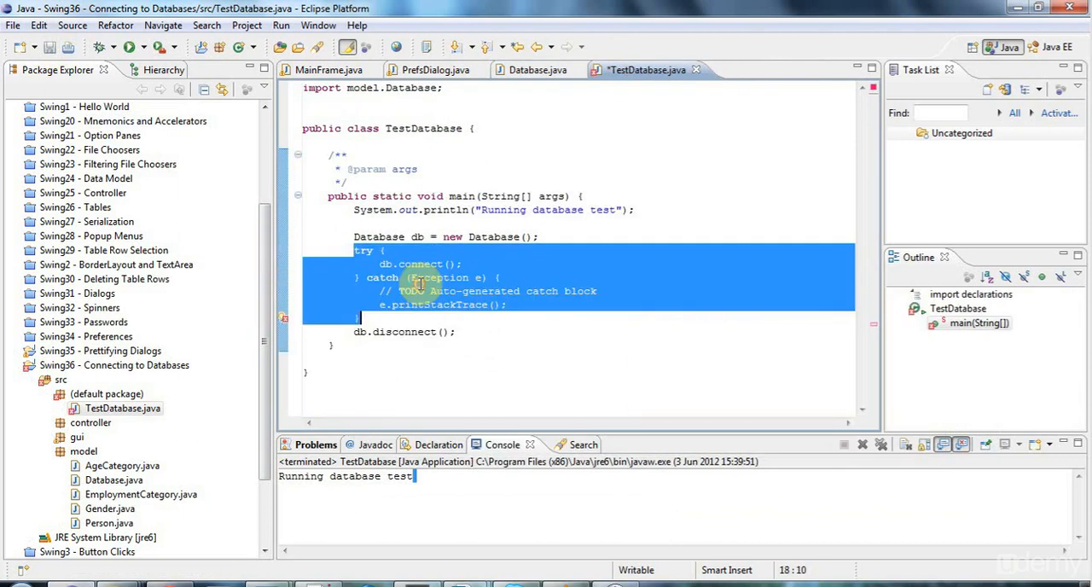
Step: Surround db.connect() with try/catch and run TestDatabase, getting a Driver not found exception
click(382, 291)
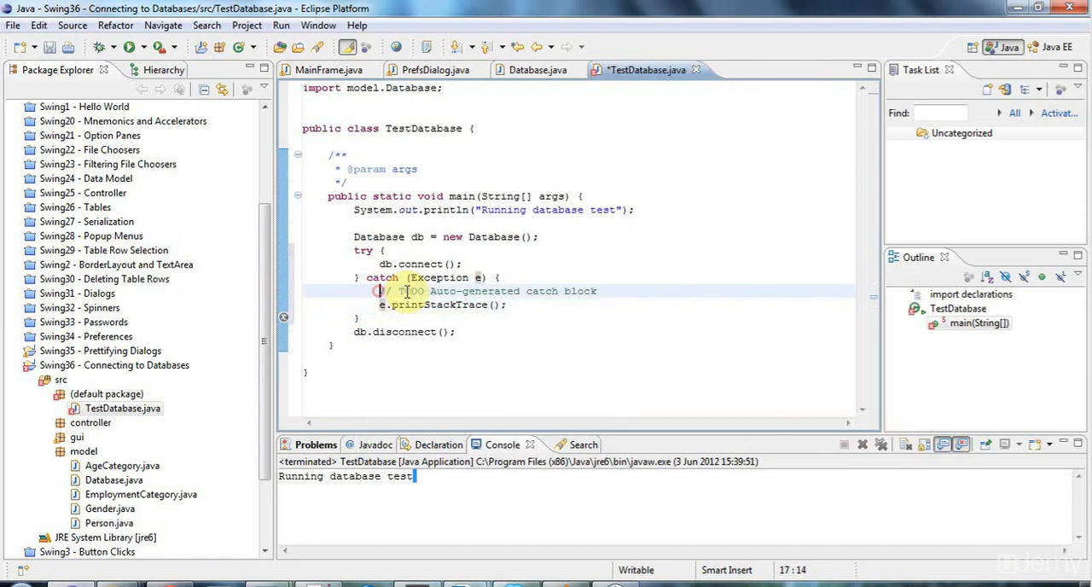
drag(381, 291, 512, 305)
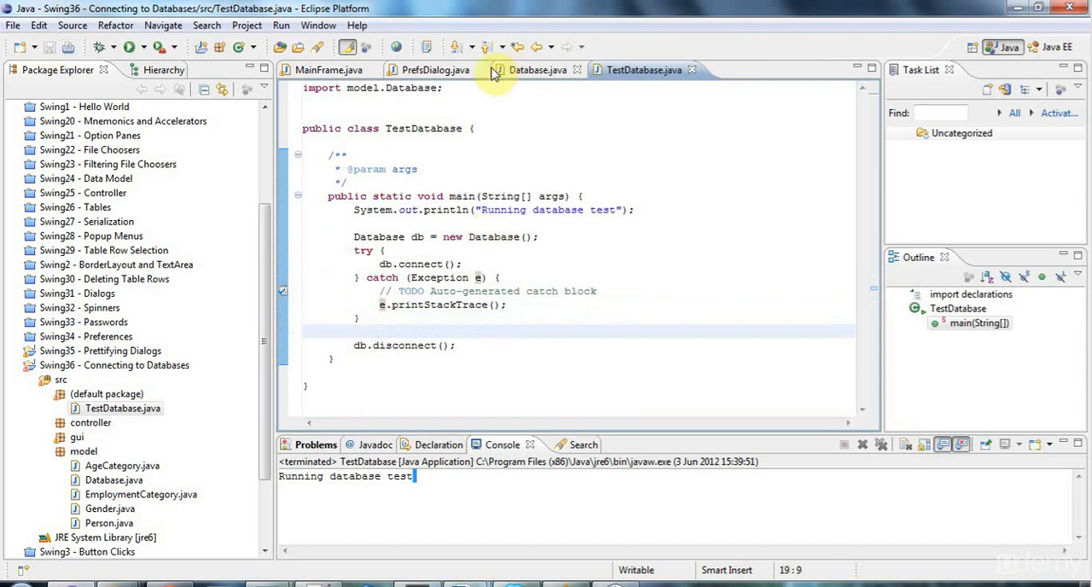
click(127, 47)
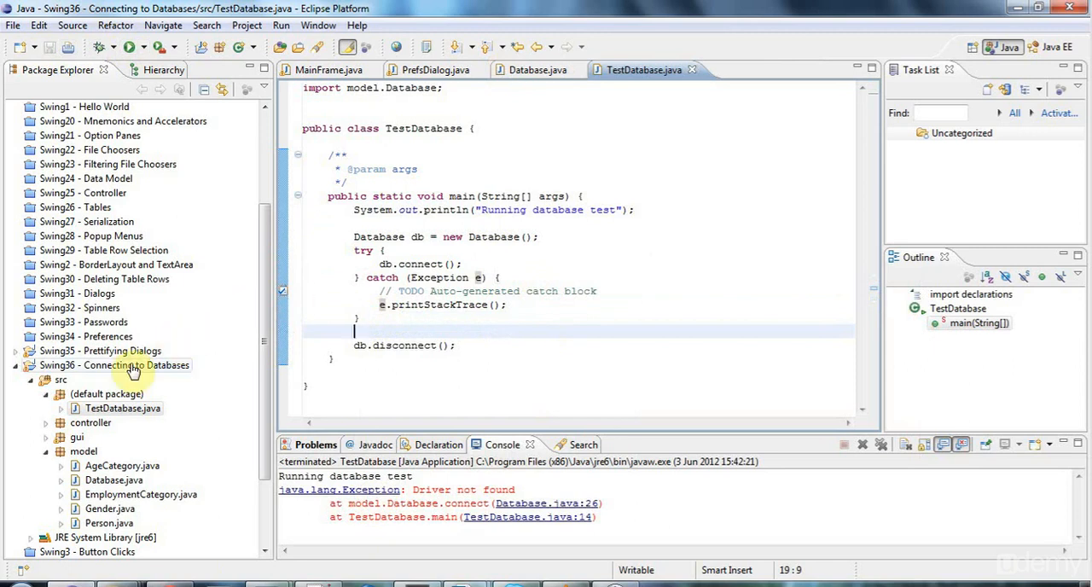
Step: Add an external JAR to the Swing36 project's Java Build Path libraries
right_click(114, 365)
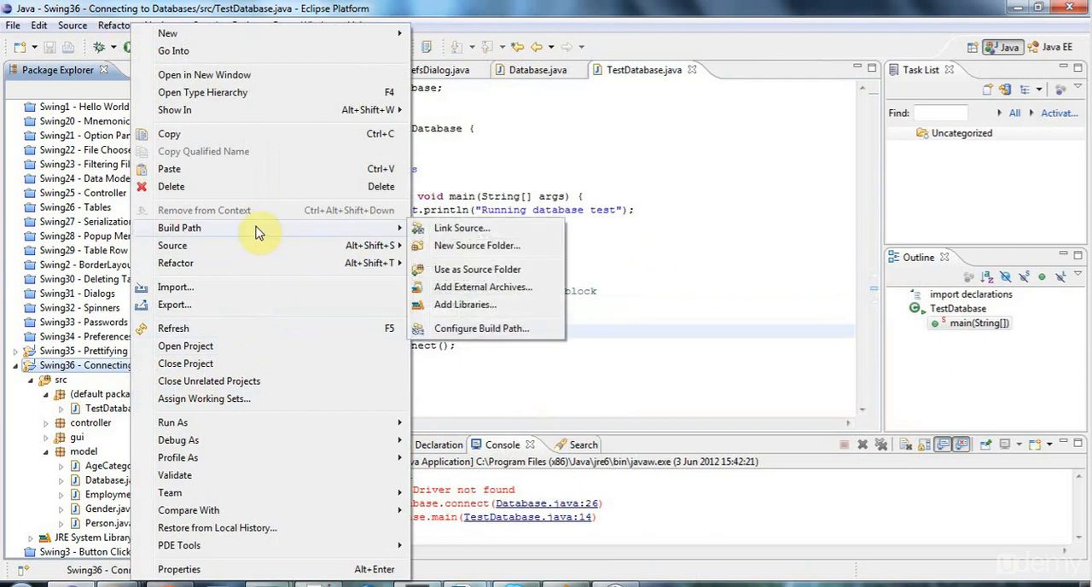
mouse_move(481, 329)
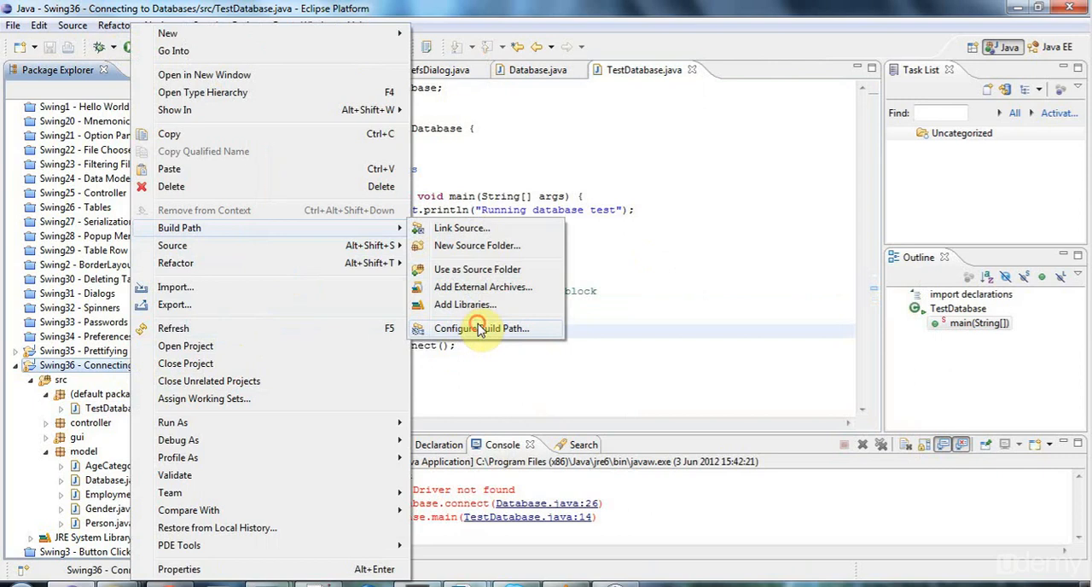
click(481, 329)
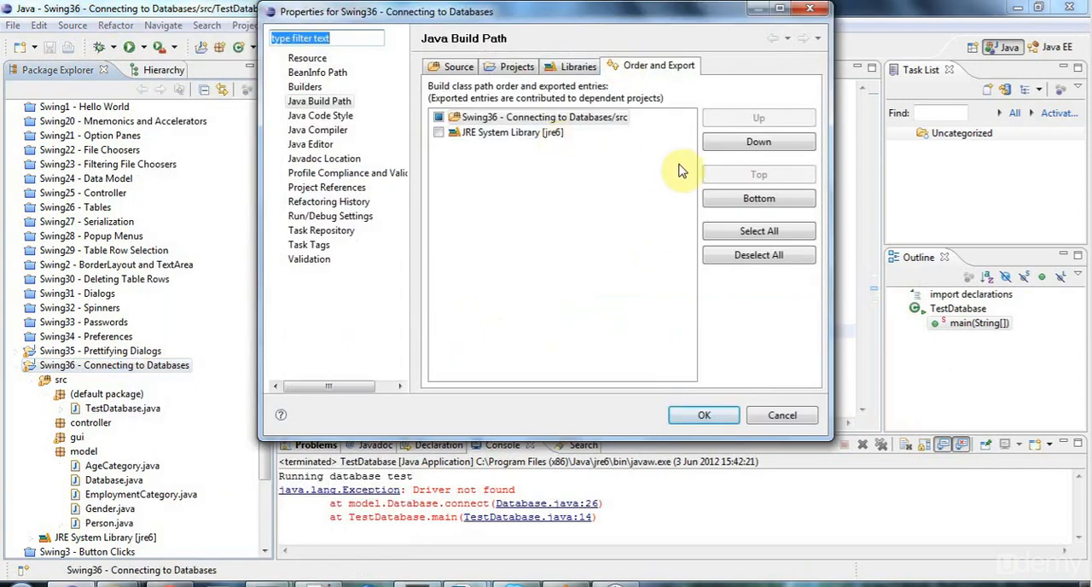
click(579, 66)
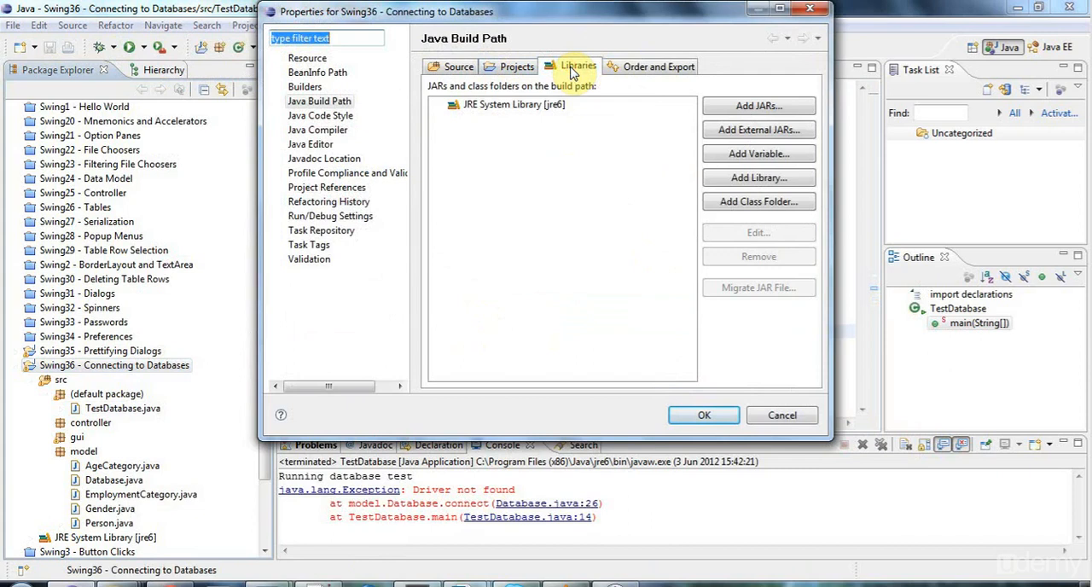
mouse_move(758, 130)
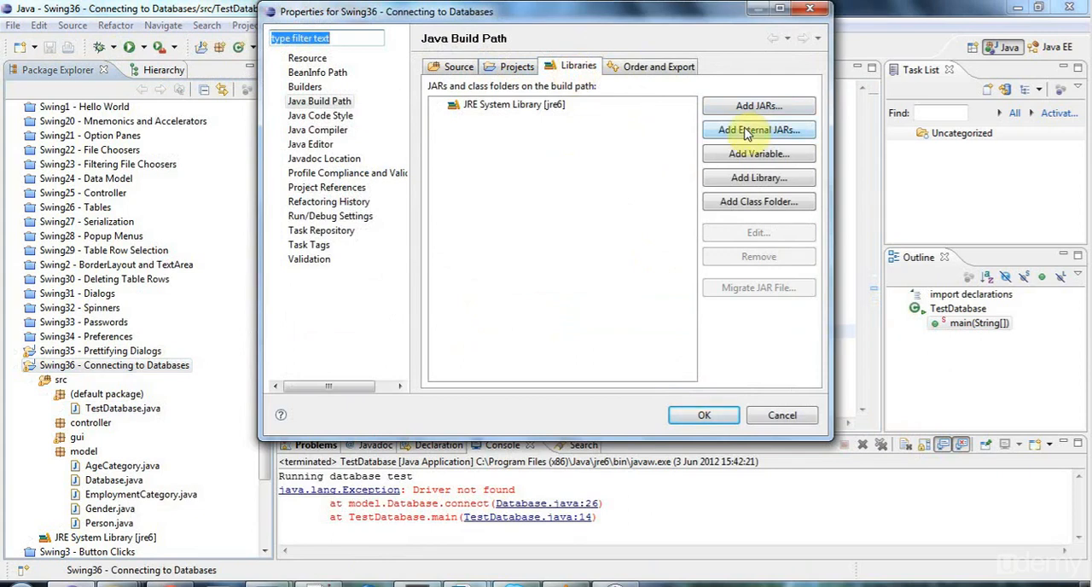
click(757, 129)
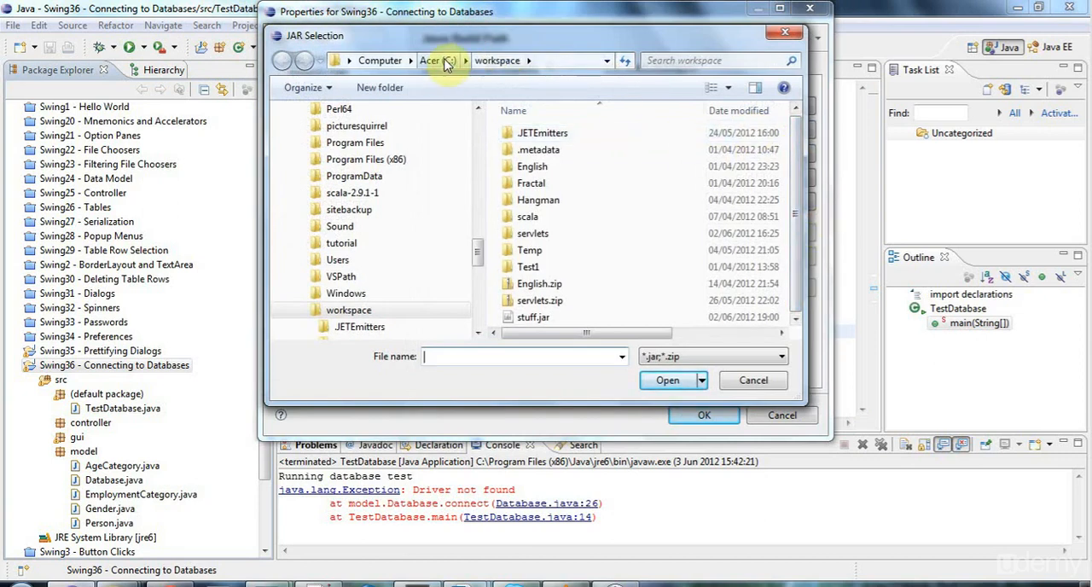
click(431, 60)
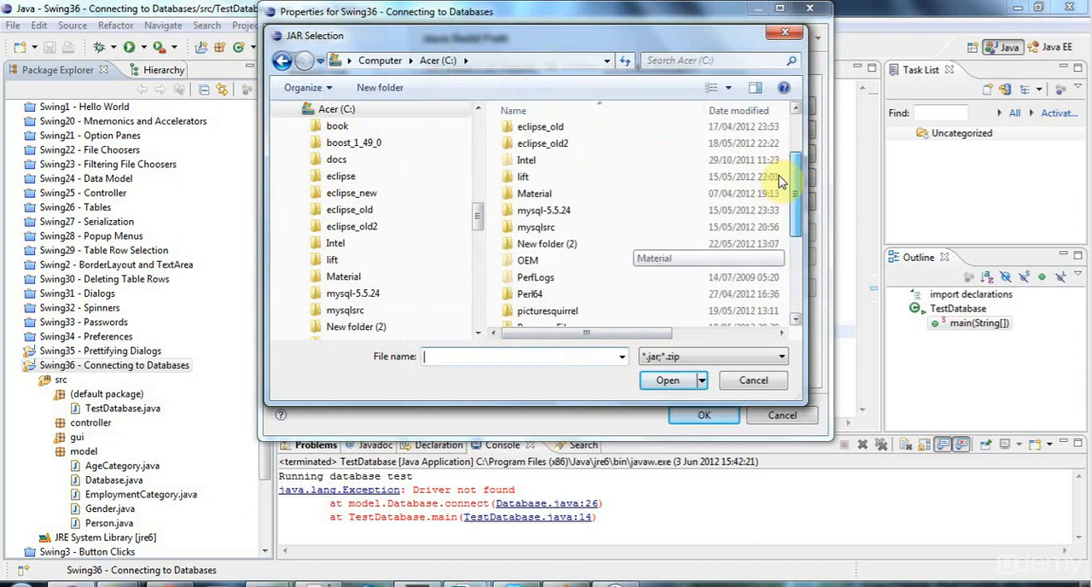
scroll(down, 3)
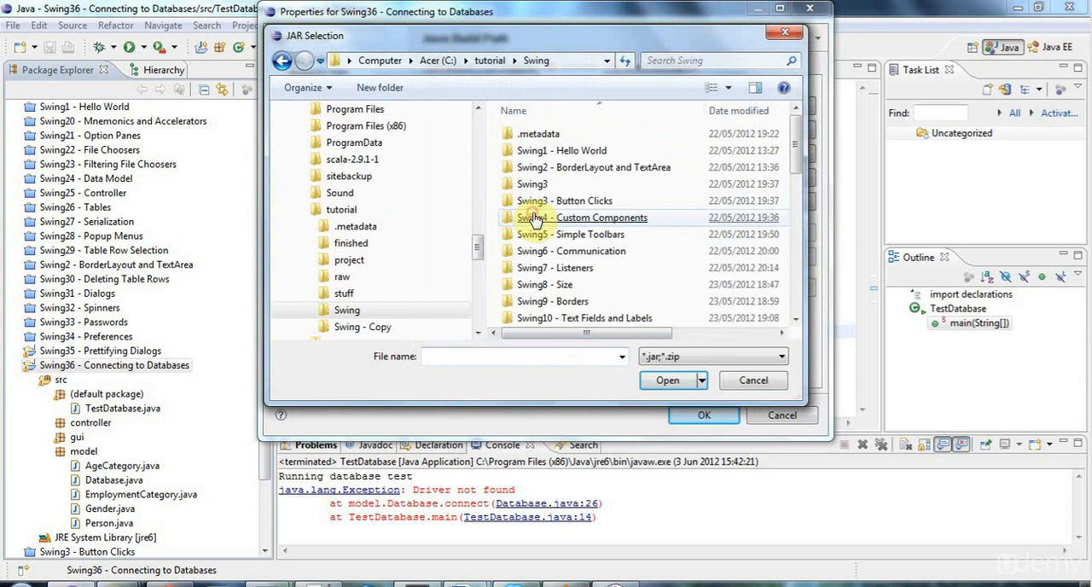
scroll(down, 3)
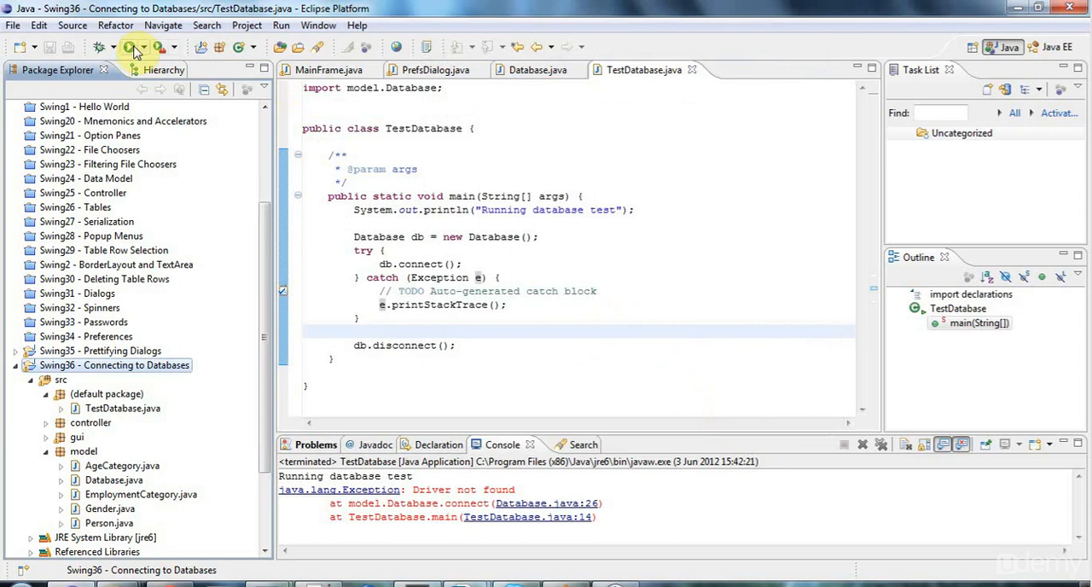
Step: Rerun TestDatabase and confirm the console shows only 'Running database test'
click(130, 47)
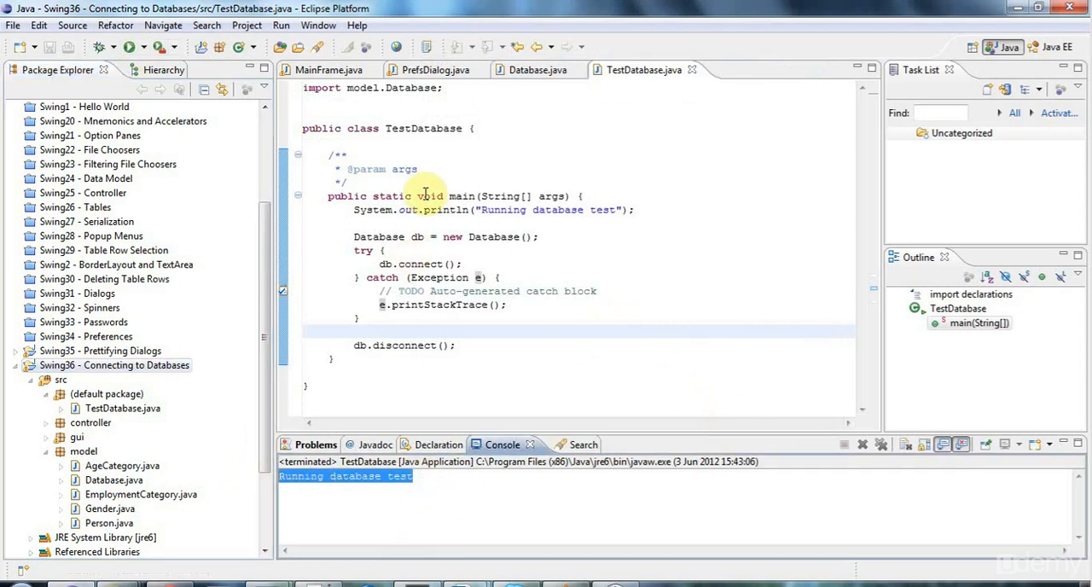
mouse_move(495, 260)
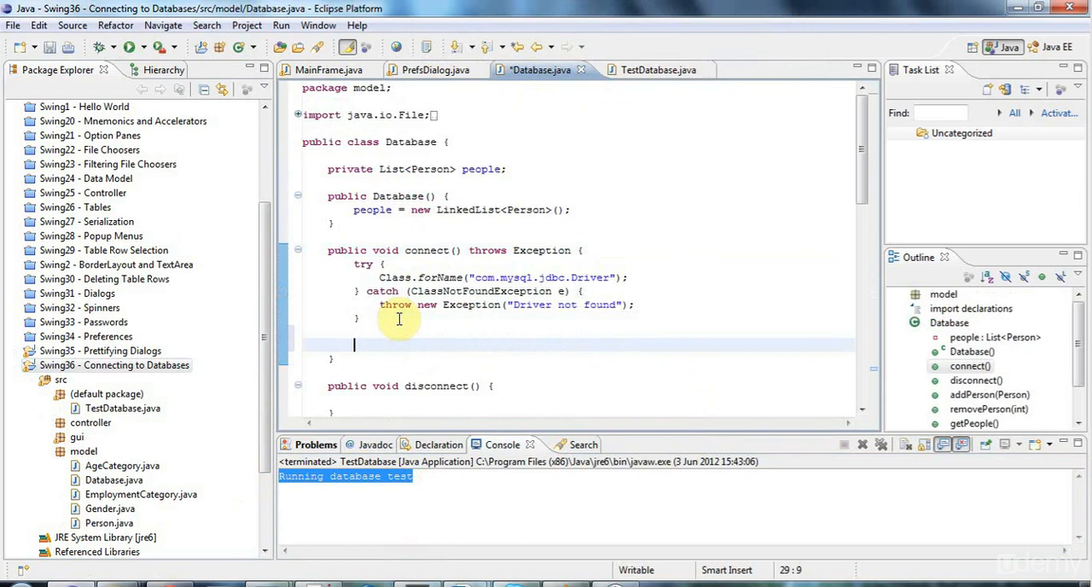
mouse_move(401, 325)
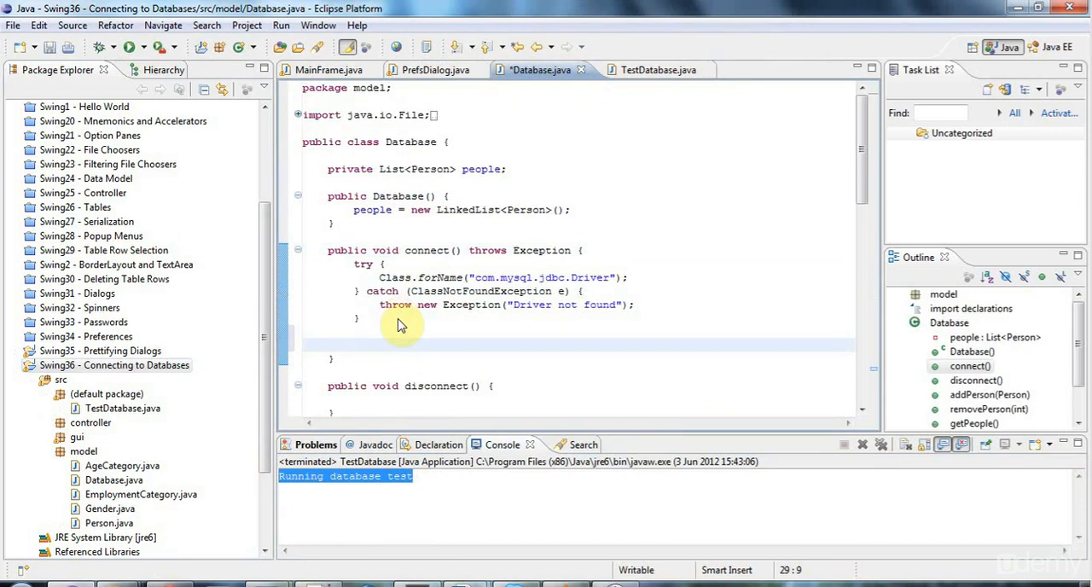
Step: Type 'Connection con = DriverManager.' in connect() and import java.sql.Connection
text(Connection con)
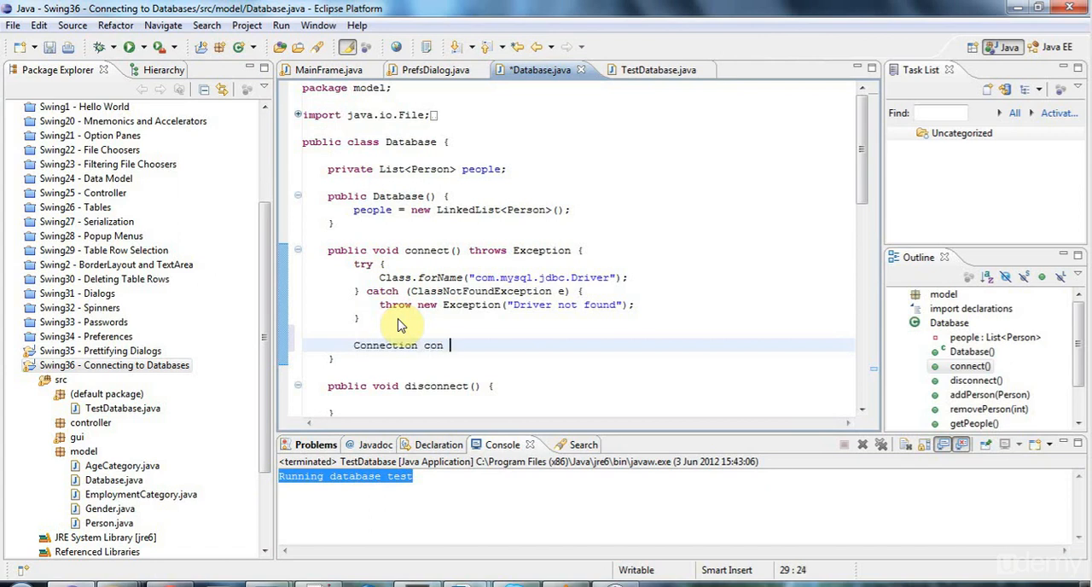
text(= Driv)
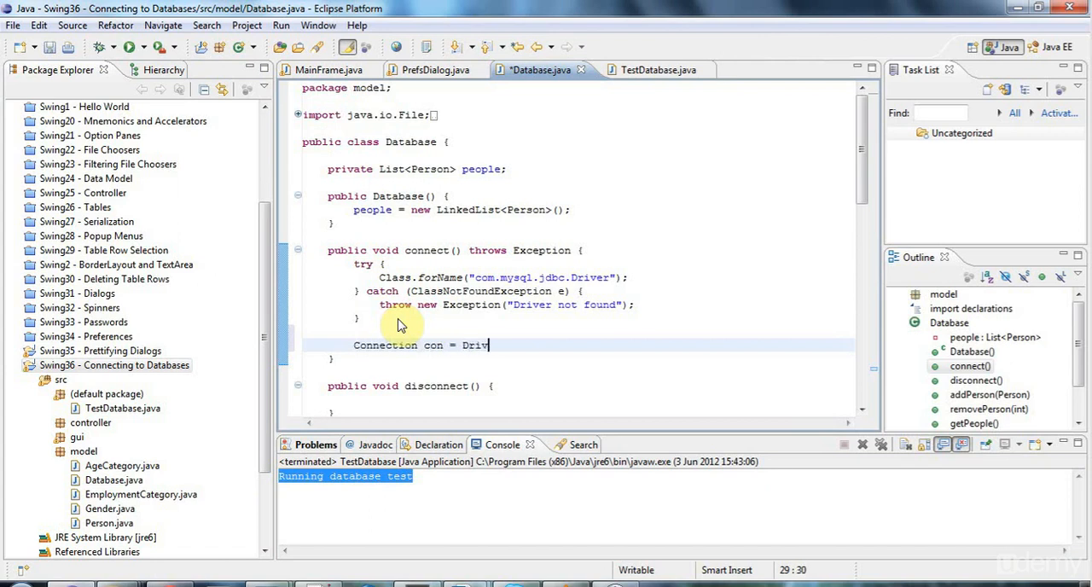
text(erManager.)
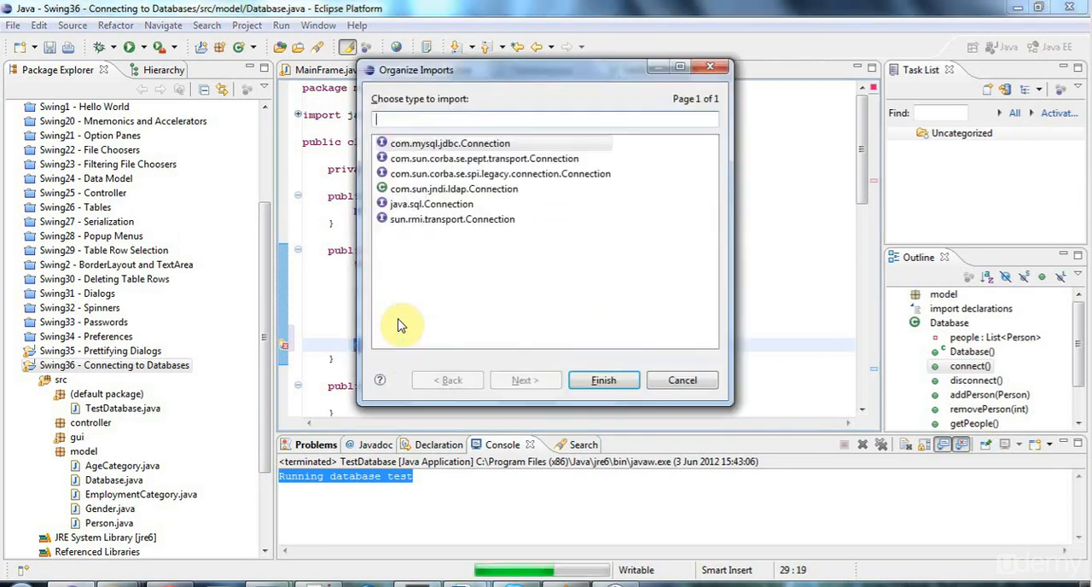
click(431, 203)
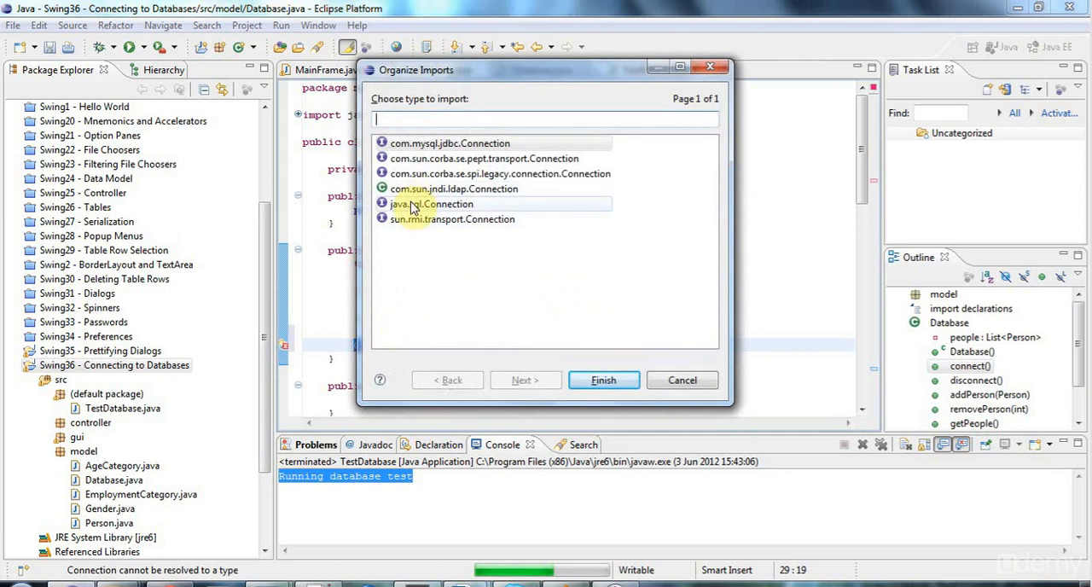
click(603, 380)
text( con = DriverManager.)
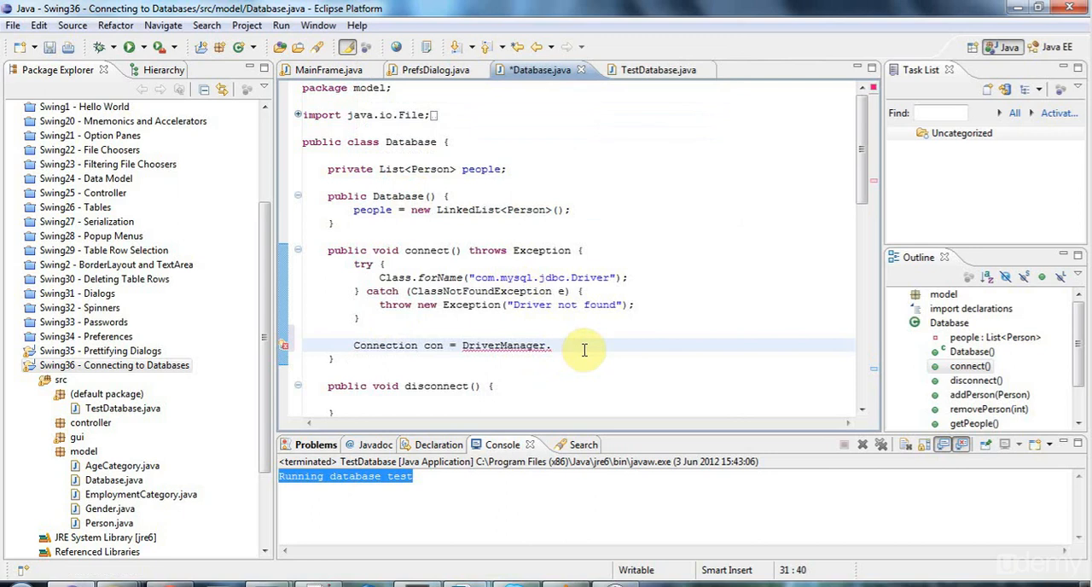
Step: Start a connectionUrl string assignment in connect()
text(getConnection(arg0, arg1, arg2)
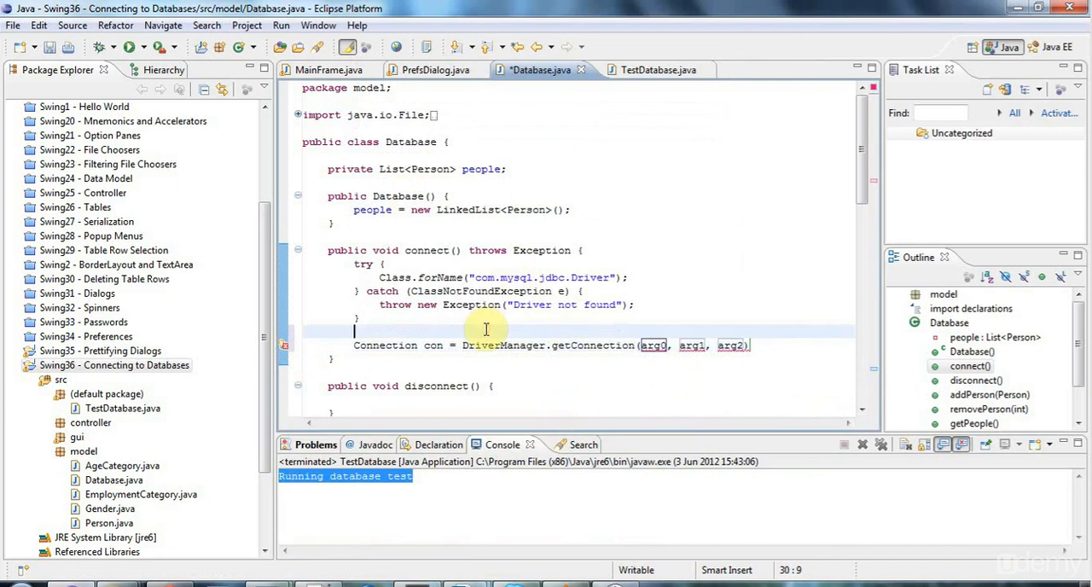
text(st)
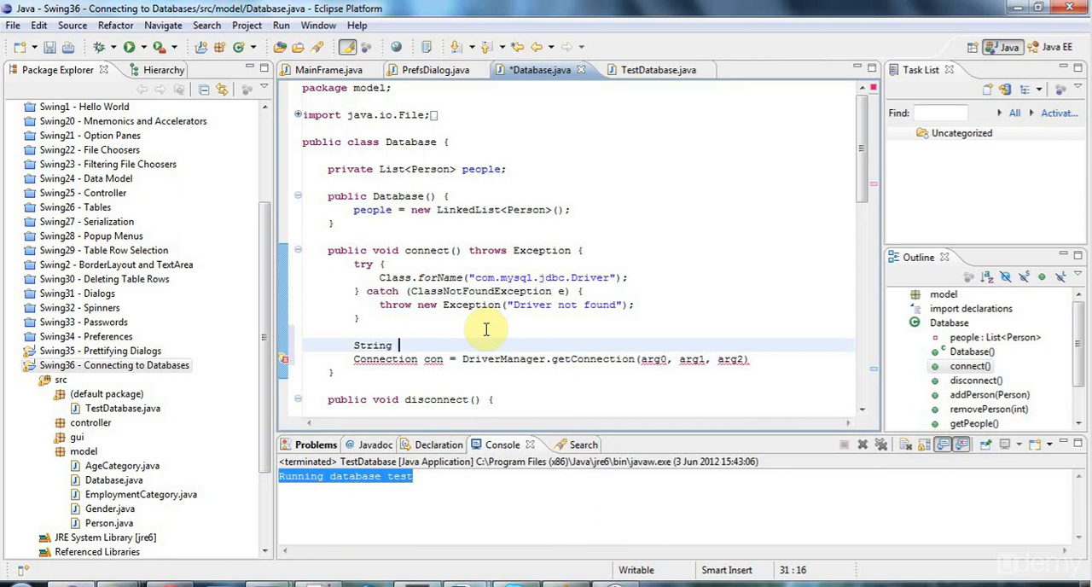
text(connectio)
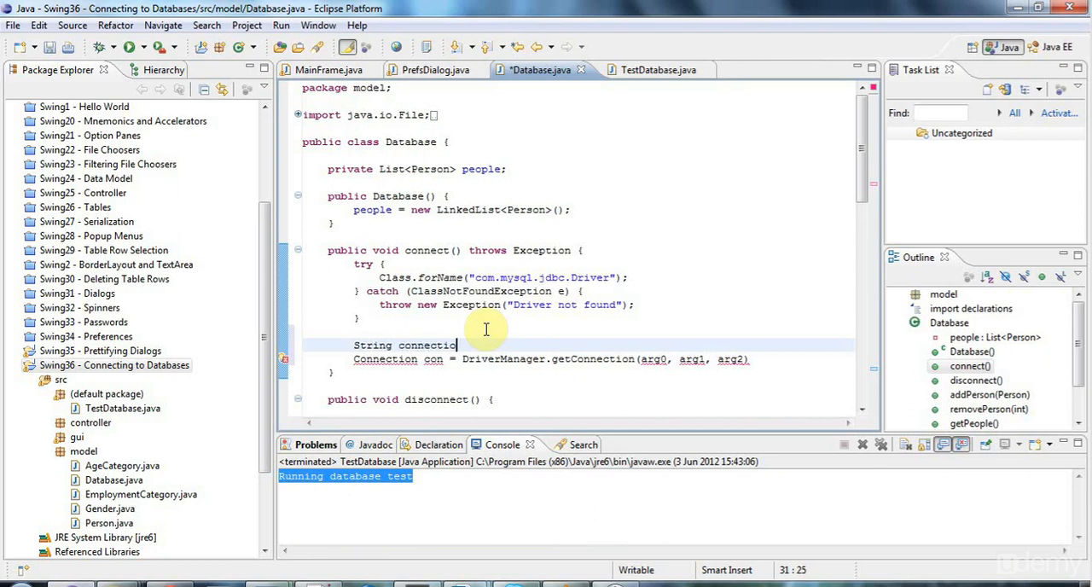
text(nUrl)
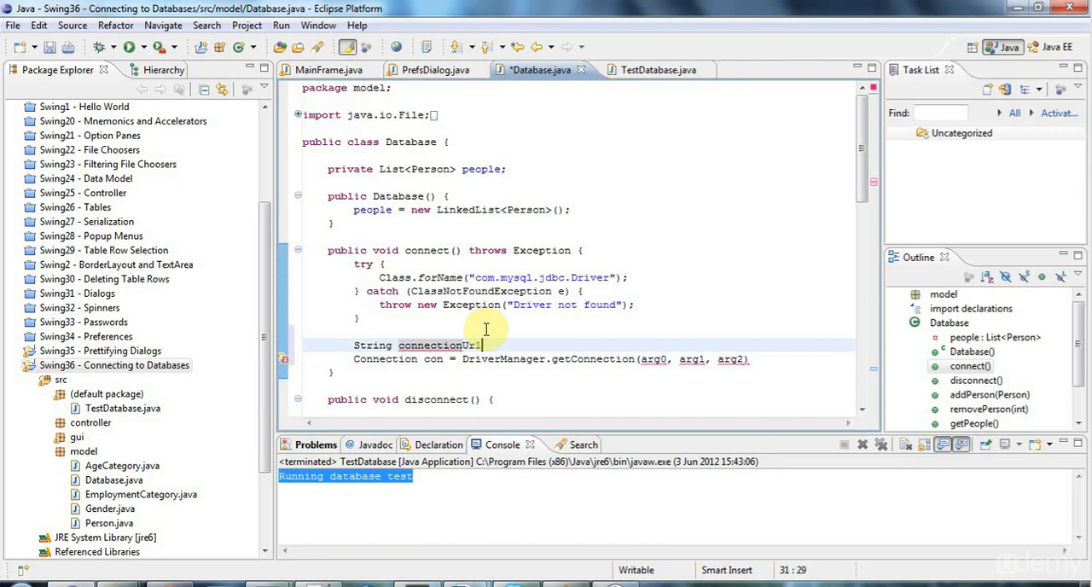
text(=)
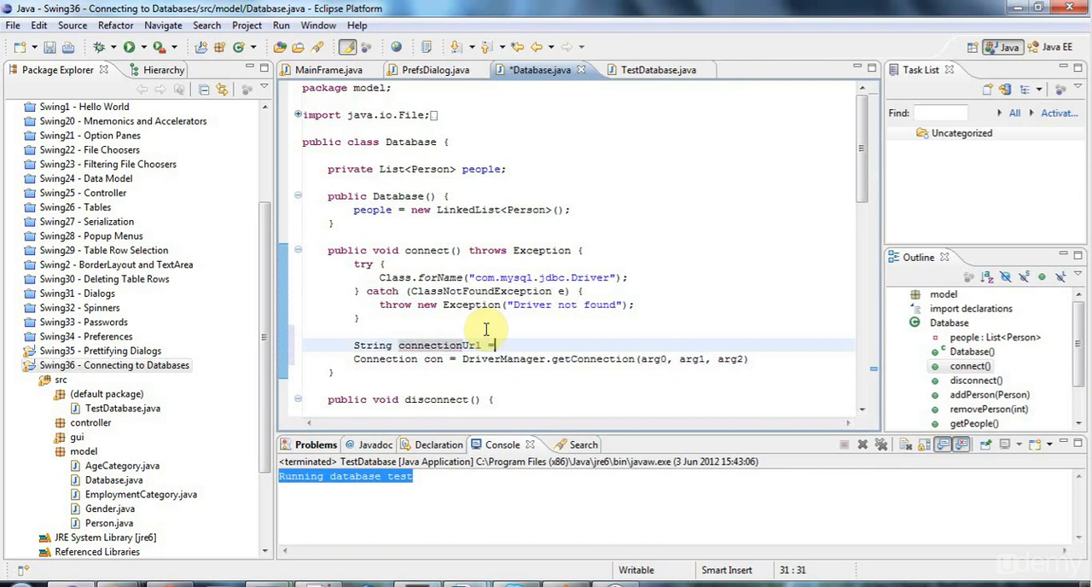
text(")
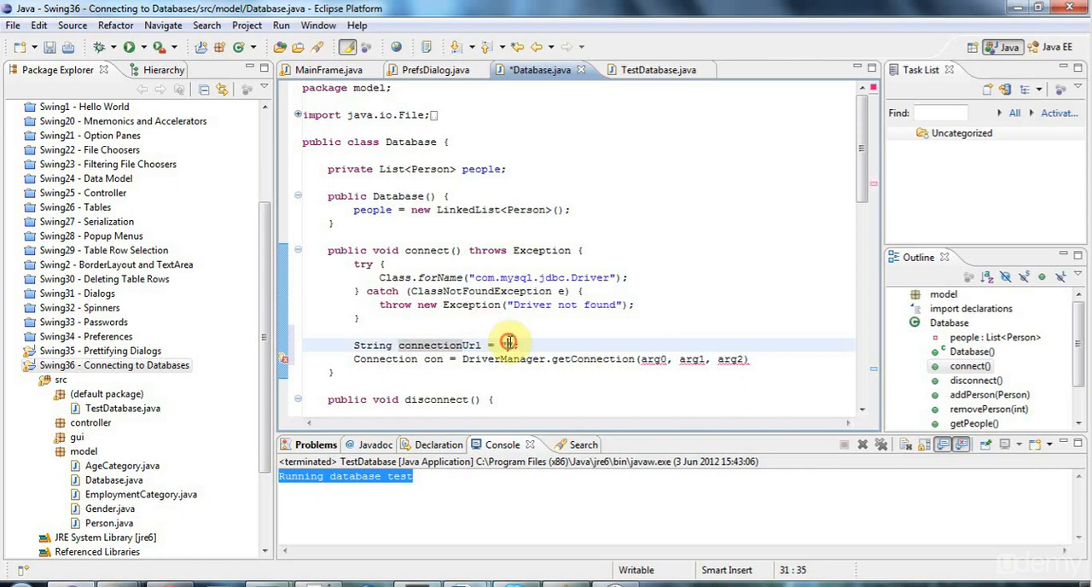
Step: Set the URL string to jdbc:mysql://localhost:3306/swingtest
text(jdbc)
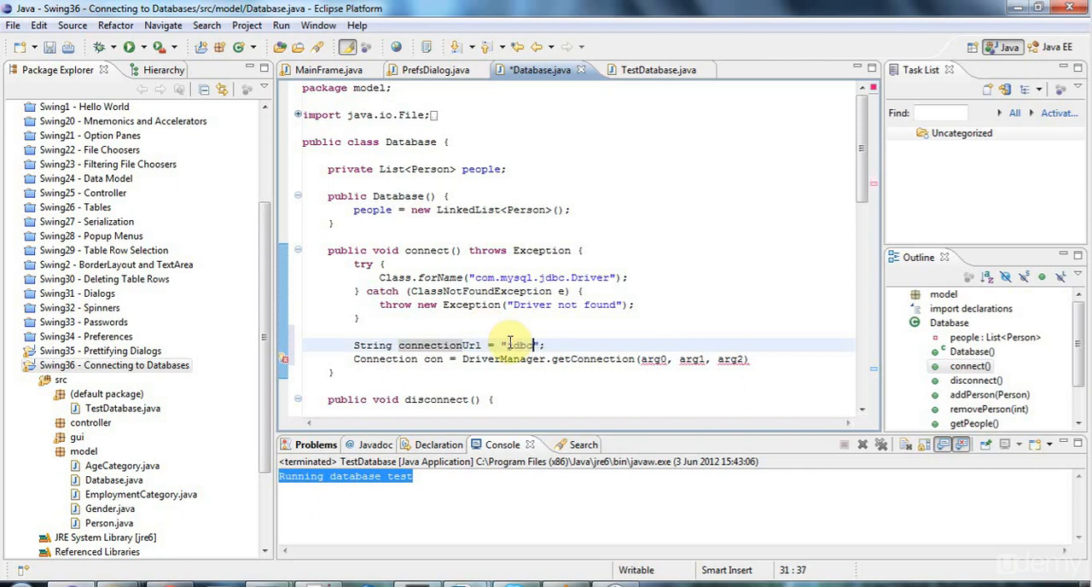
text(:)
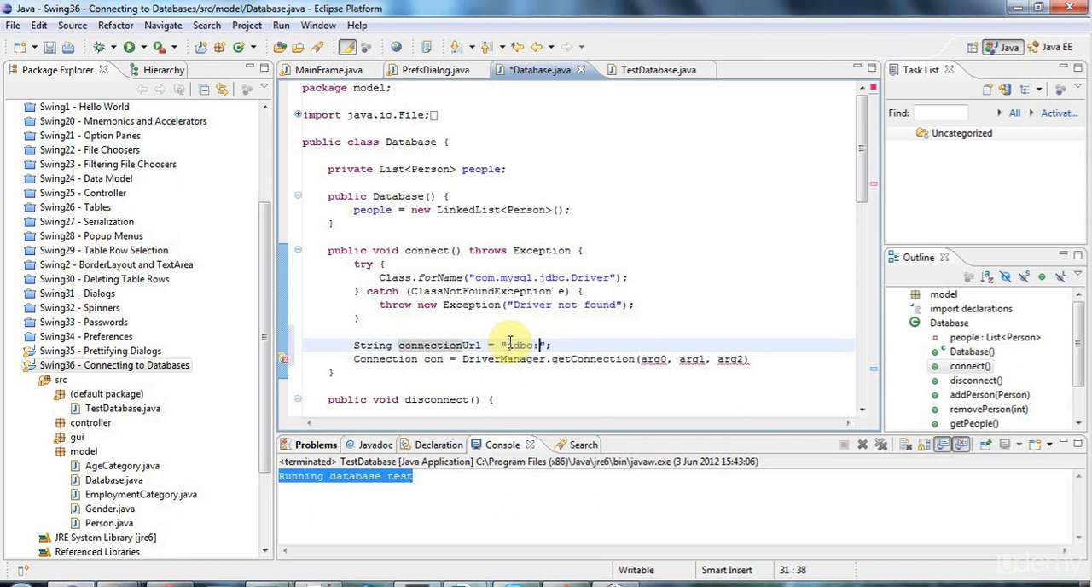
text(mysql)
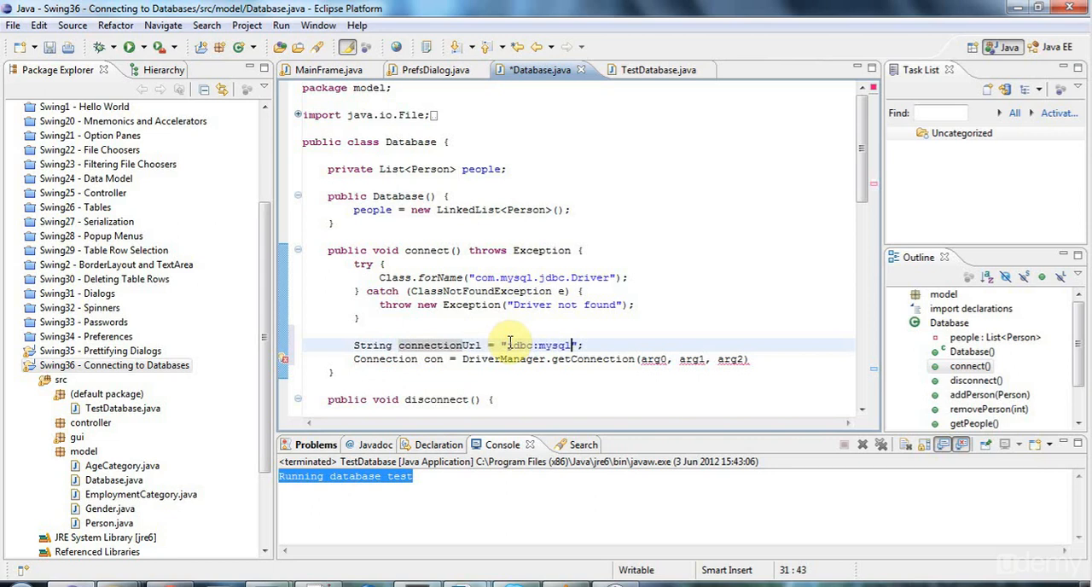
text(//)
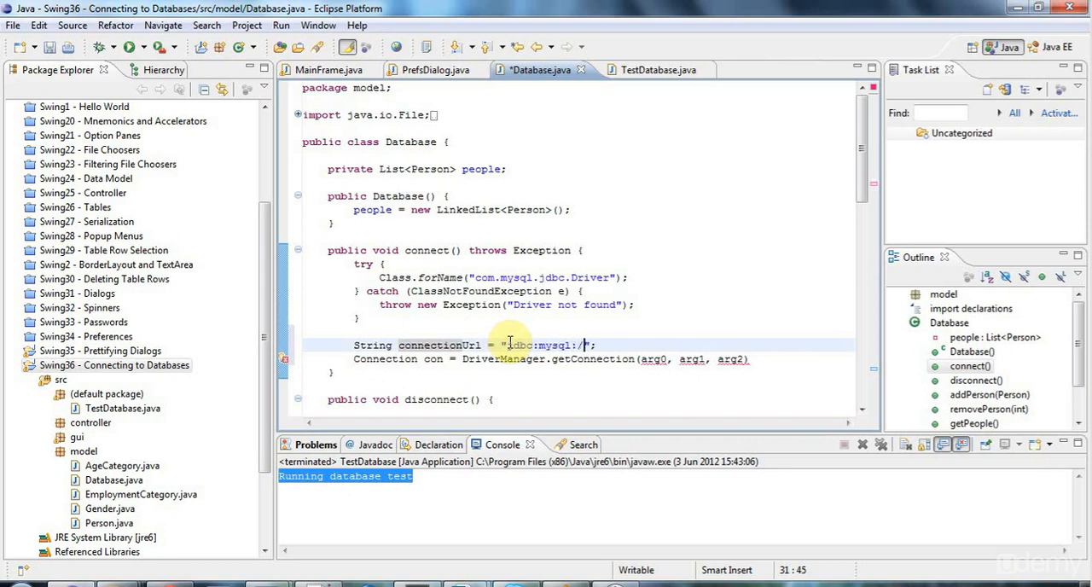
text(/)
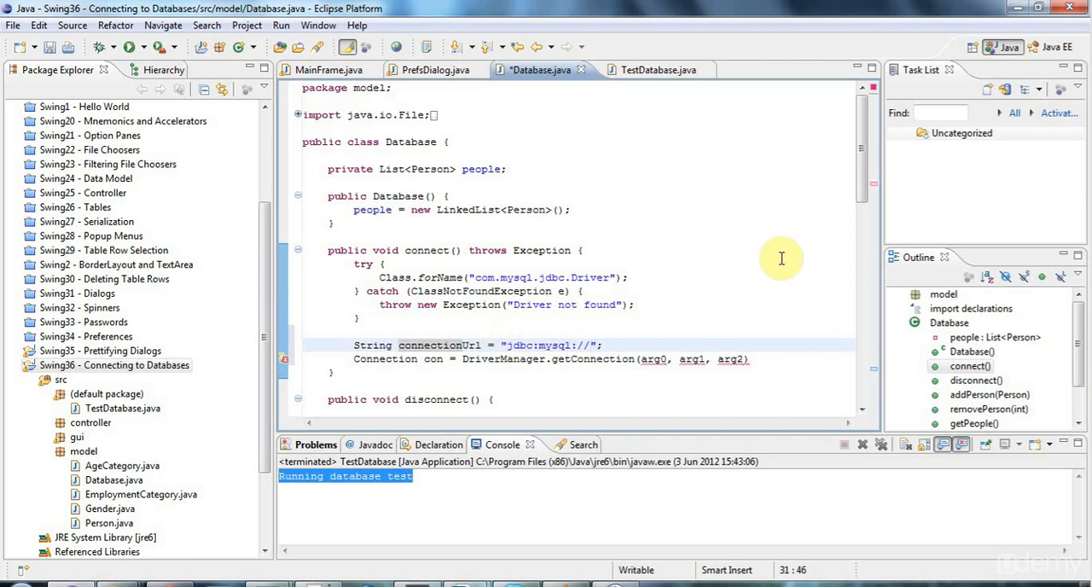
text(localhost)
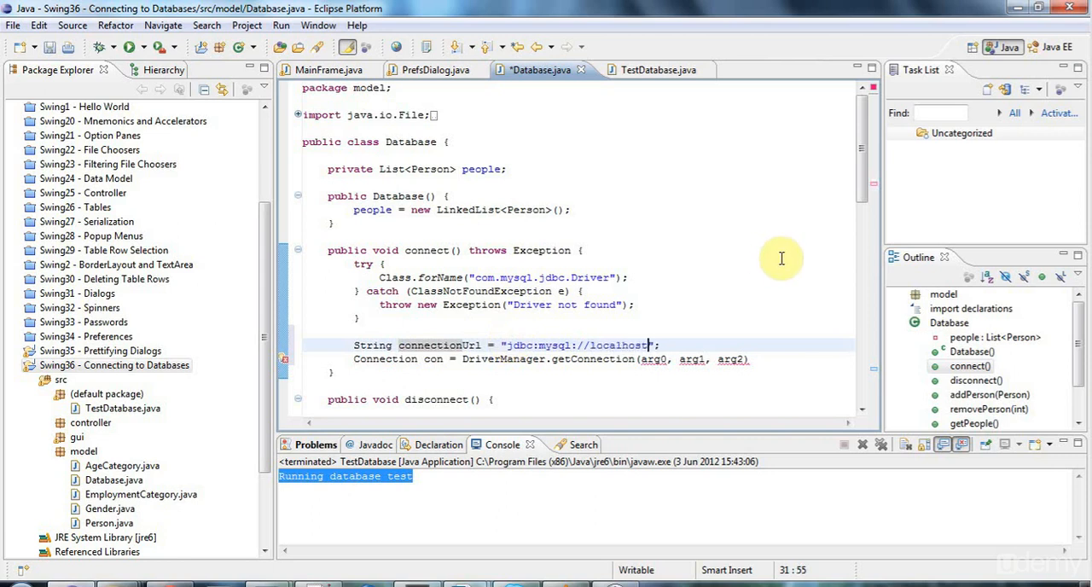
text(:)
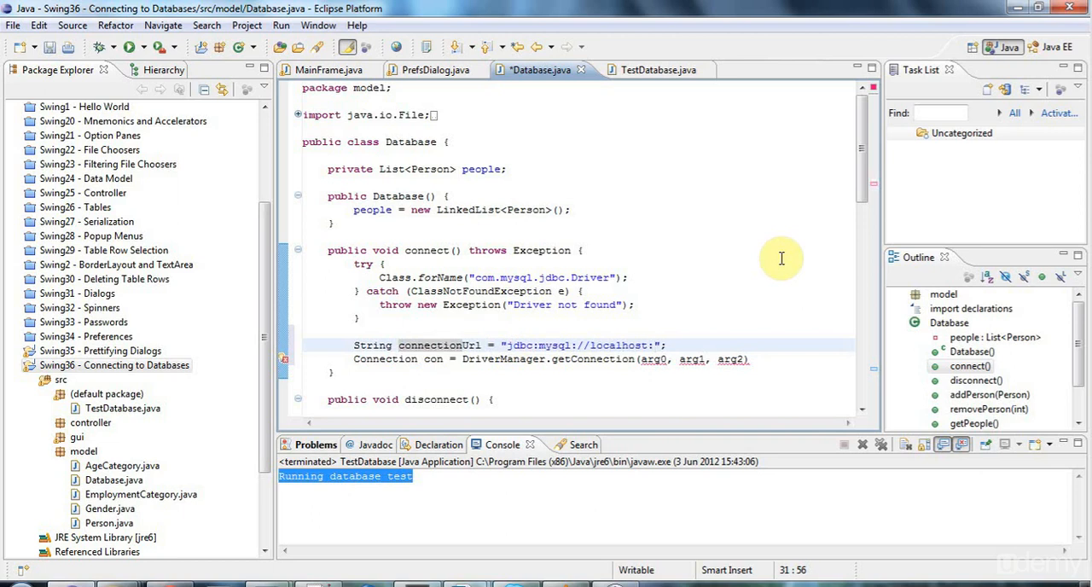
text(3306)
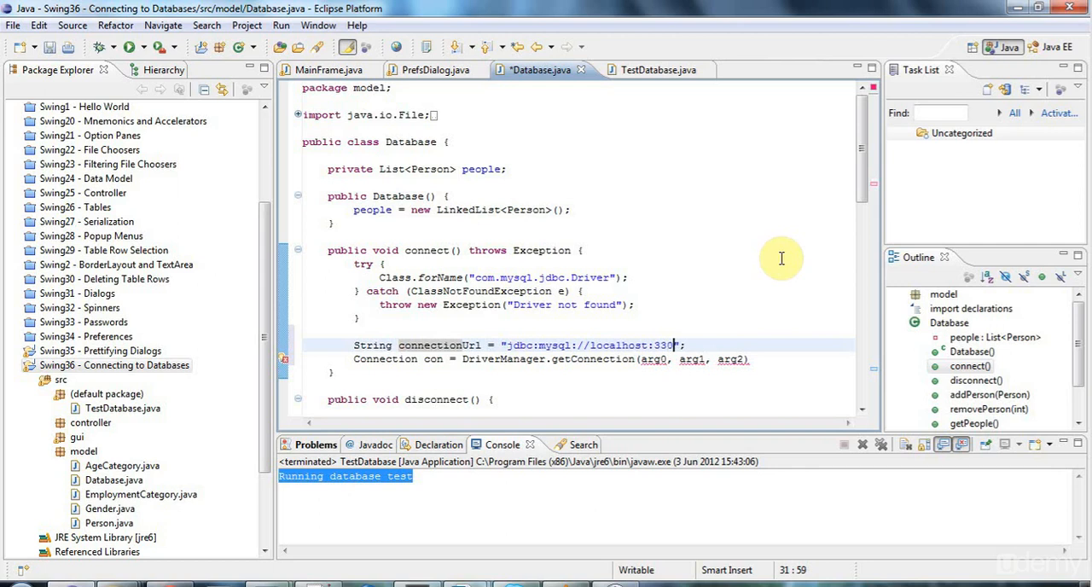
text(6)
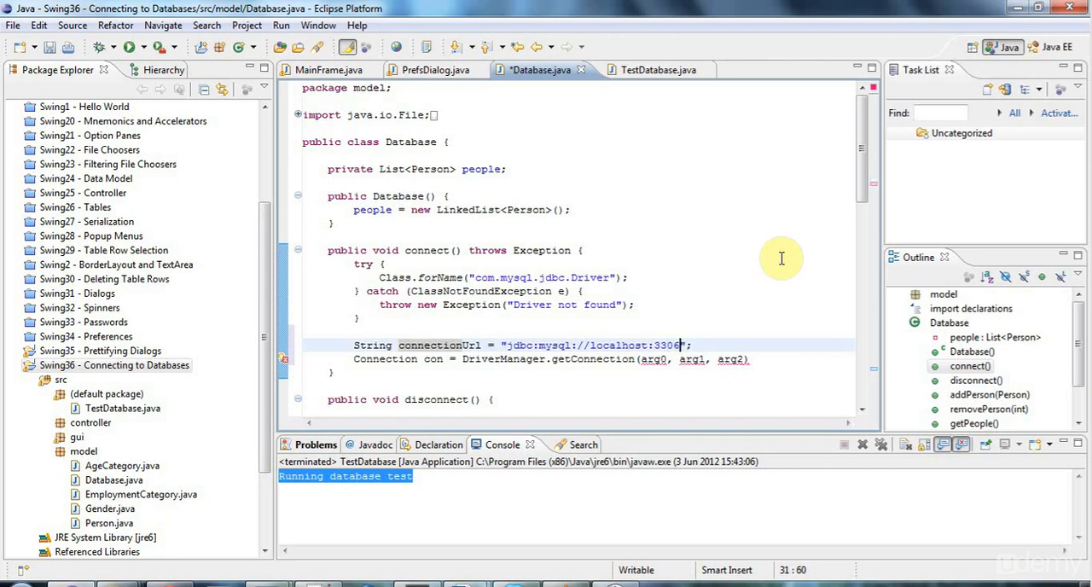
text(/)
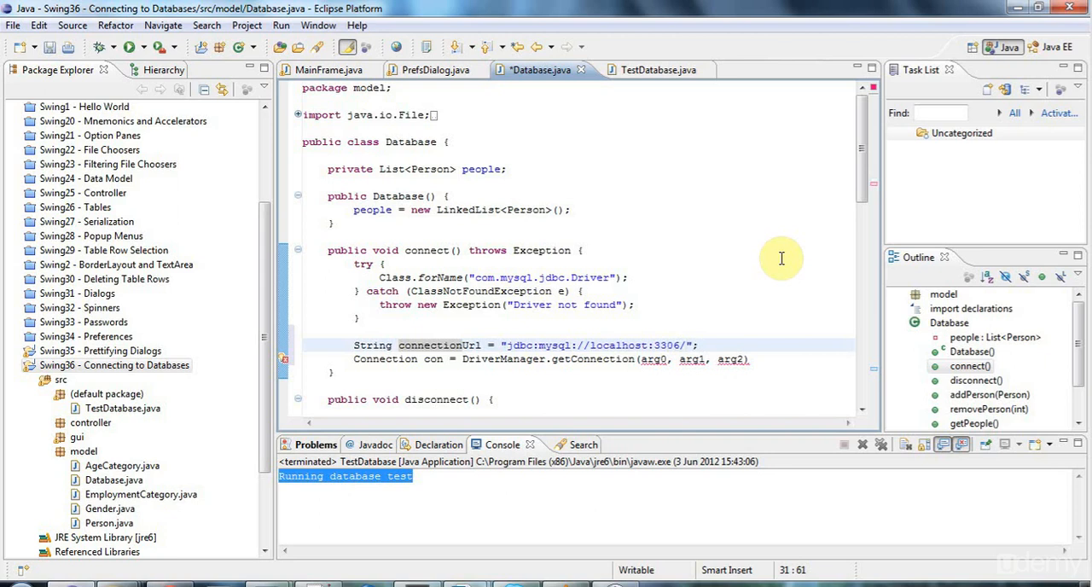
text(s)
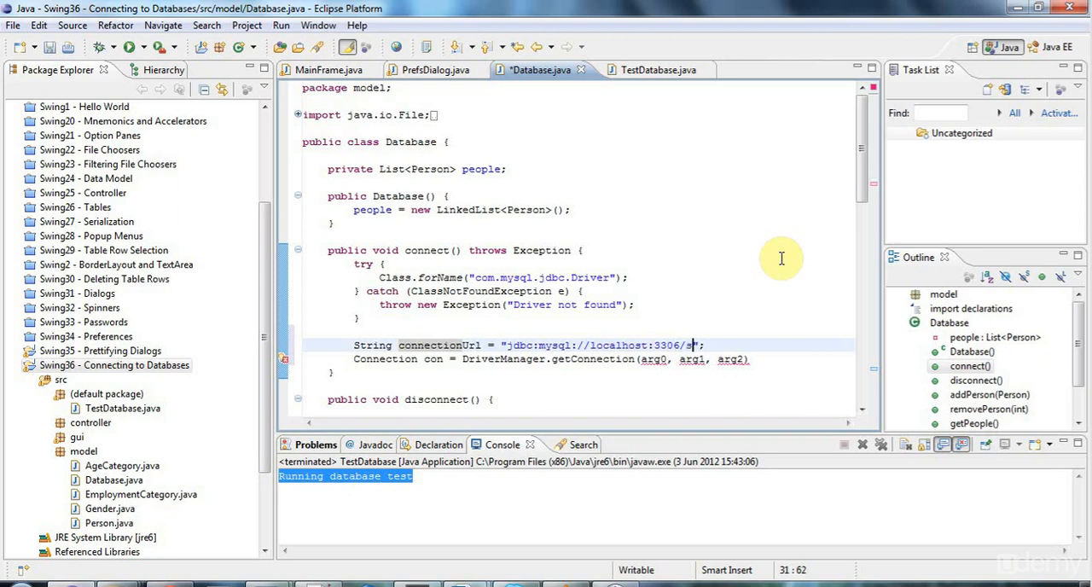
text(wing)
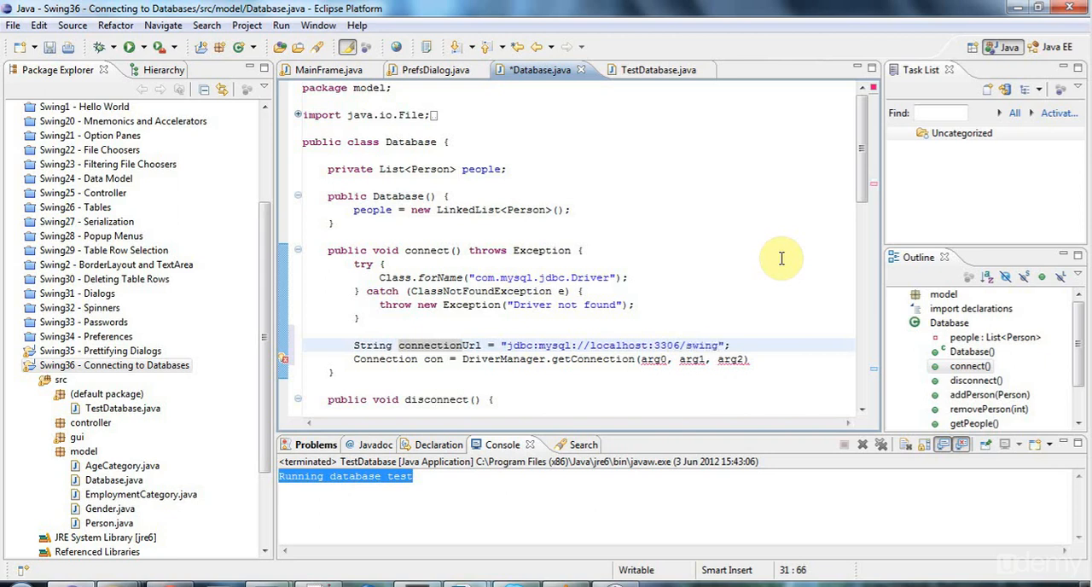
text(test)
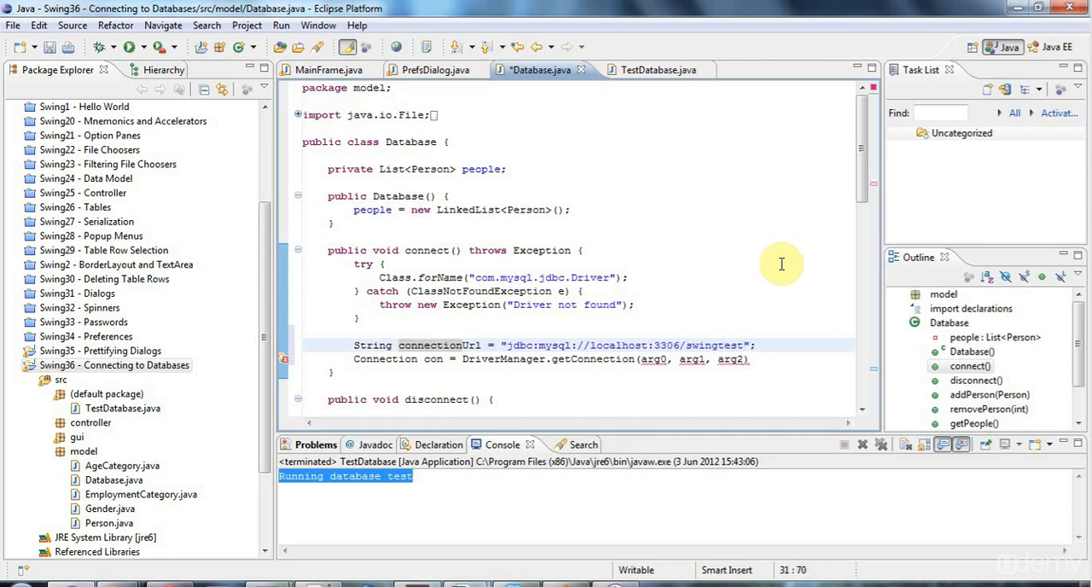
mouse_move(567, 345)
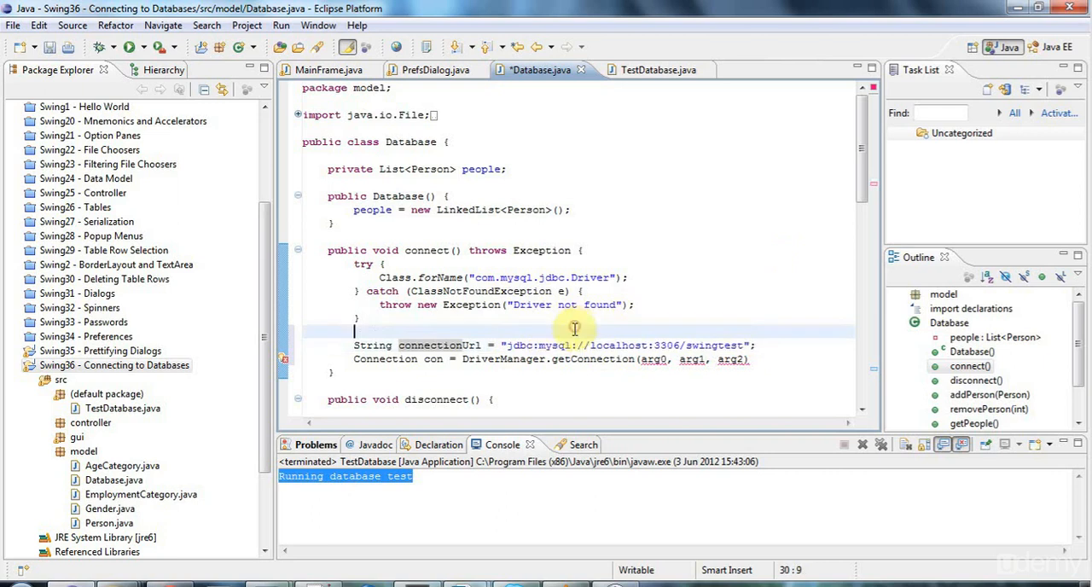
double_click(555, 344)
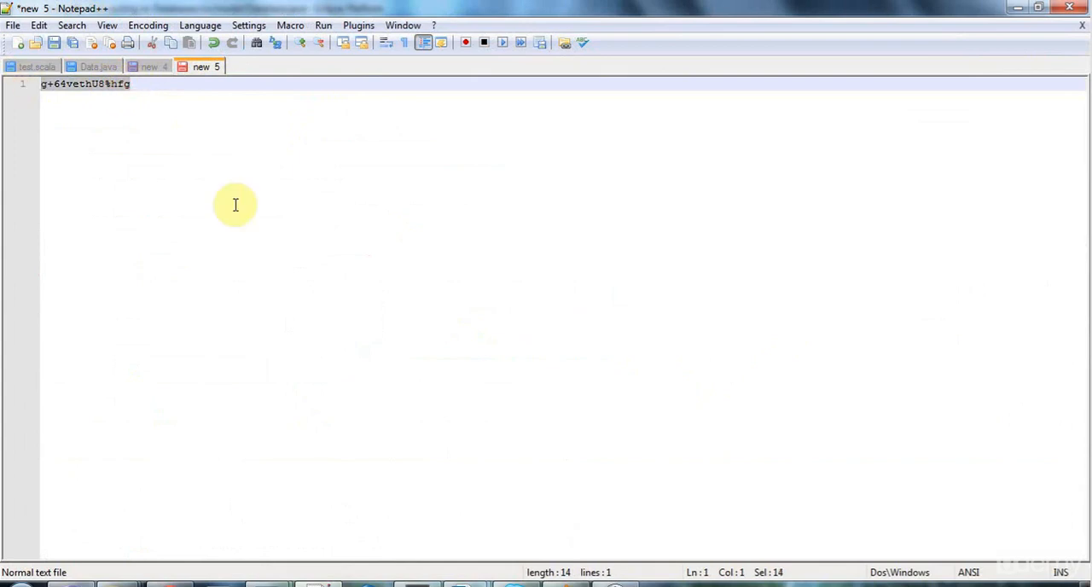
mouse_move(191, 559)
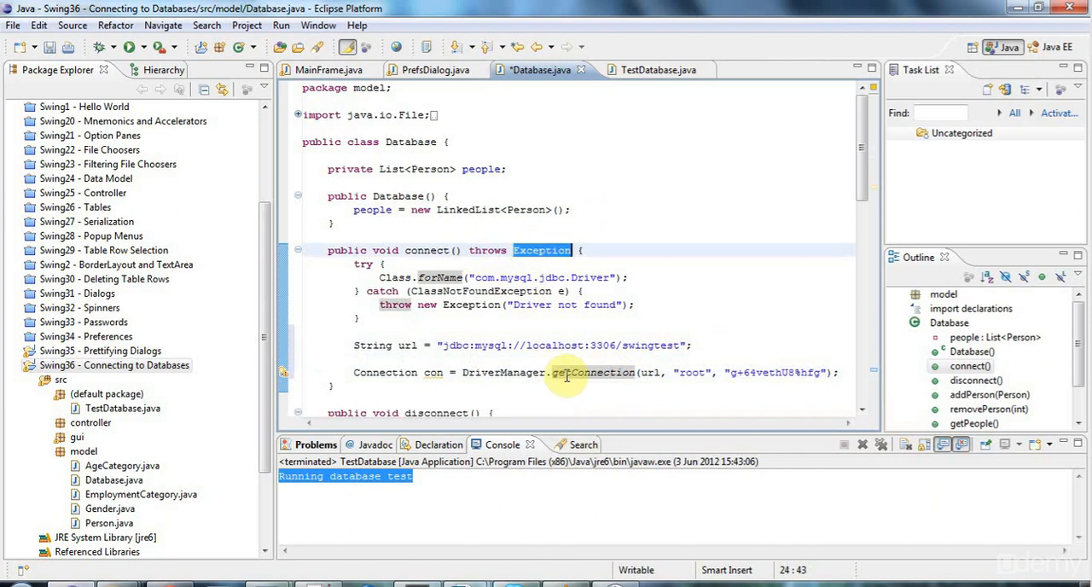
mouse_move(567, 373)
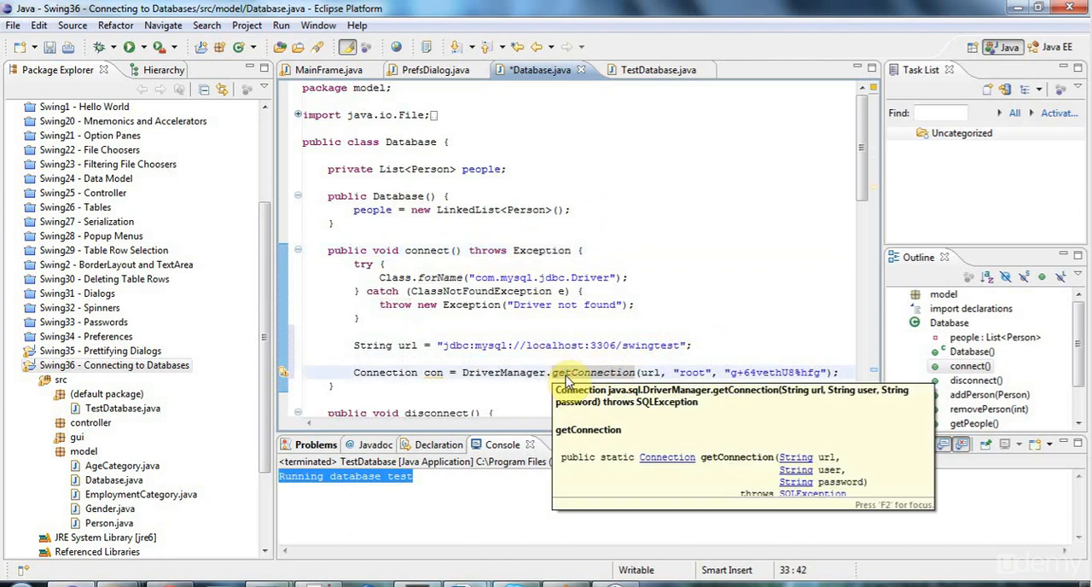
Step: Fill in the getConnection arguments and rerun the database test program
double_click(426, 250)
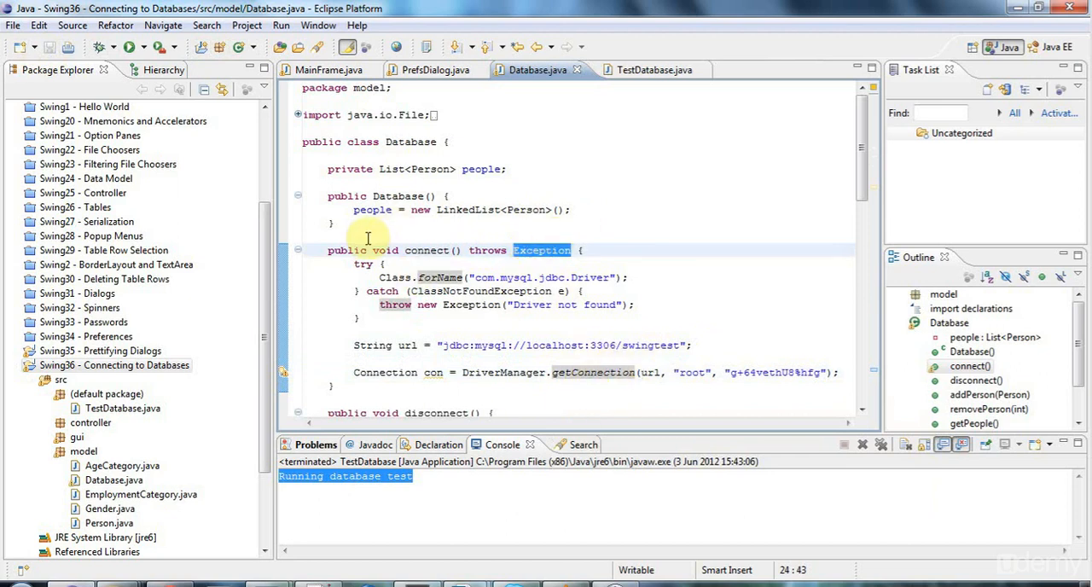
mouse_move(492, 225)
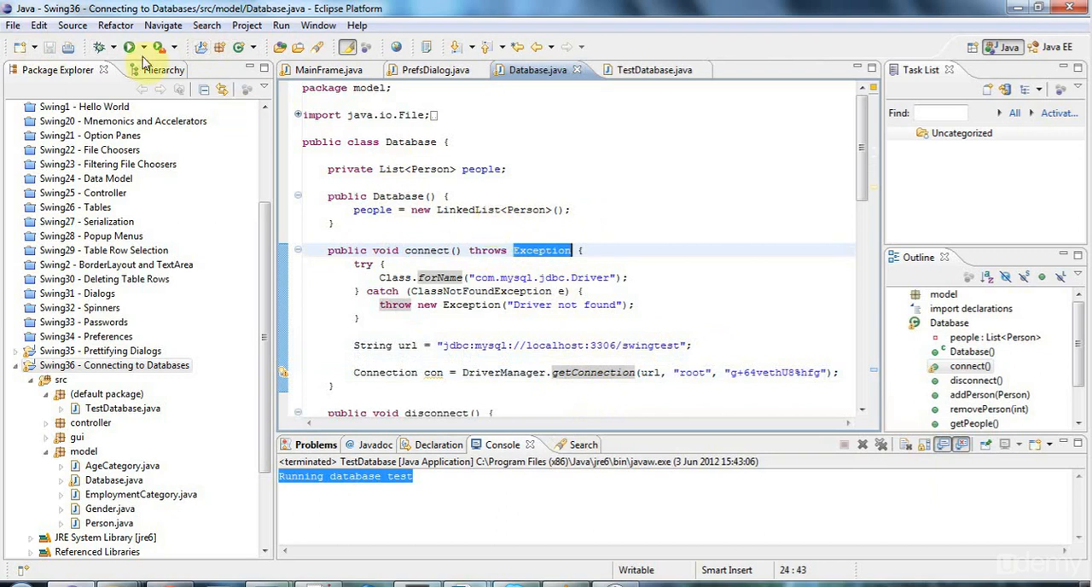
click(128, 47)
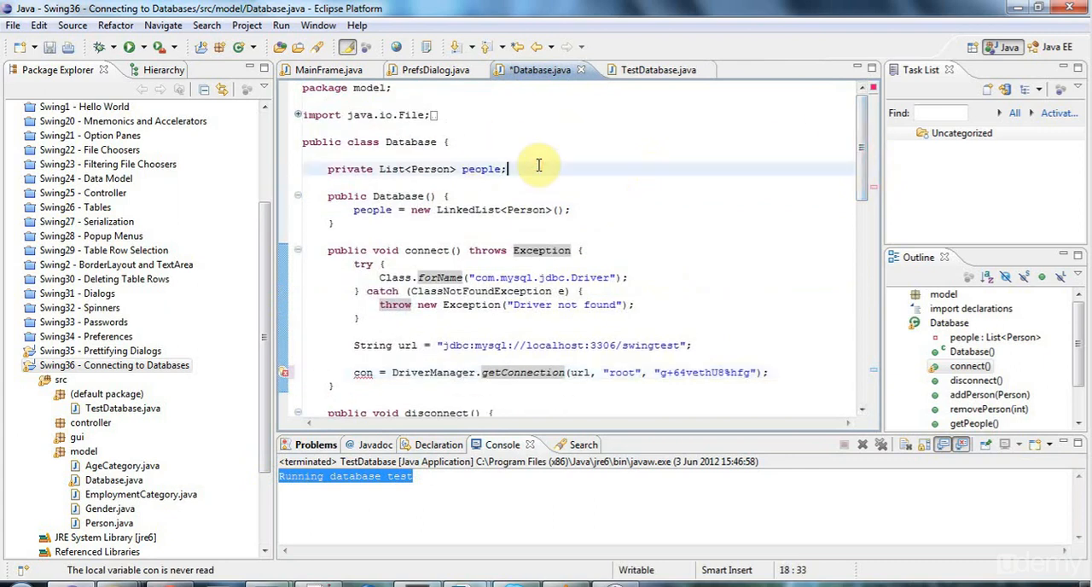
Step: Add a private Connection con field and begin if(con != null) con.close() in disconnect()
text(private)
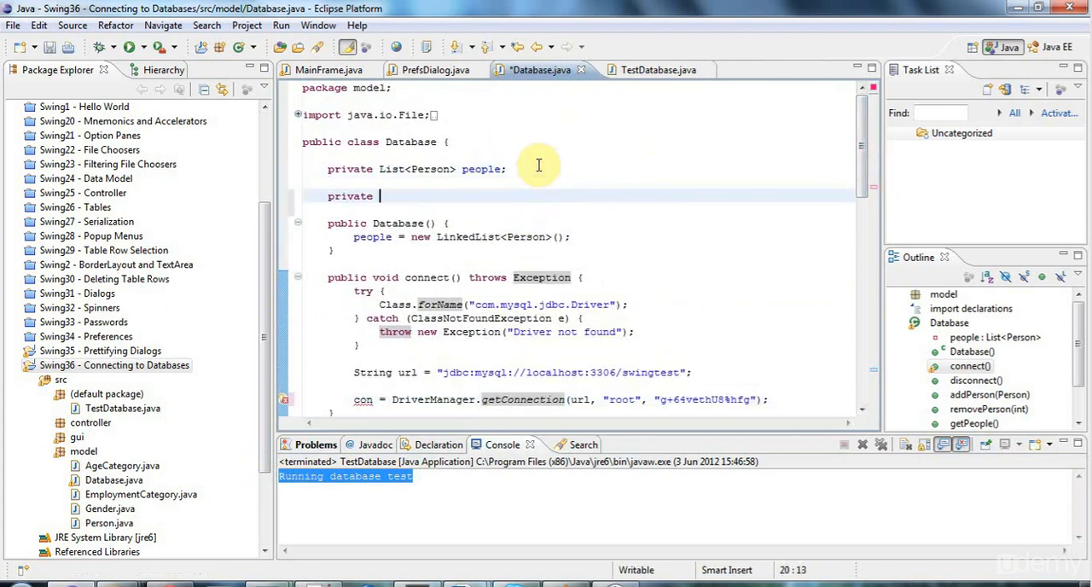
text(Connection con;)
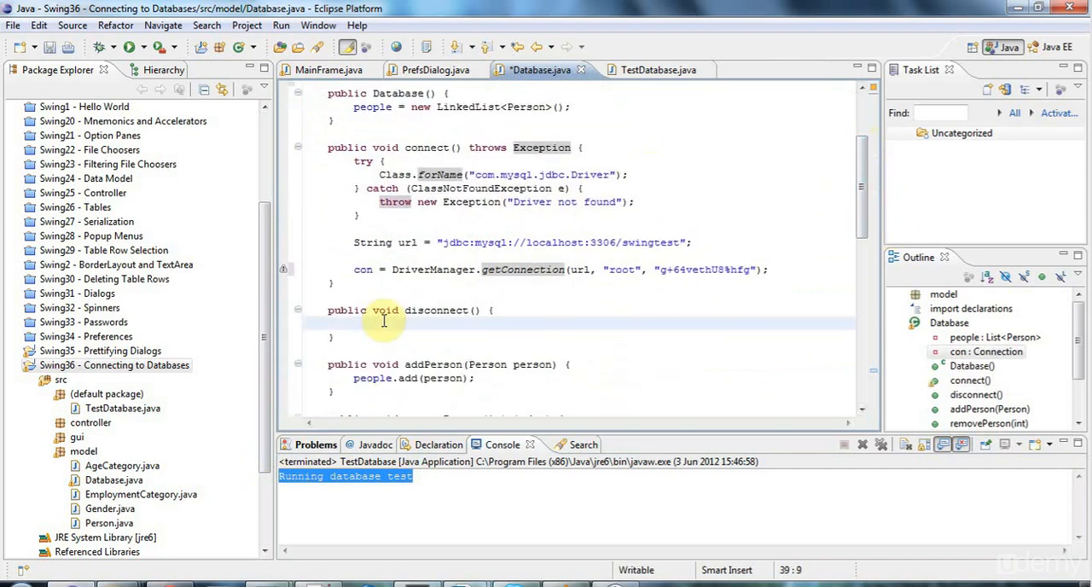
text(if)
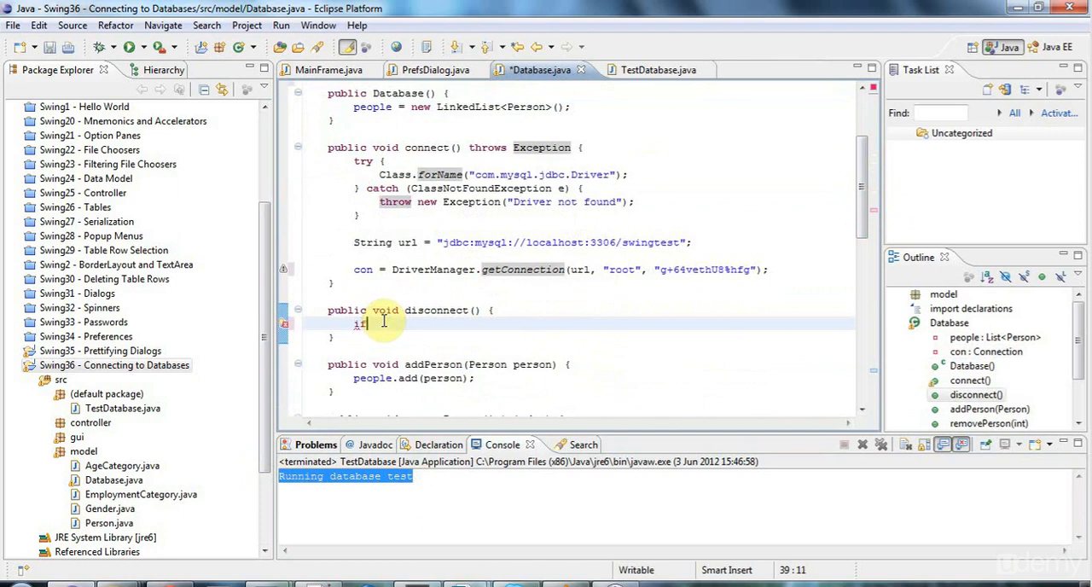
text((con)
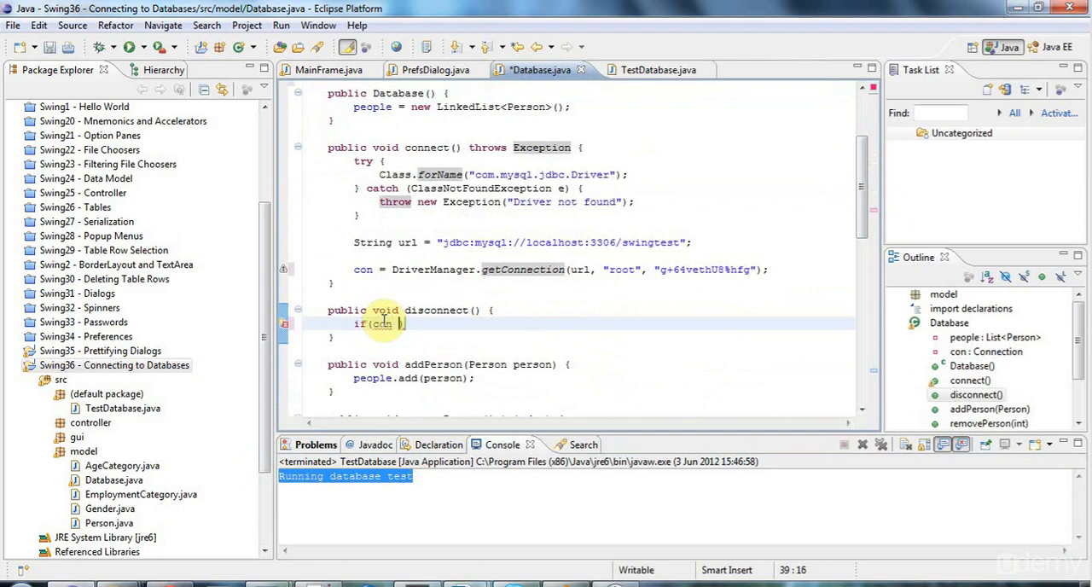
text(!= n)
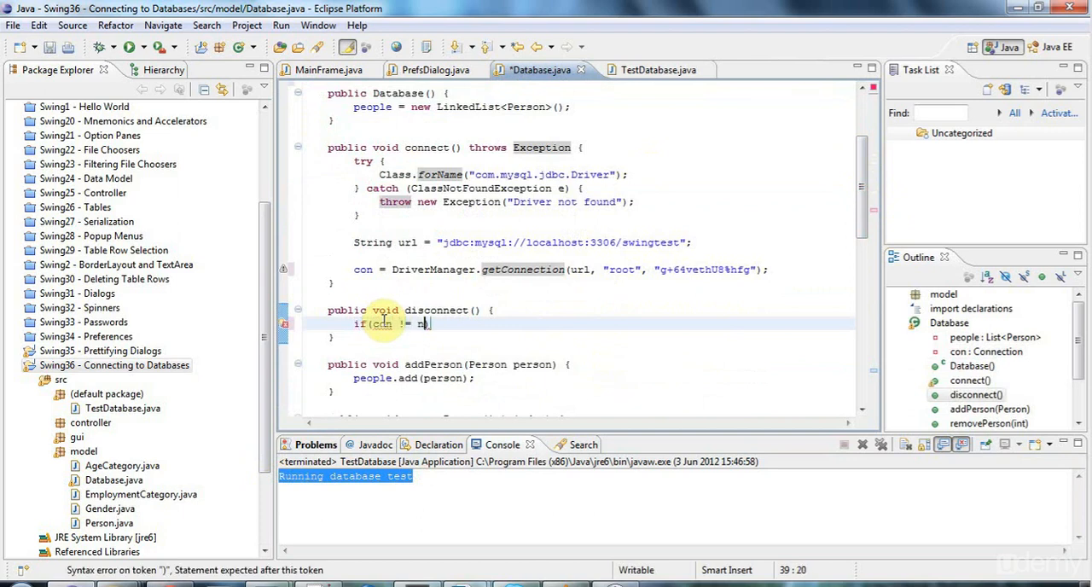
text(ull) {)
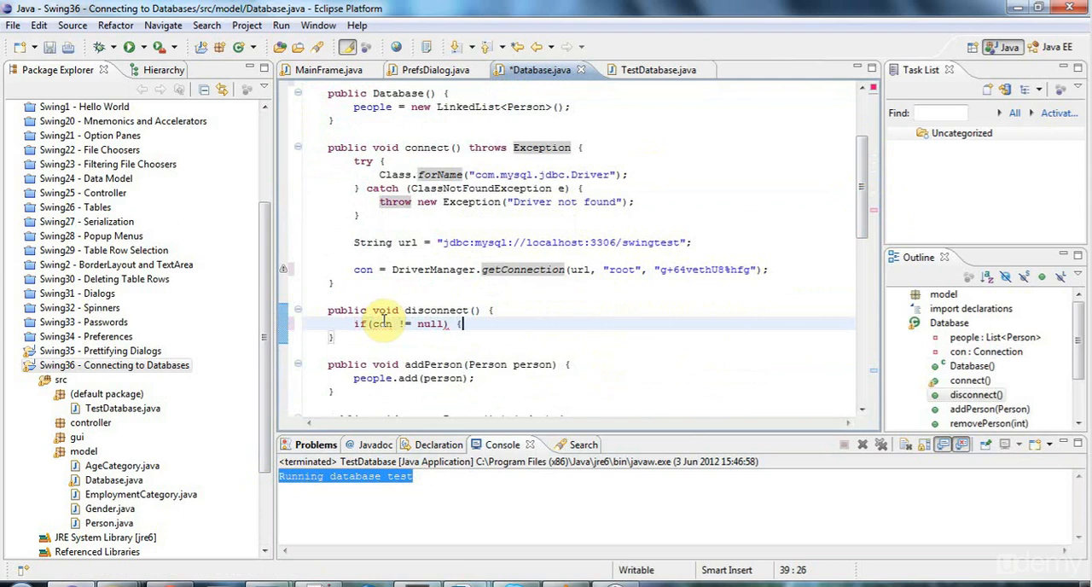
text(con.close();)
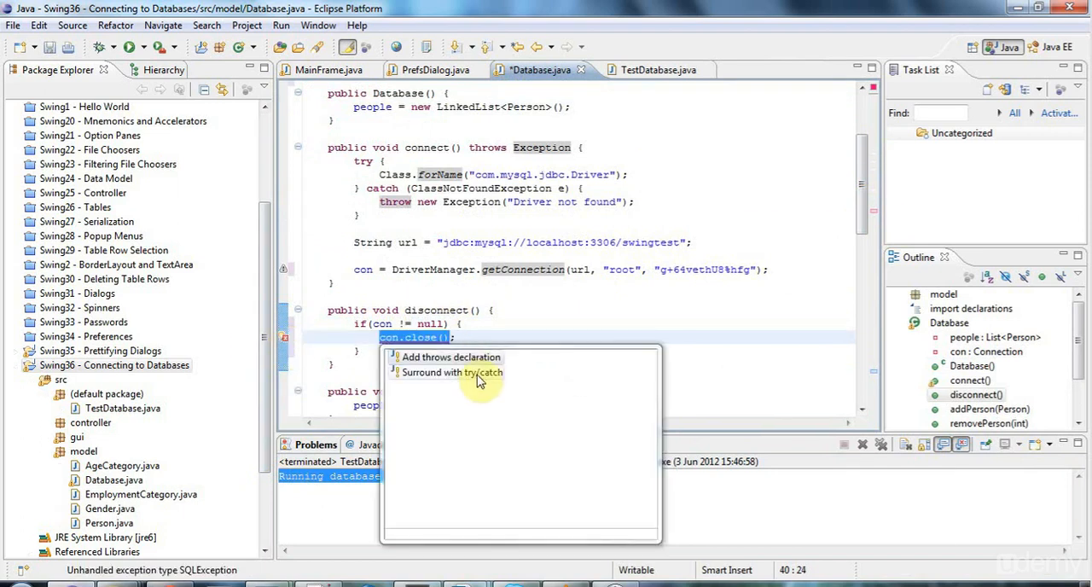
Step: Surround the close call with try/catch, printing 'Can't close connection' in the catch
click(451, 372)
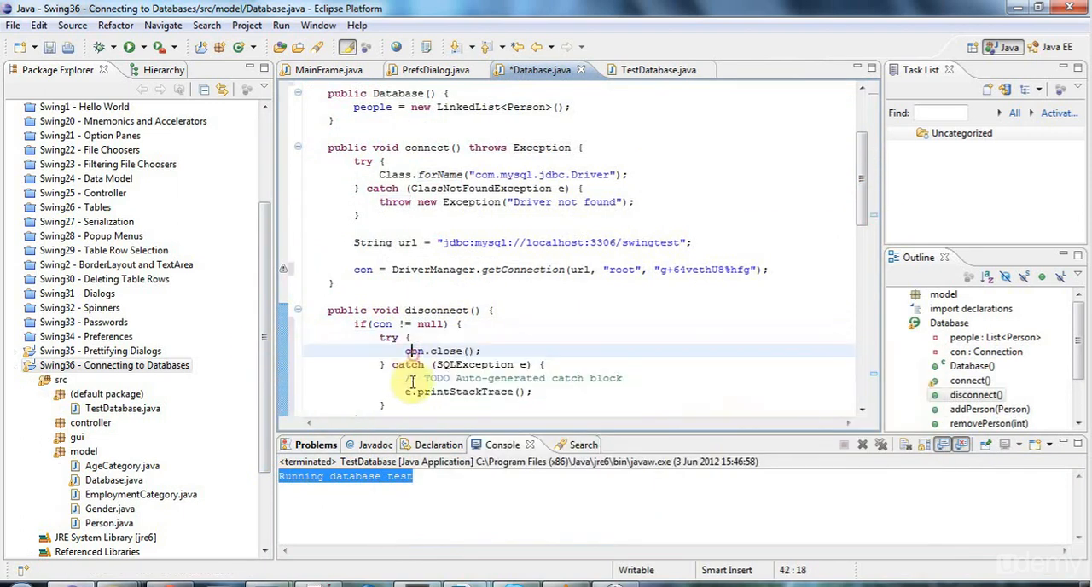
drag(405, 378, 533, 392)
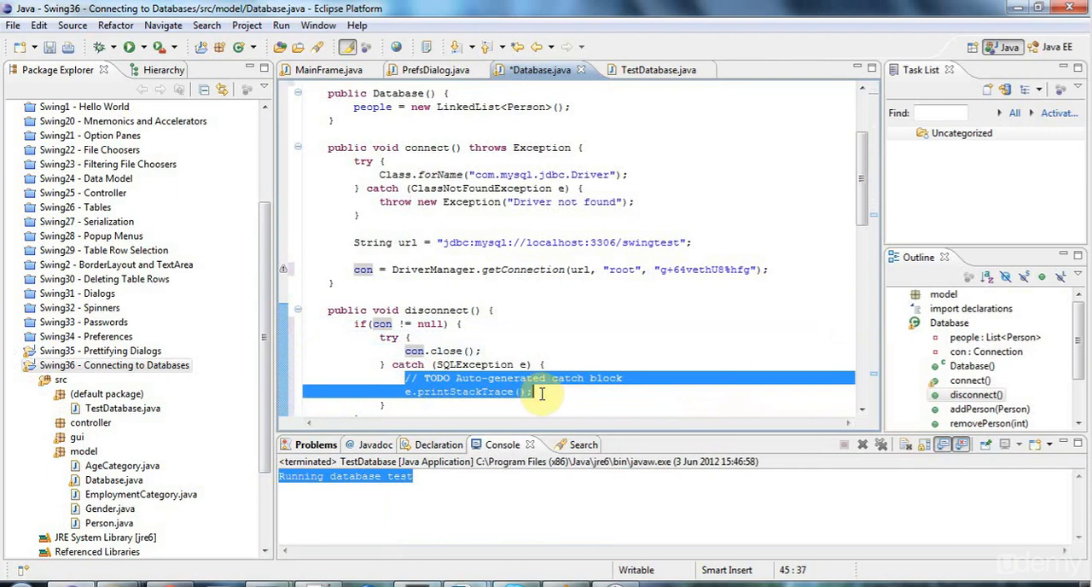
text(sysou)
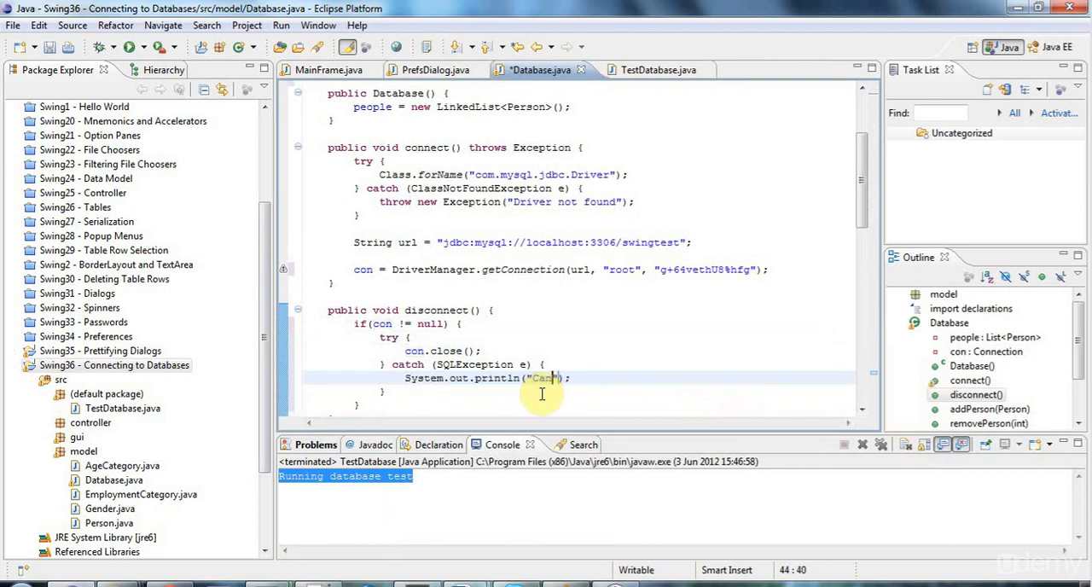
text('t close connection)
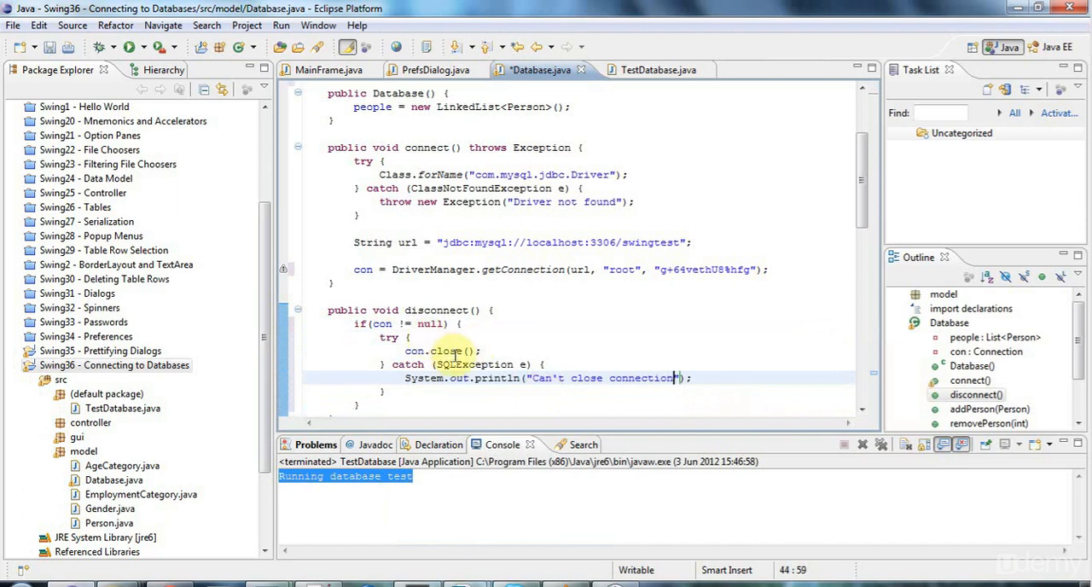
double_click(445, 351)
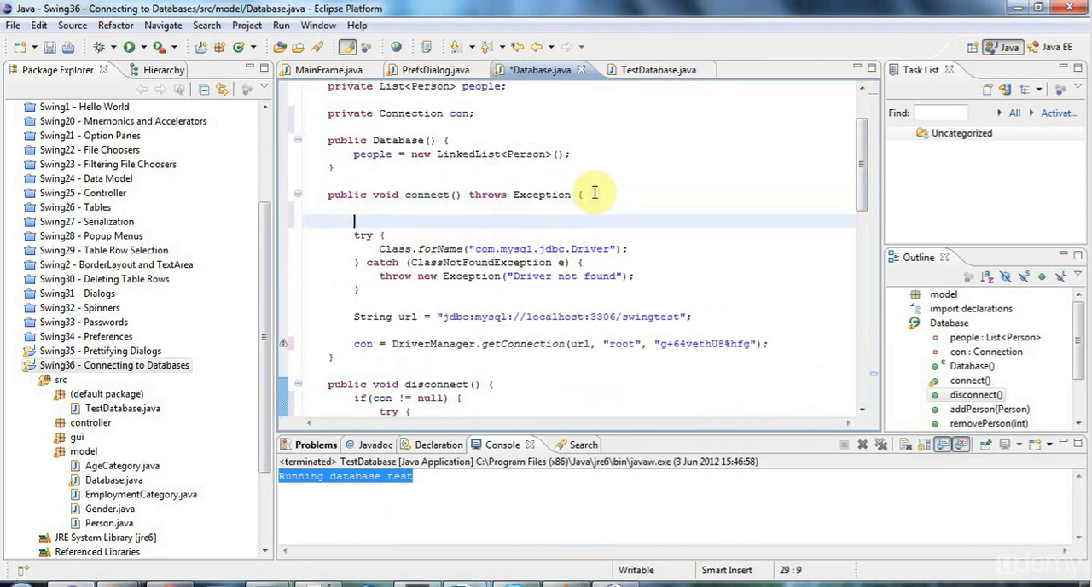
Step: Add 'if(con != null) return;' at the top of connect() and save
text(if(con)
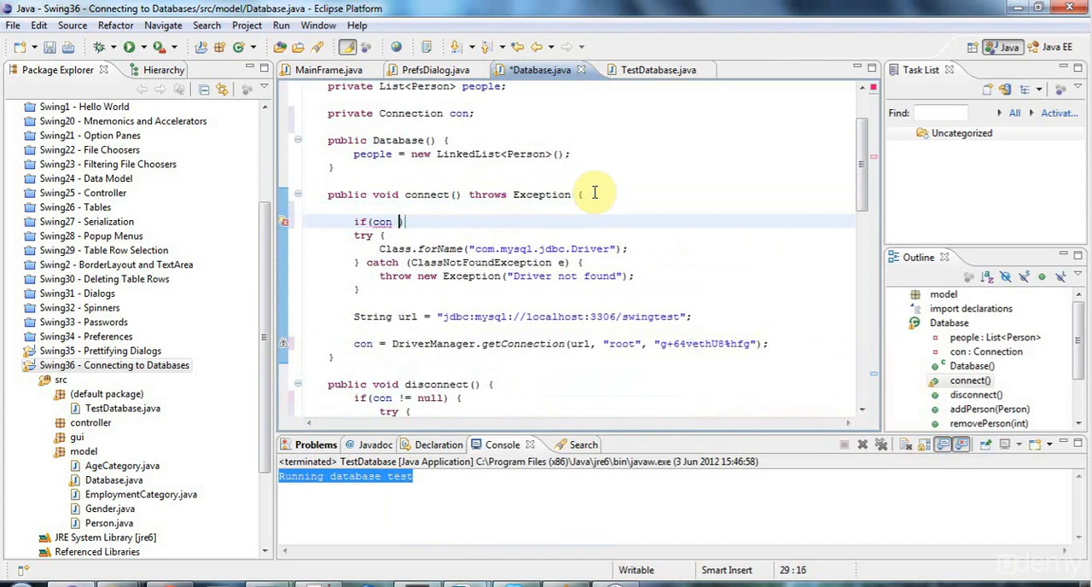
text(!= null)
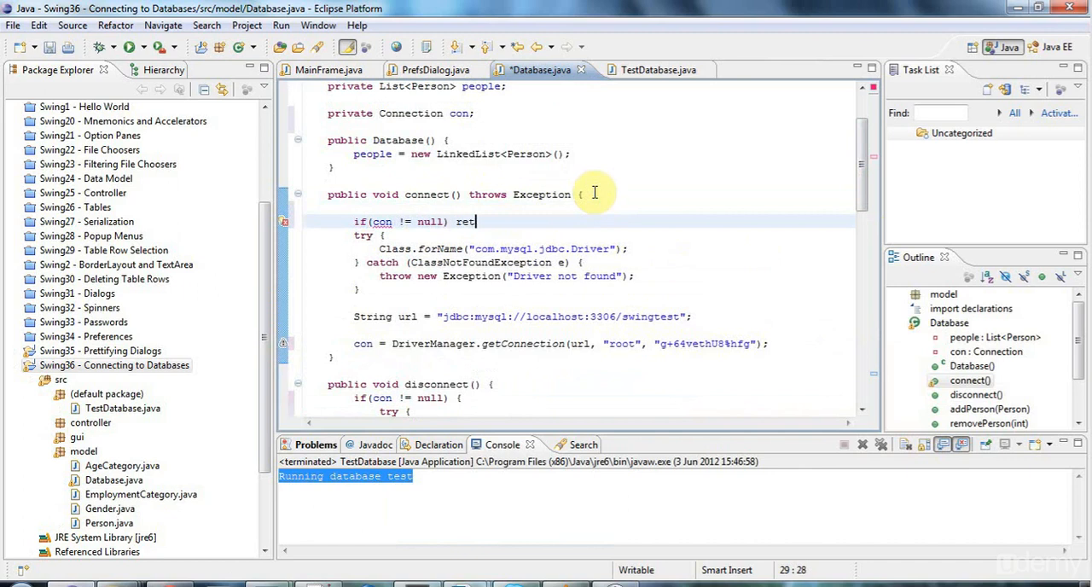
right_click(594, 193)
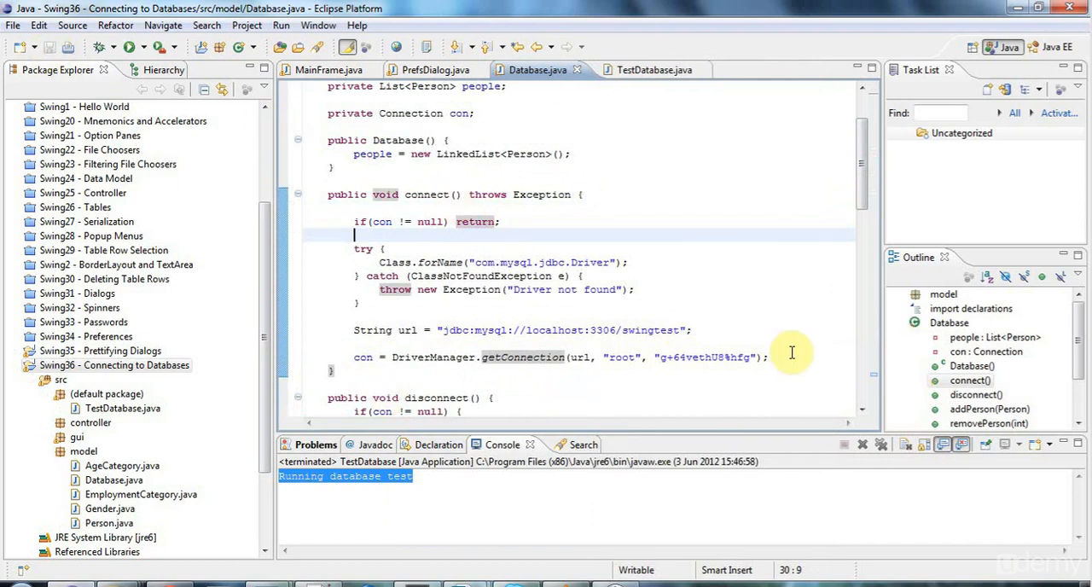
Step: Print "Connected: " + con after getConnection and run TestDatabase
text(sys)
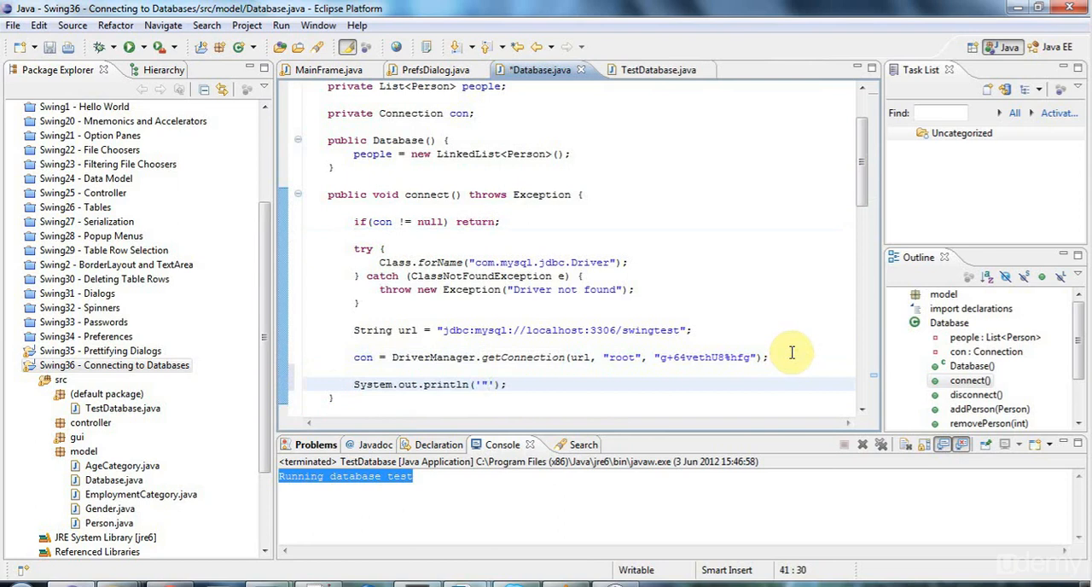
text(Connected:)
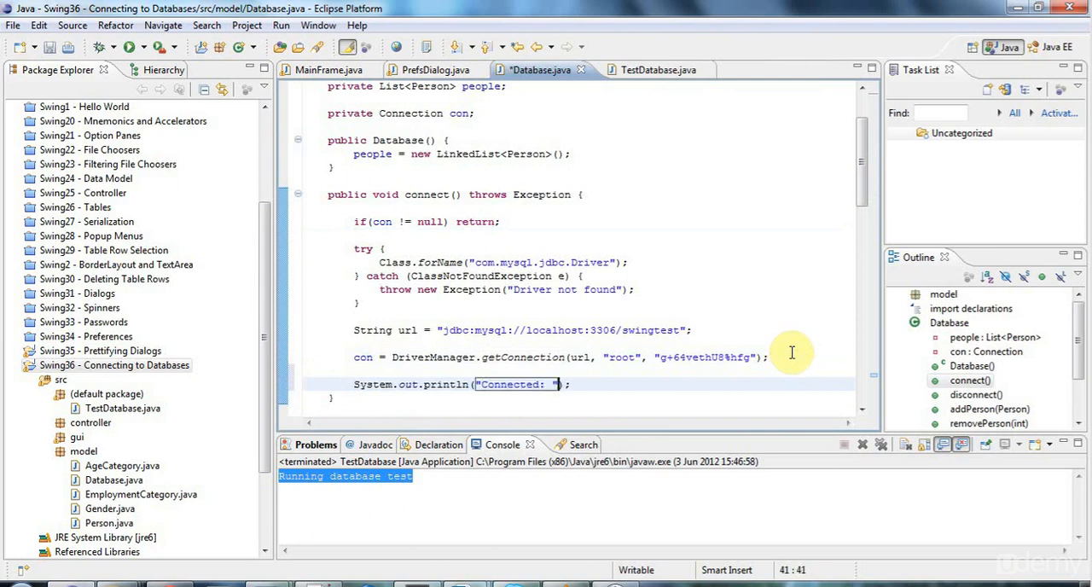
text(" +)
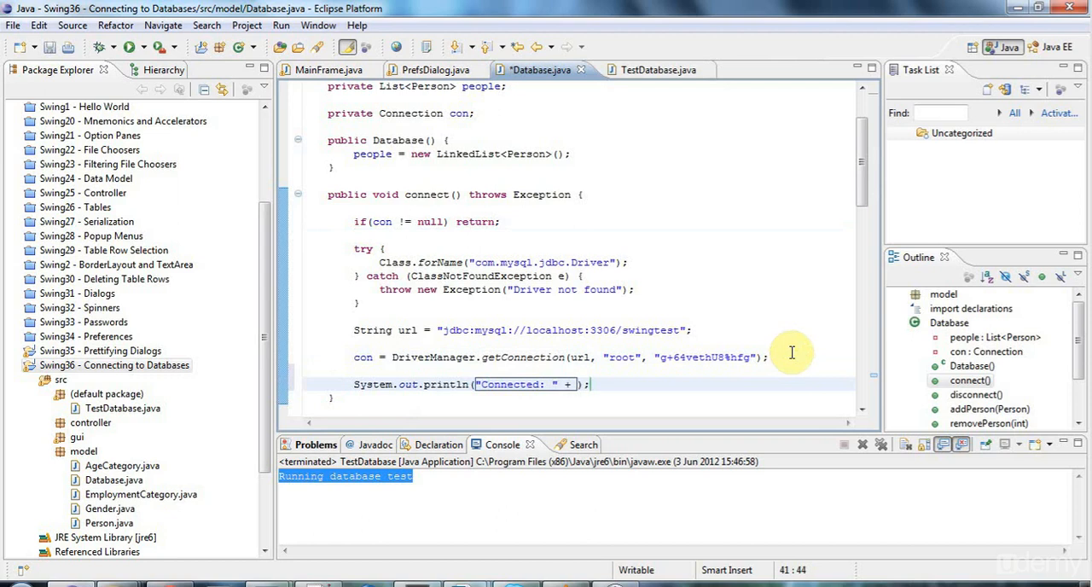
text(con)
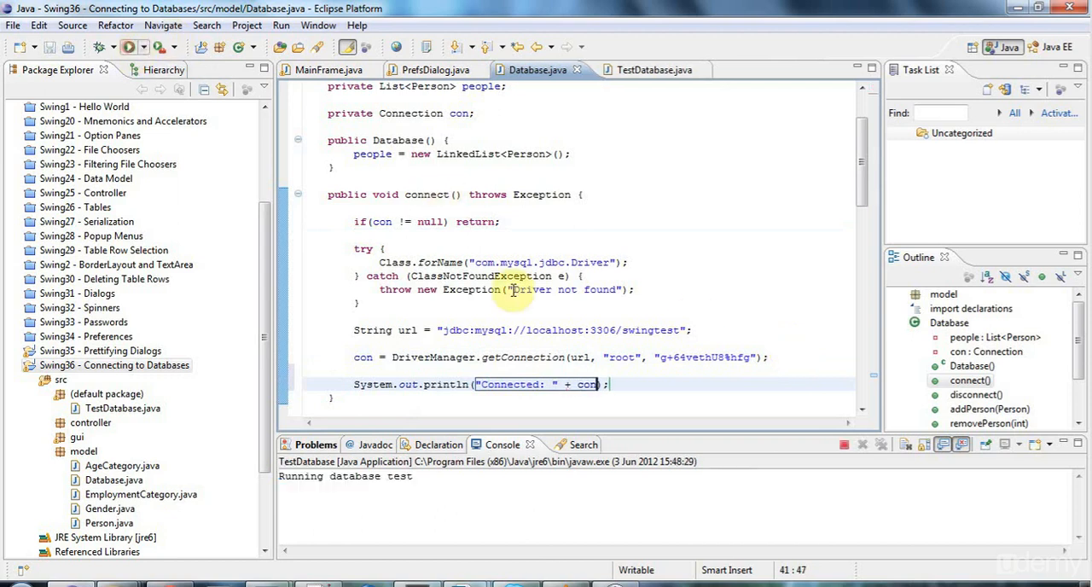
click(127, 47)
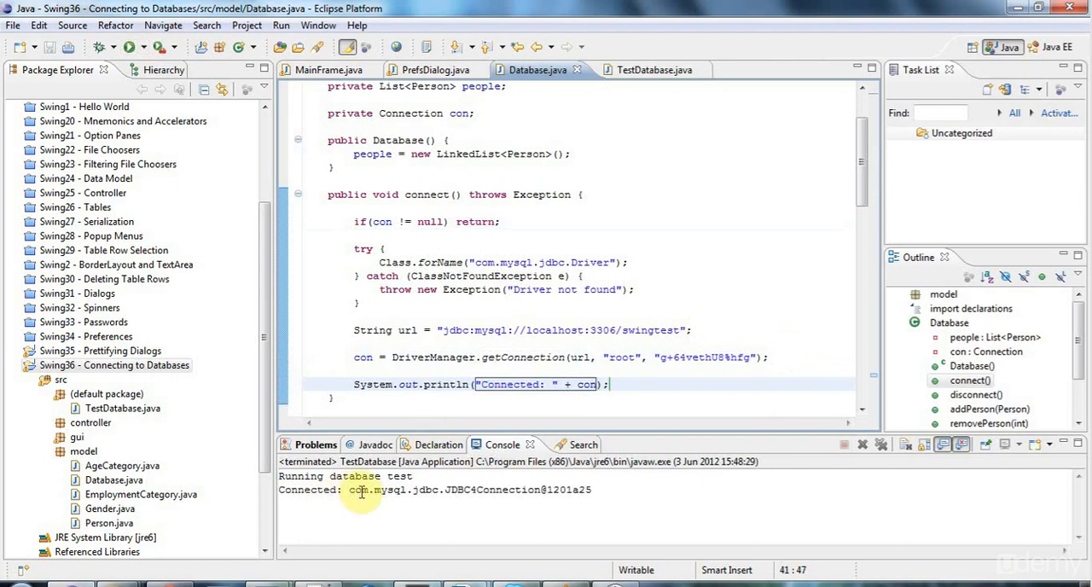